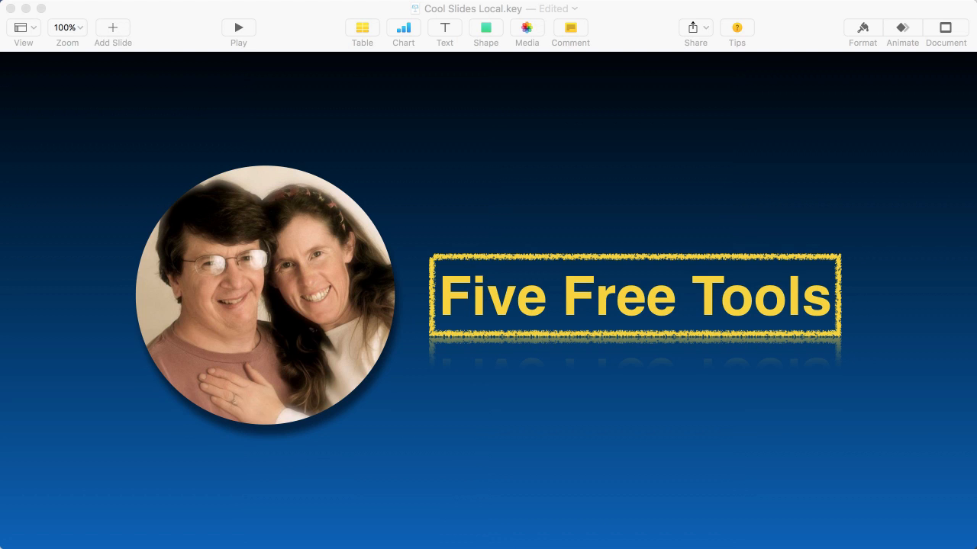
pyautogui.moveTo(160, 40)
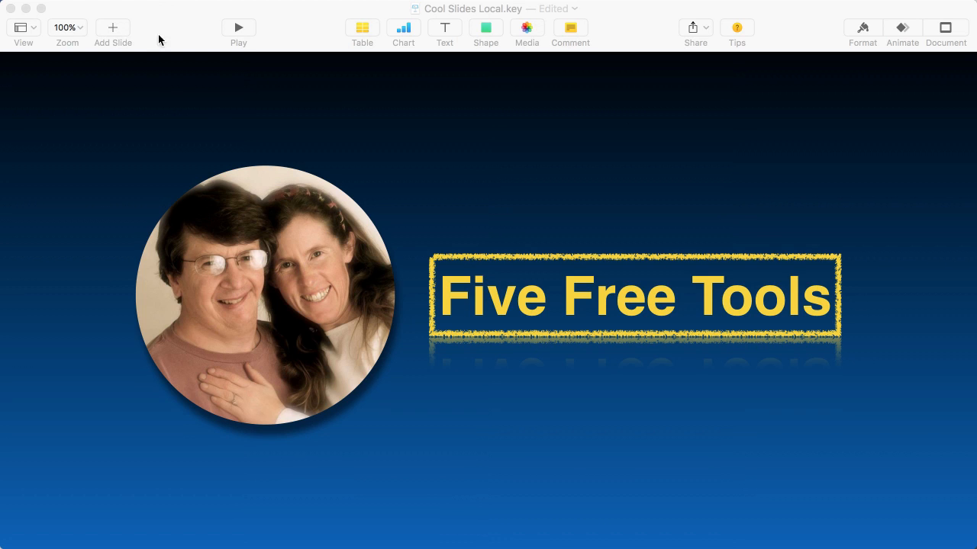
pyautogui.moveTo(204, 115)
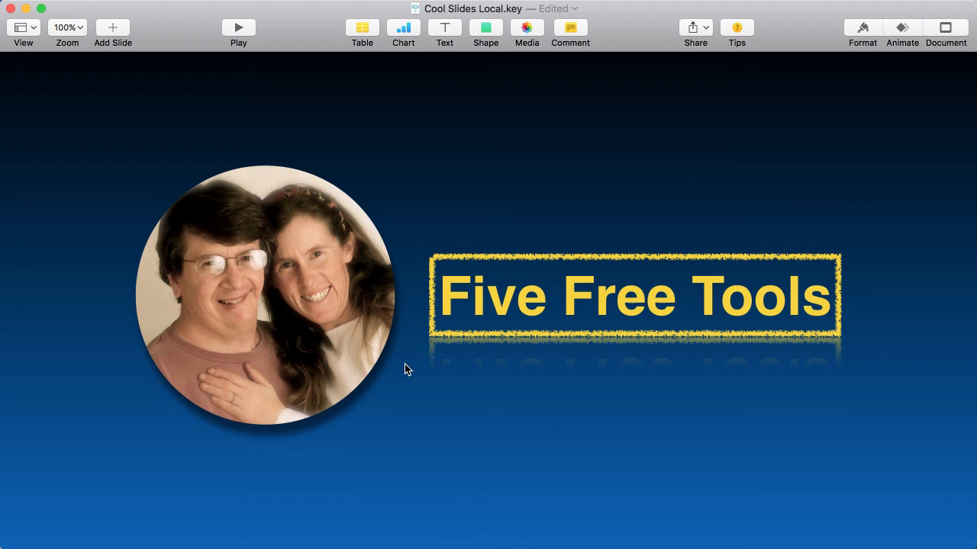
pyautogui.moveTo(379, 231)
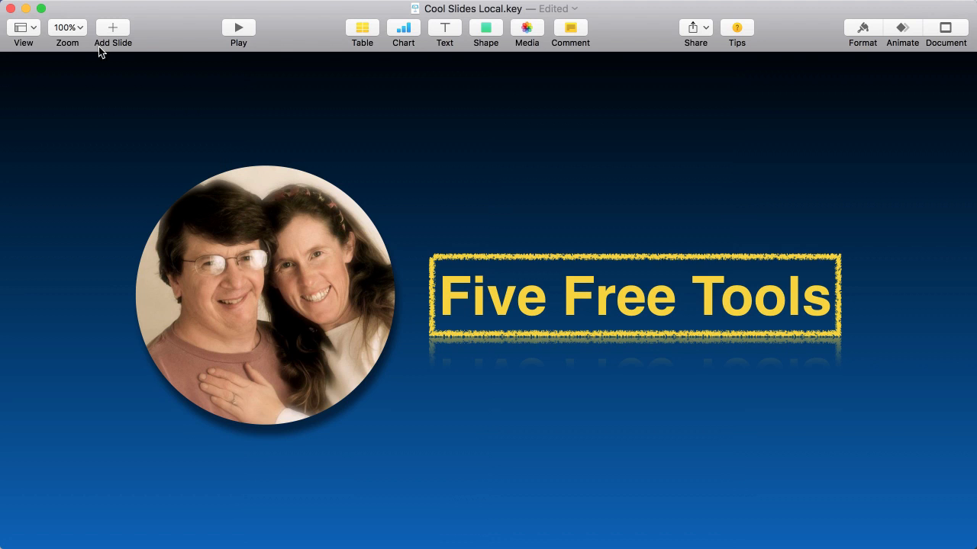
pyautogui.moveTo(18, 28)
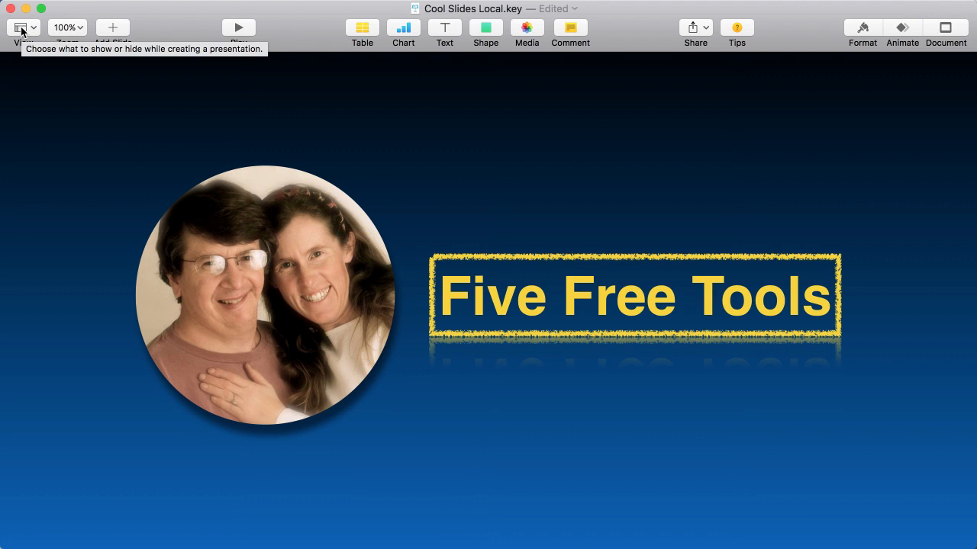
# Show the navigator, select blank slide 1, then switch back to Slide Only view
pyautogui.click(19, 27)
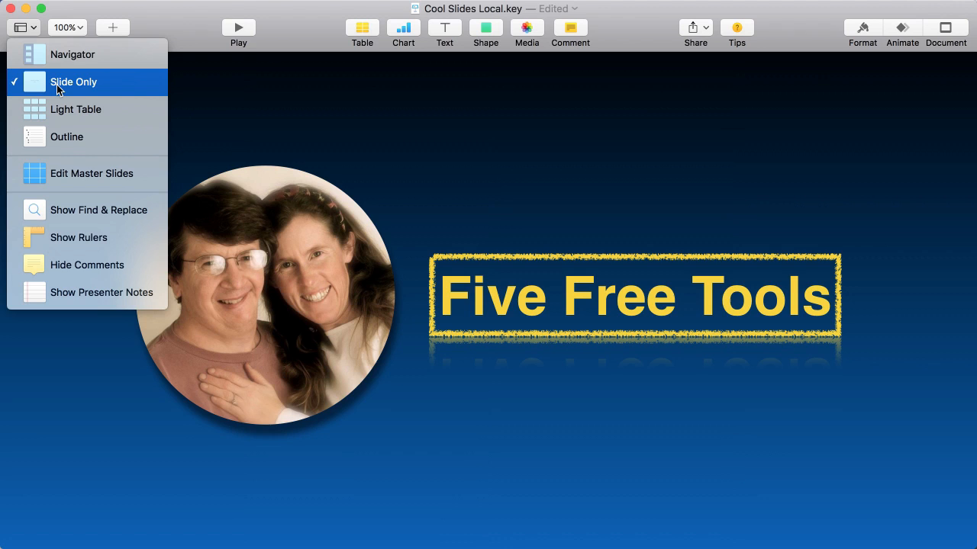
pyautogui.moveTo(332, 212)
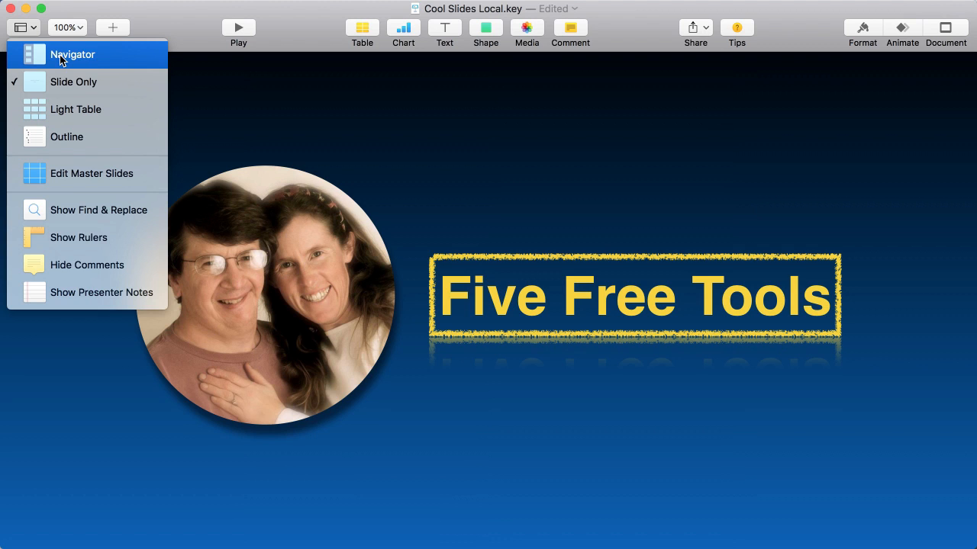
pyautogui.click(73, 55)
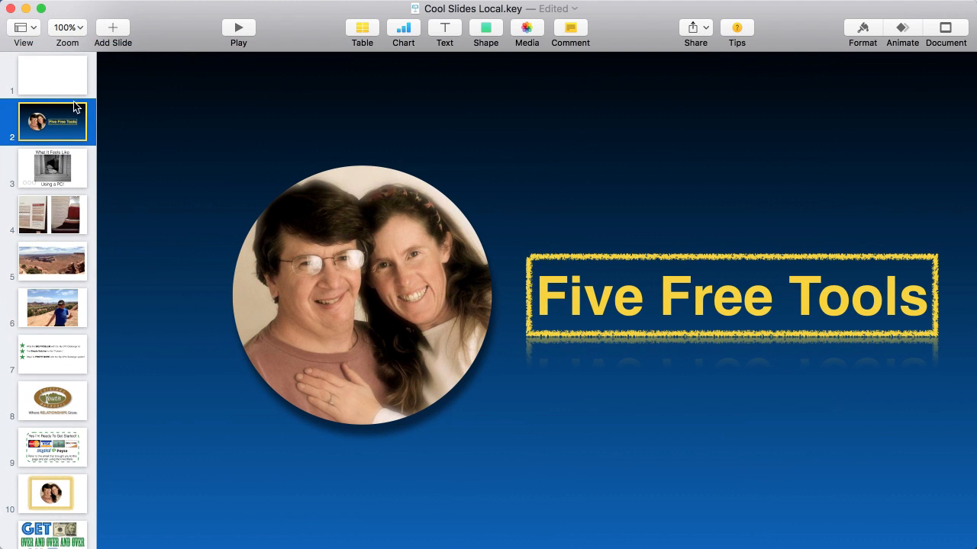
pyautogui.click(52, 75)
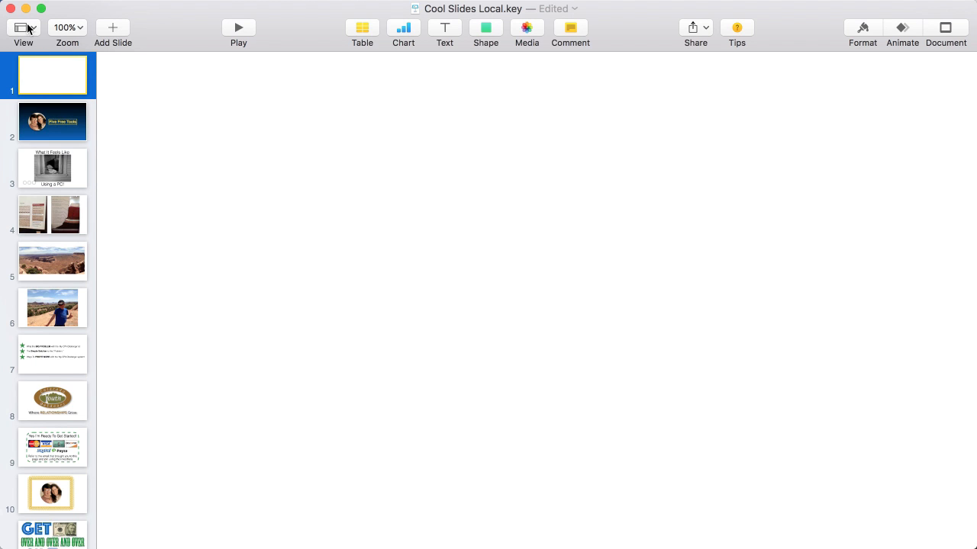
pyautogui.click(23, 28)
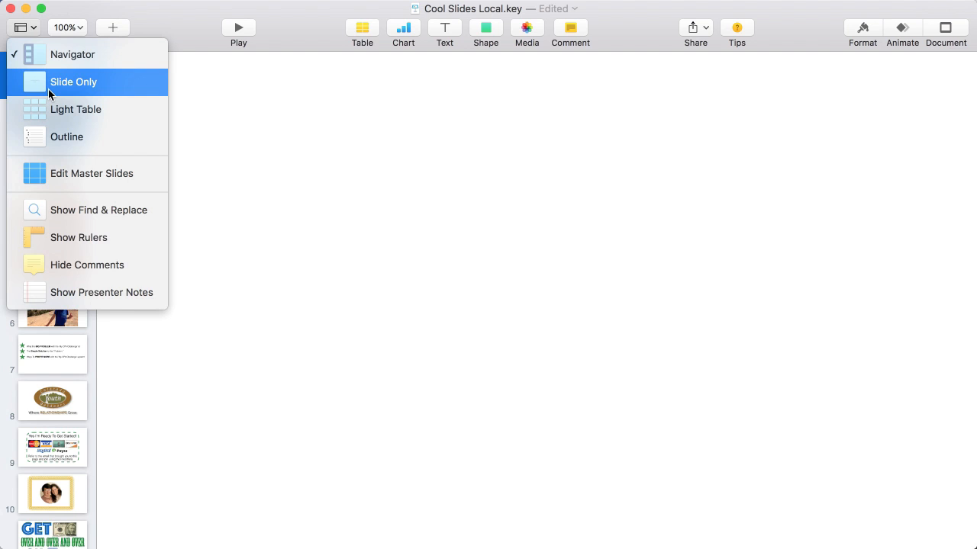
pyautogui.moveTo(65, 88)
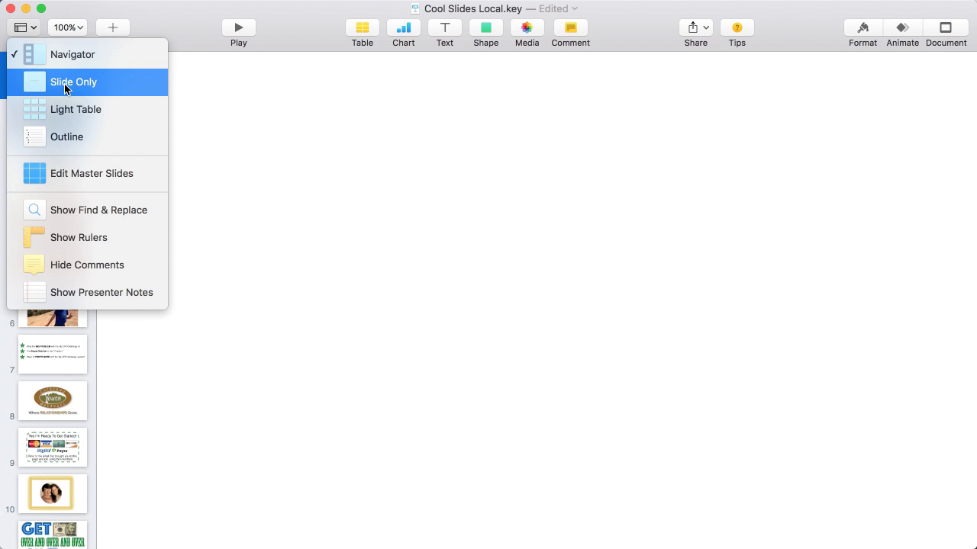
pyautogui.click(73, 82)
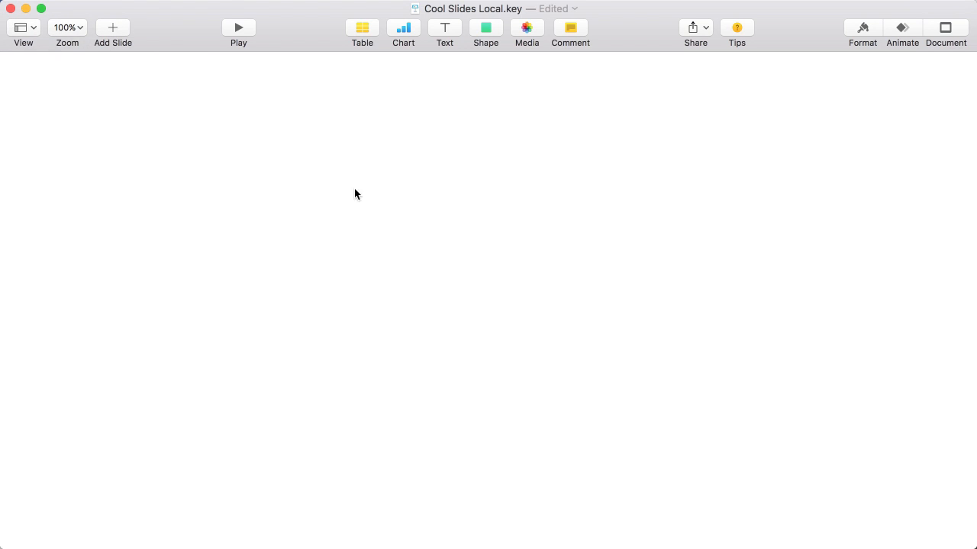
pyautogui.moveTo(541, 257)
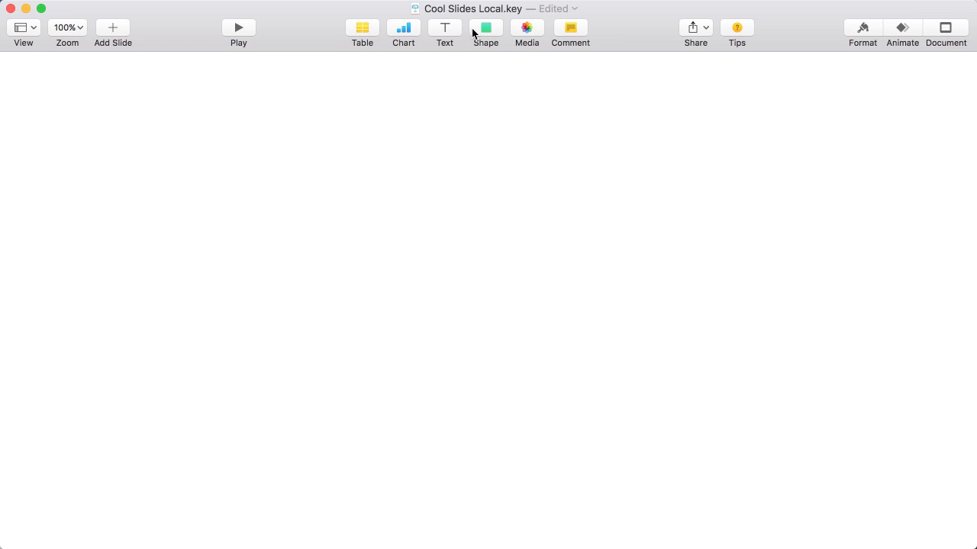
# Insert a circle, enlarge it by dragging a corner handle, and move it left
pyautogui.click(486, 28)
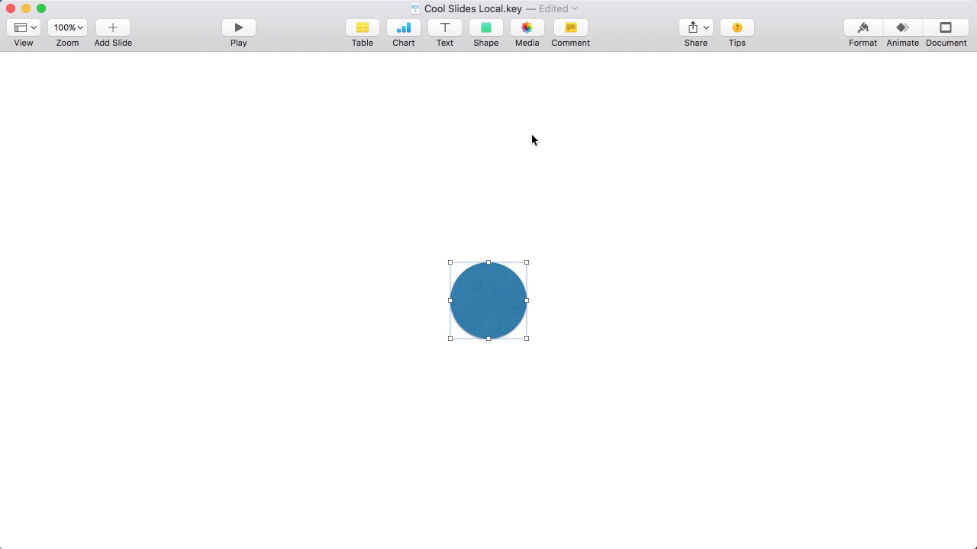
pyautogui.moveTo(527, 348)
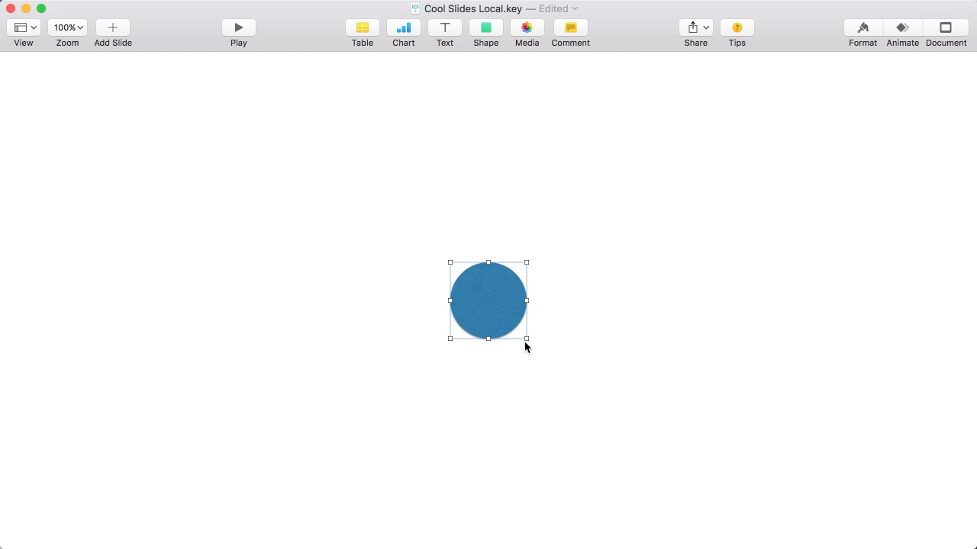
pyautogui.moveTo(526, 338); pyautogui.dragTo(694, 507)
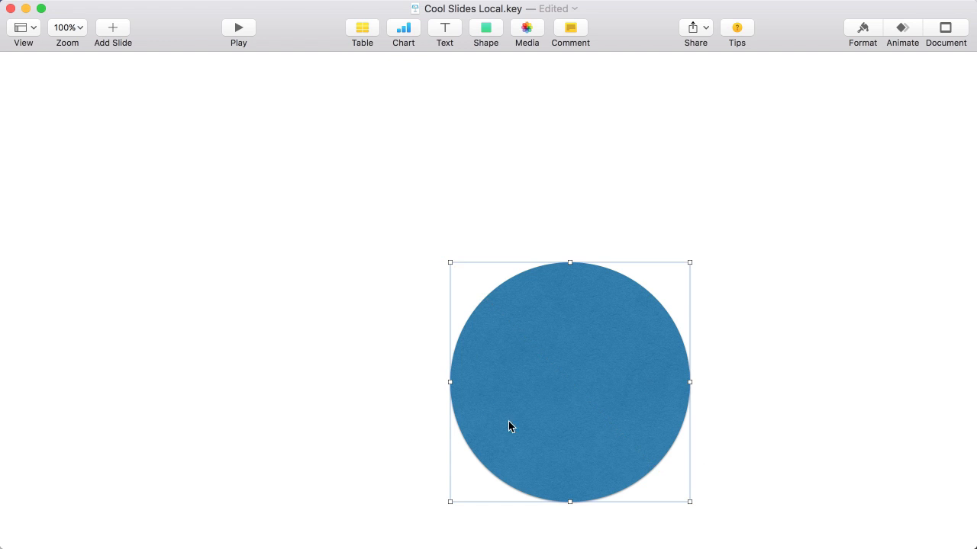
pyautogui.moveTo(502, 398)
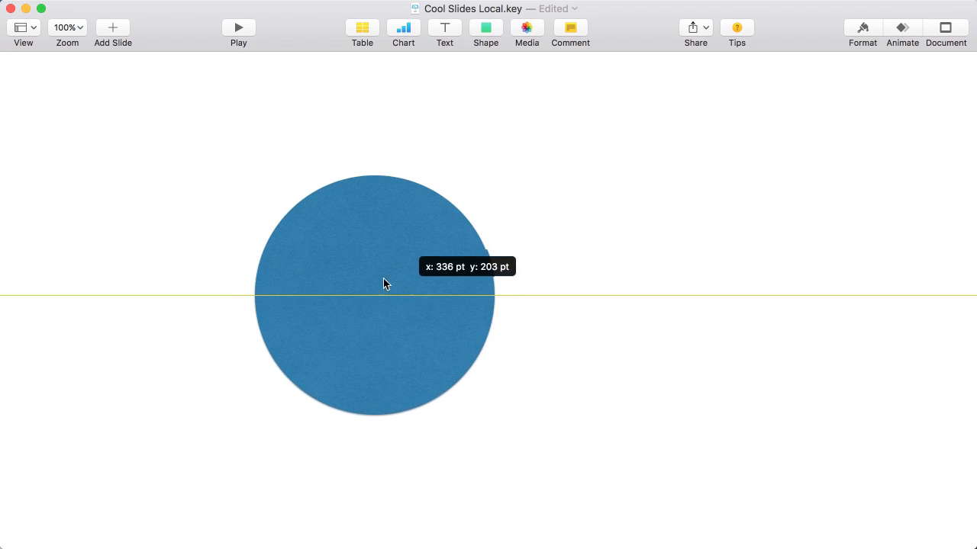
pyautogui.moveTo(378, 294); pyautogui.dragTo(231, 294)
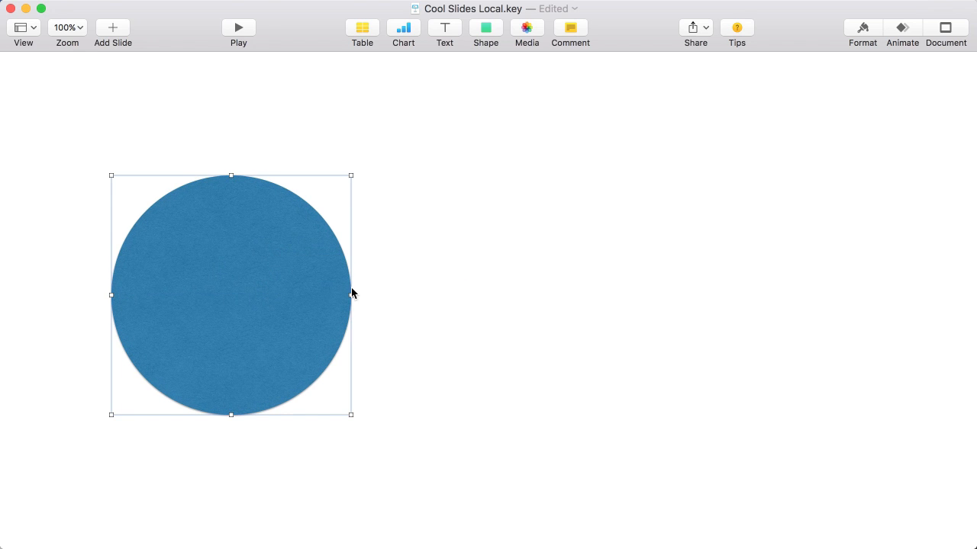
pyautogui.moveTo(847, 45)
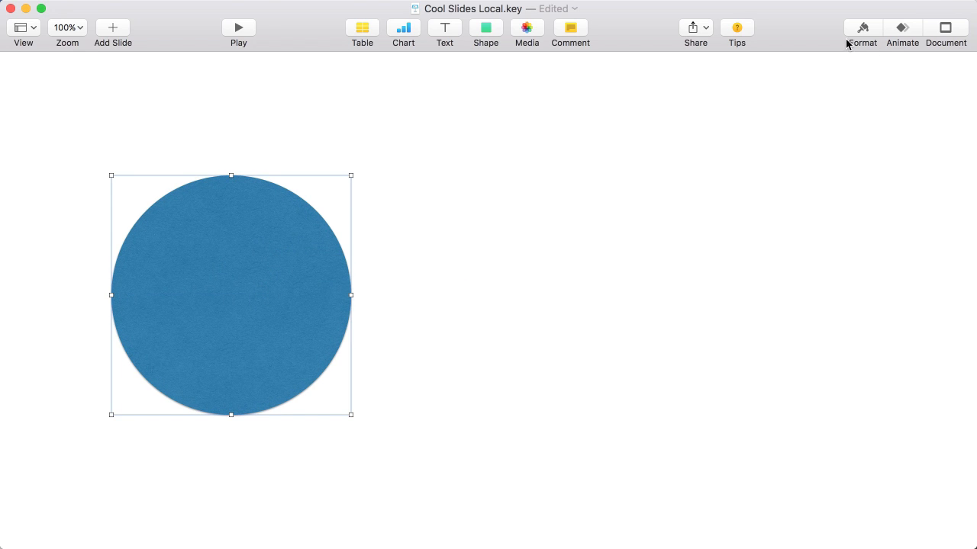
pyautogui.moveTo(890, 49)
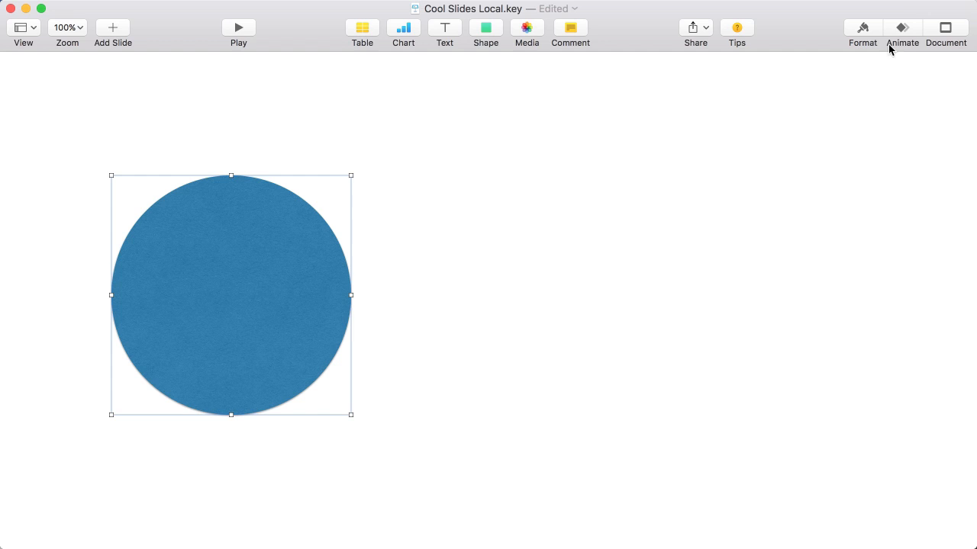
pyautogui.moveTo(902, 48)
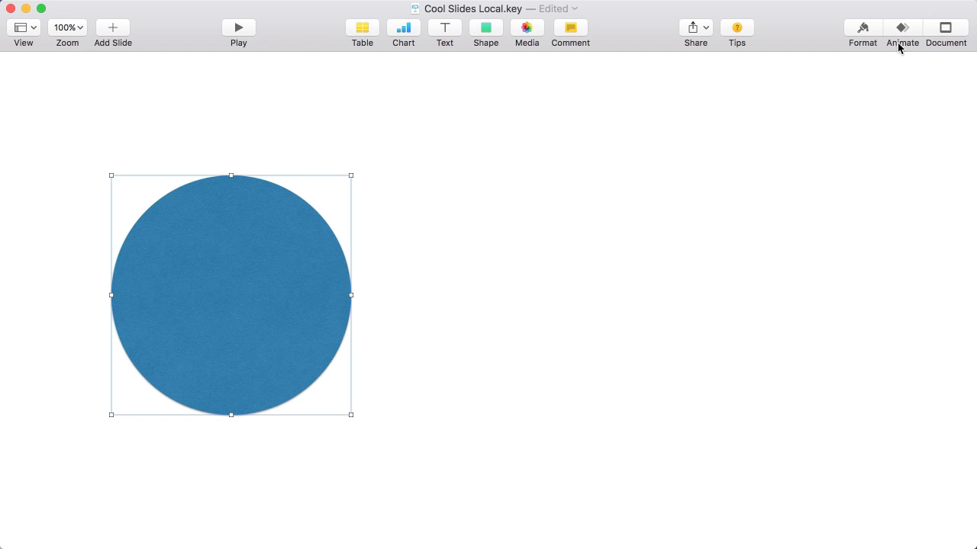
pyautogui.moveTo(862, 28)
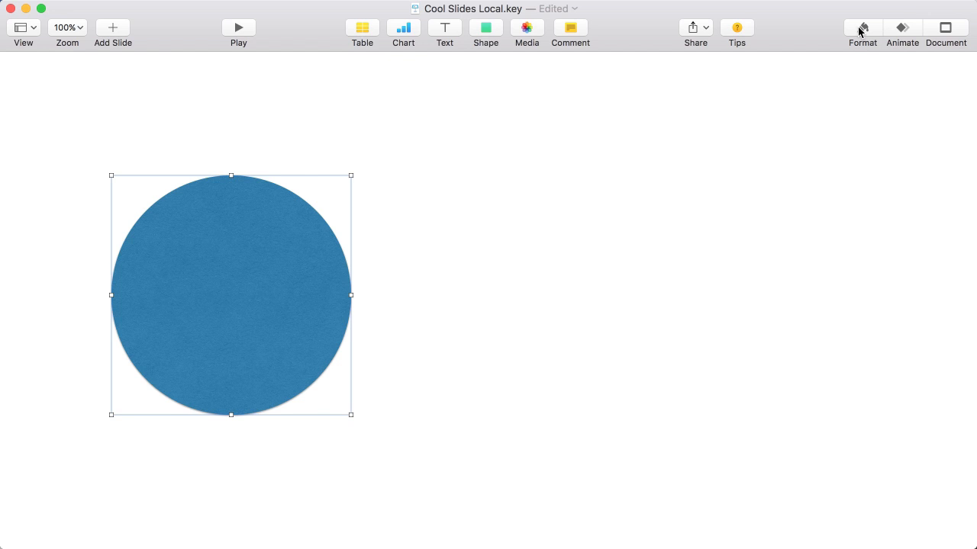
# Open the circle's Format sidebar, check the Arrange tab, then return to Style
pyautogui.click(862, 28)
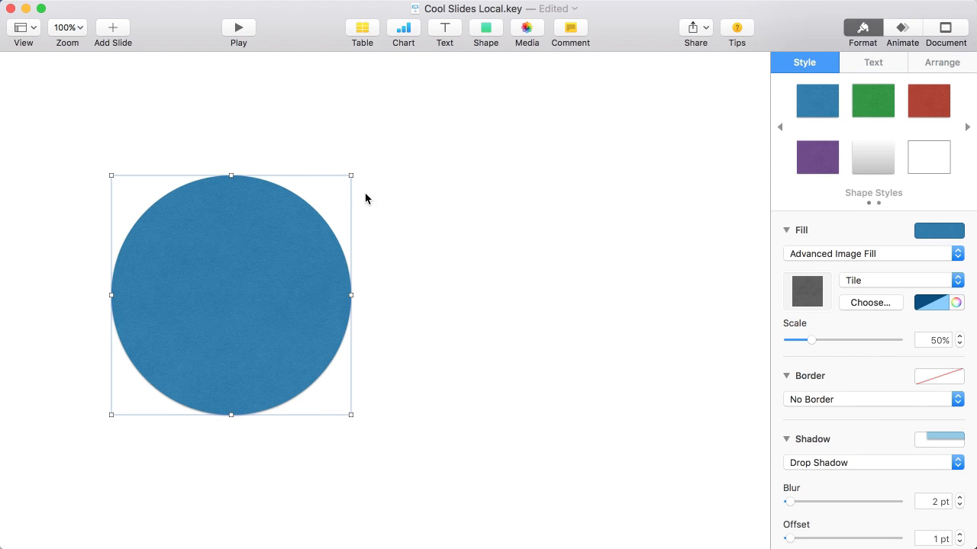
pyautogui.moveTo(412, 200)
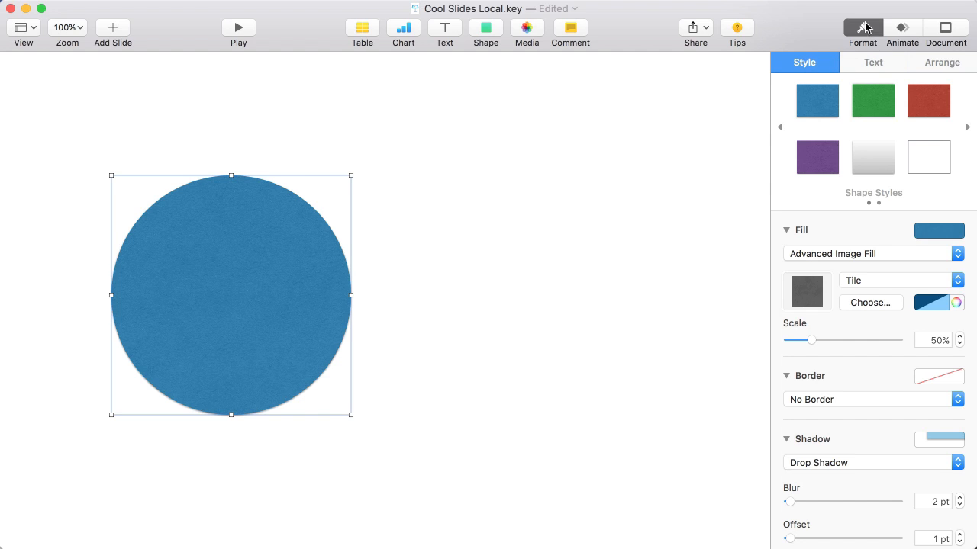
pyautogui.moveTo(863, 27)
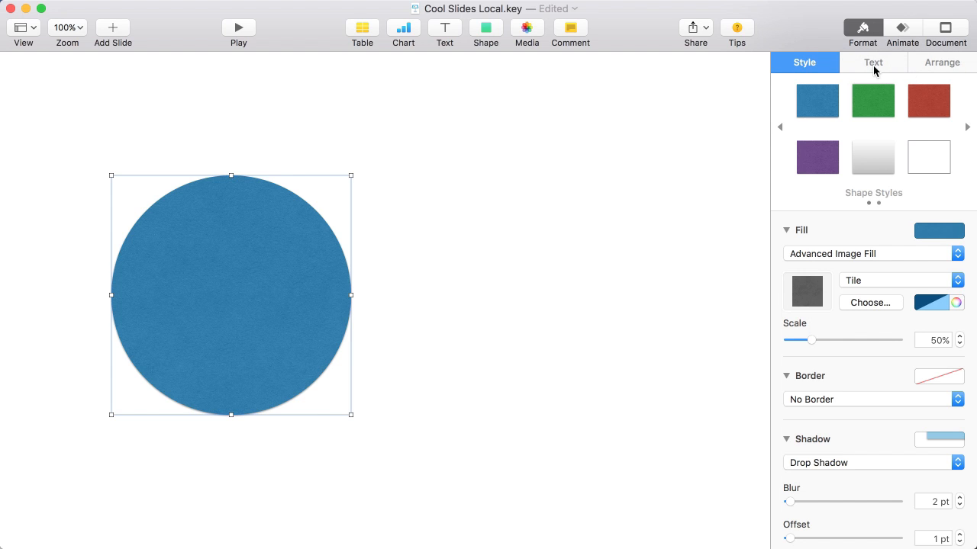
pyautogui.click(941, 62)
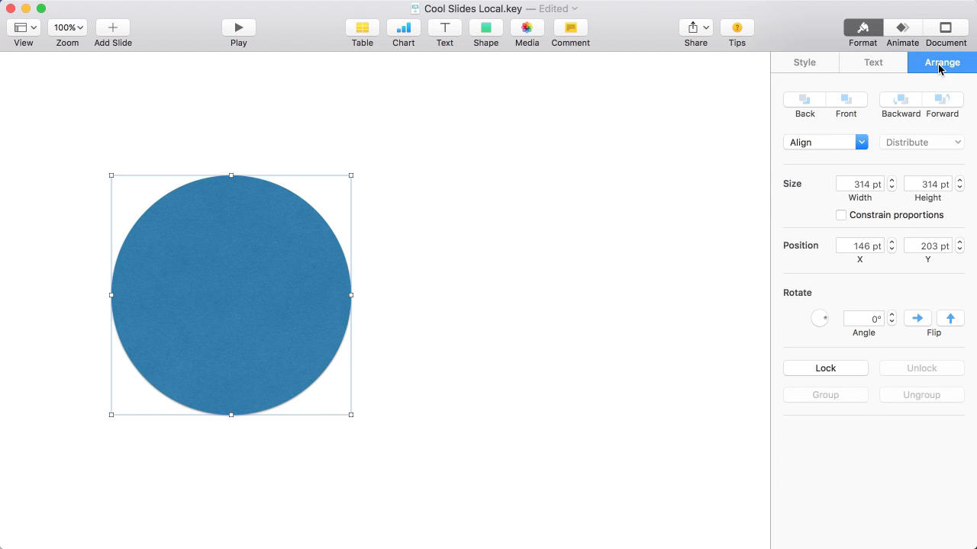
pyautogui.click(805, 62)
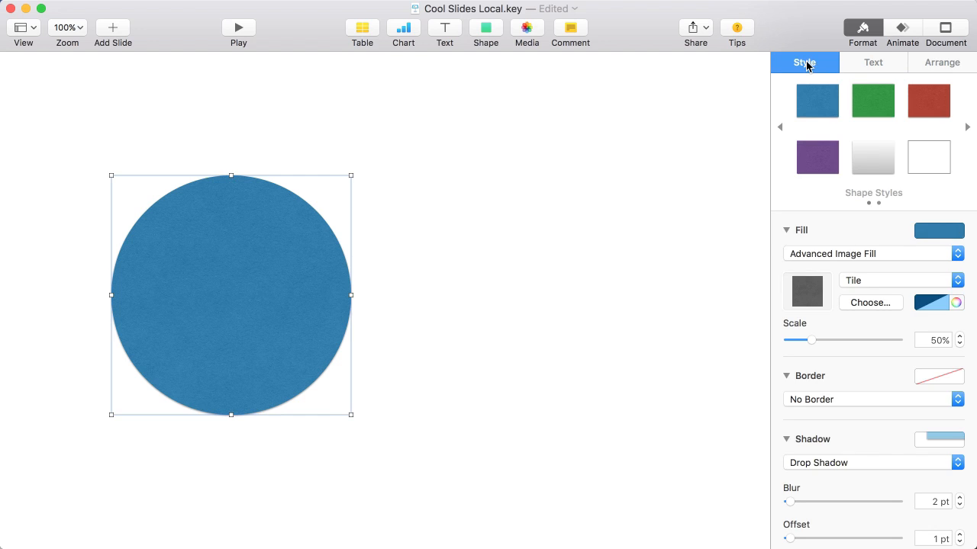
pyautogui.moveTo(809, 263)
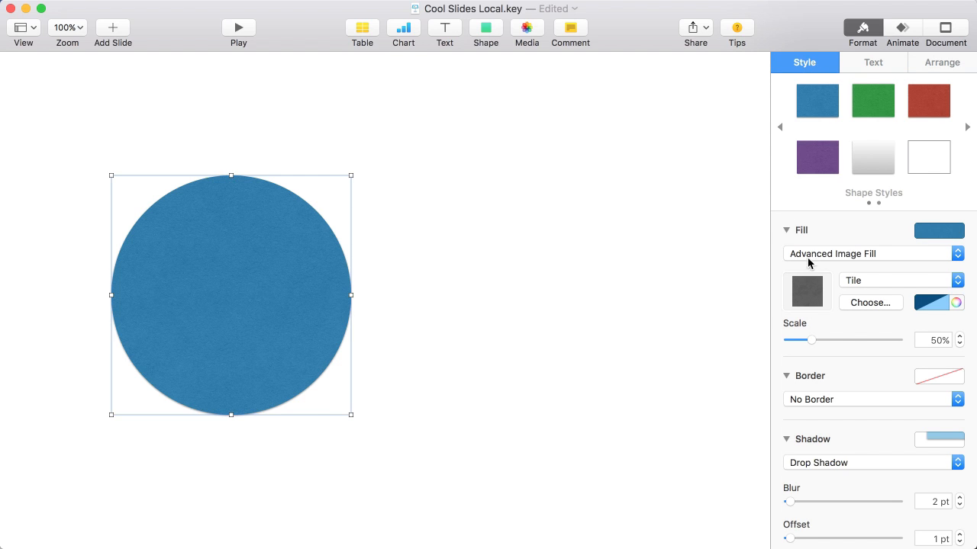
pyautogui.moveTo(821, 262)
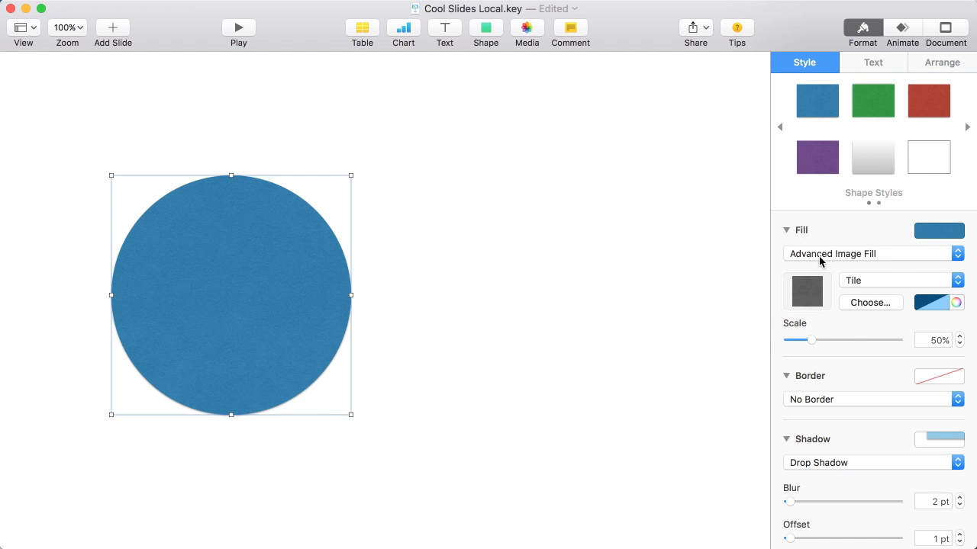
# Set the circle's fill to Image, scaled to fill, using the couple's portrait photo
pyautogui.click(872, 253)
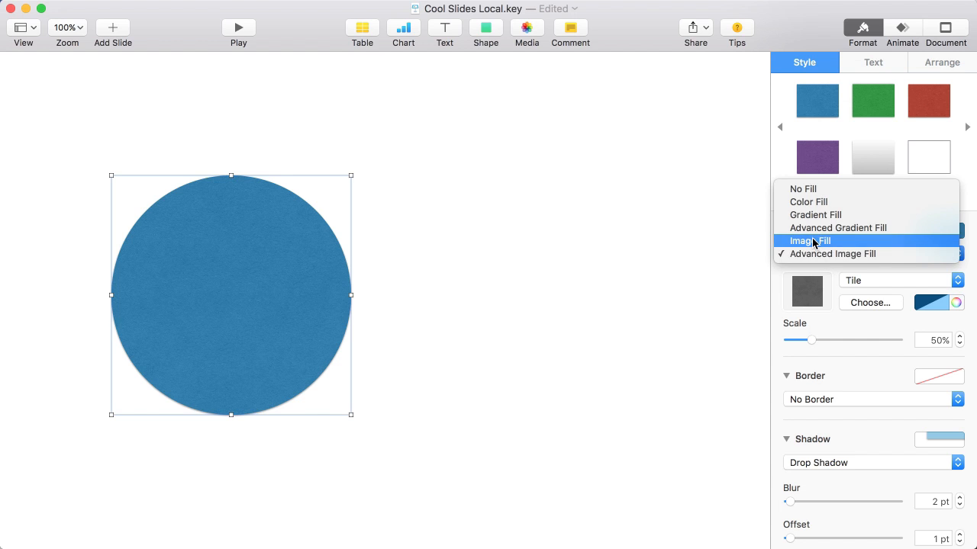
pyautogui.click(809, 241)
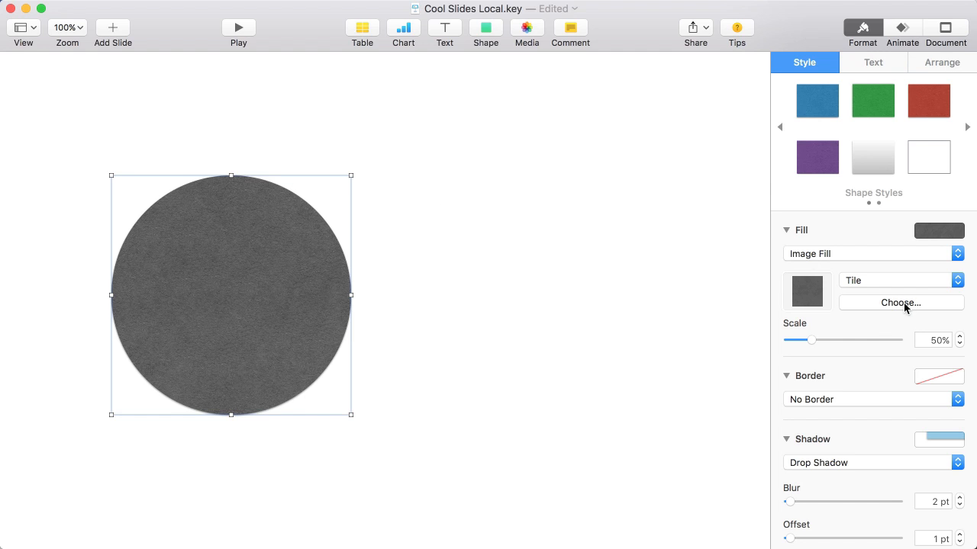
pyautogui.click(900, 280)
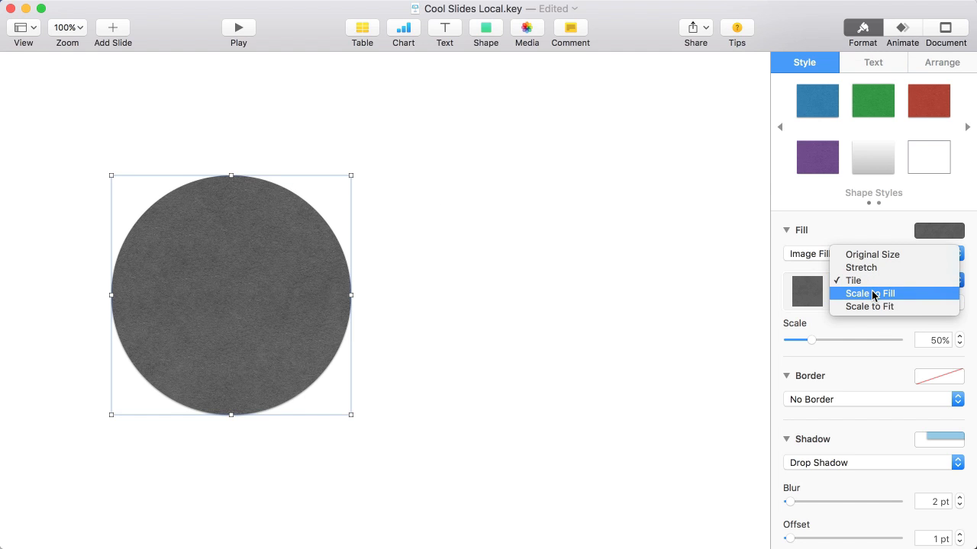
pyautogui.click(870, 294)
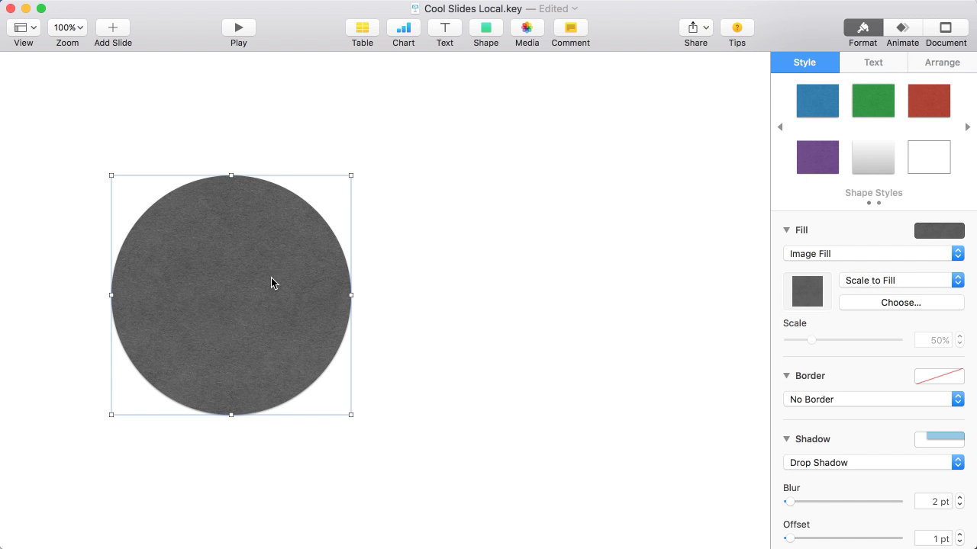
pyautogui.moveTo(864, 308)
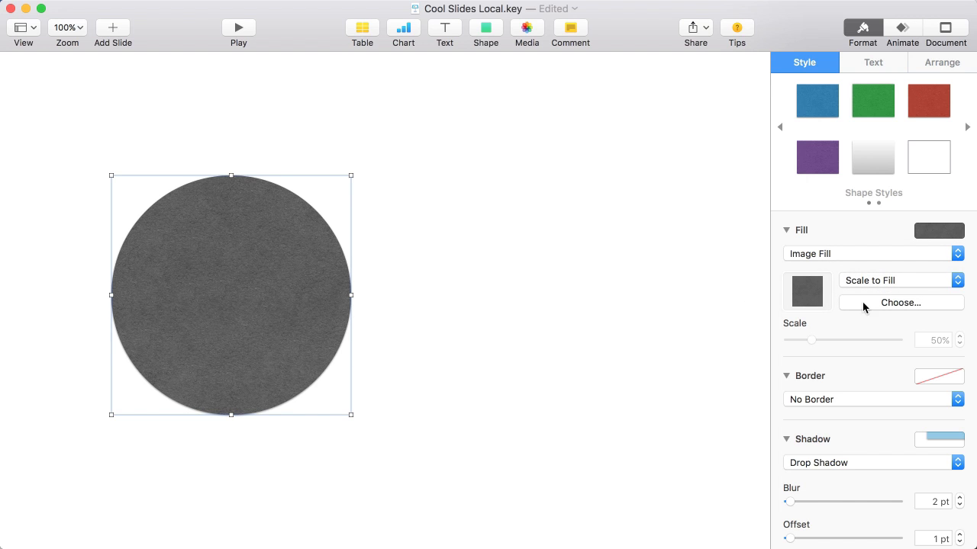
pyautogui.click(900, 302)
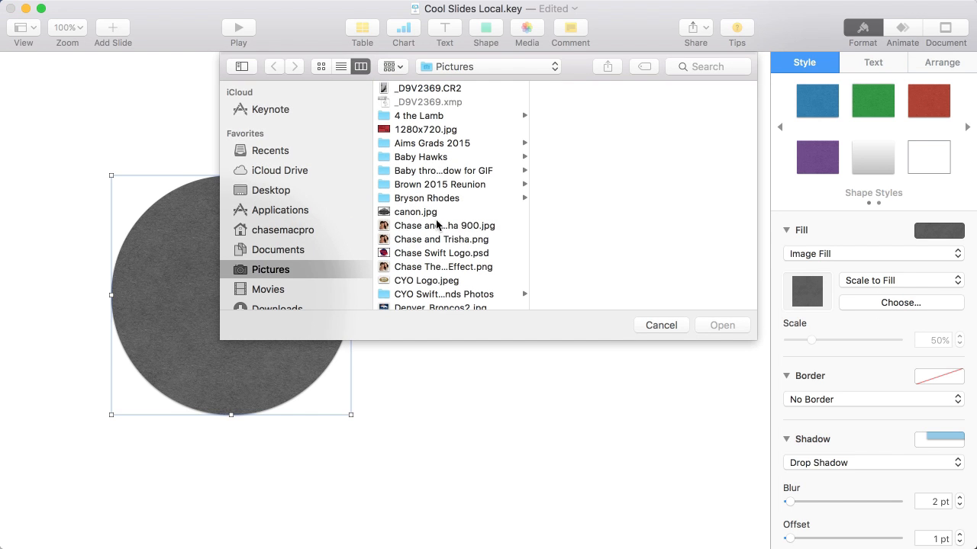
pyautogui.click(444, 225)
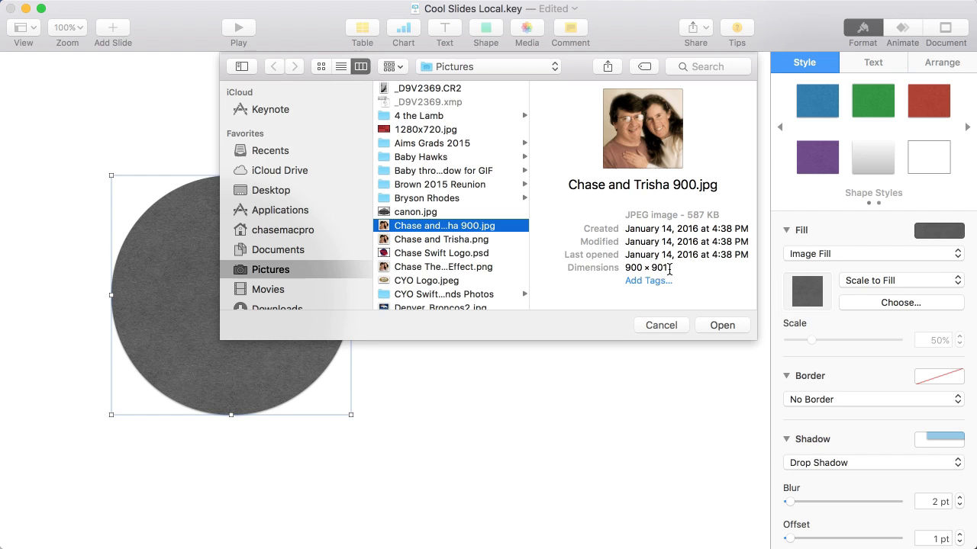
pyautogui.moveTo(618, 167)
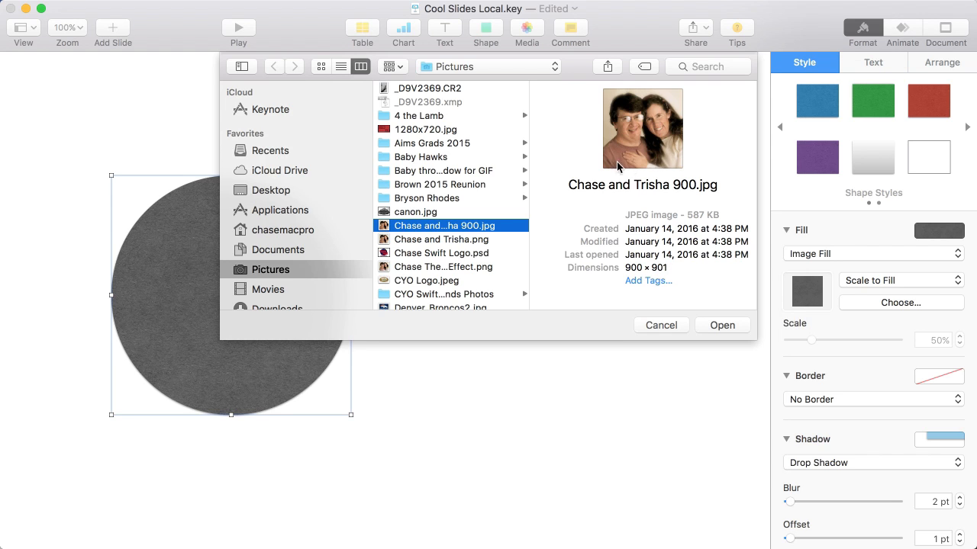
pyautogui.moveTo(204, 333)
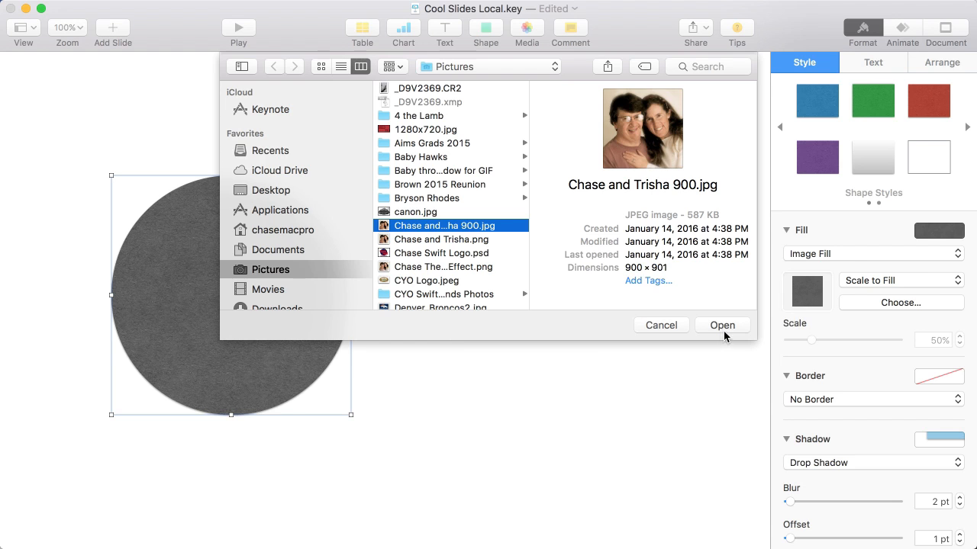
pyautogui.click(721, 325)
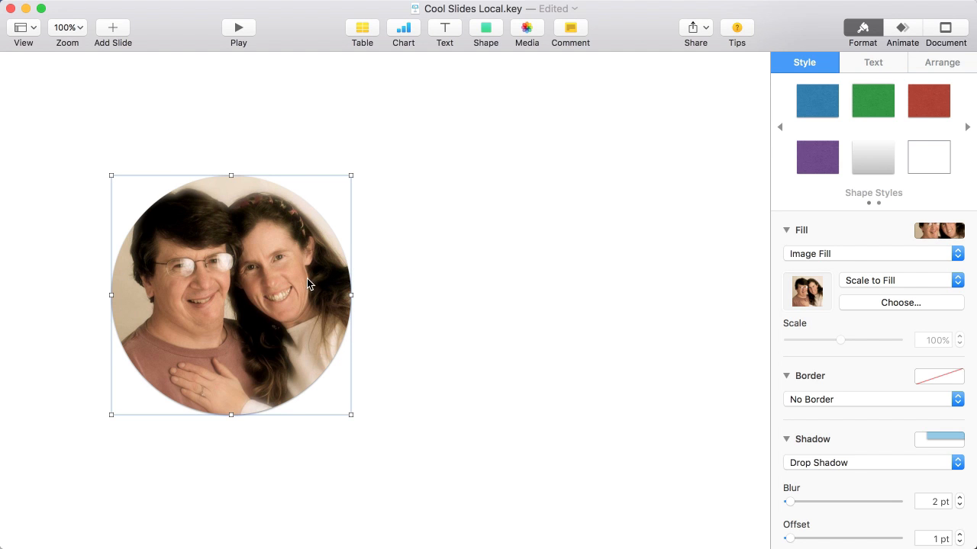
pyautogui.moveTo(256, 346)
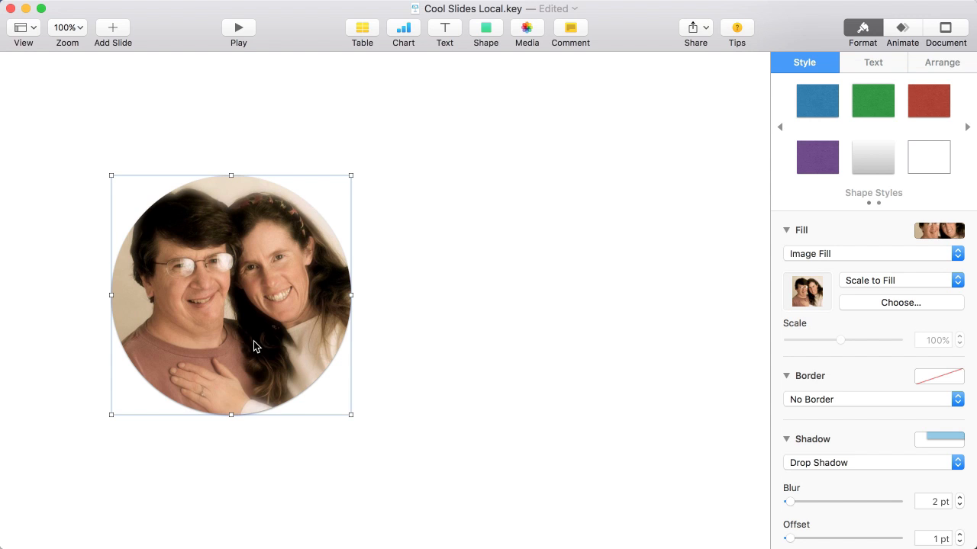
pyautogui.moveTo(455, 299)
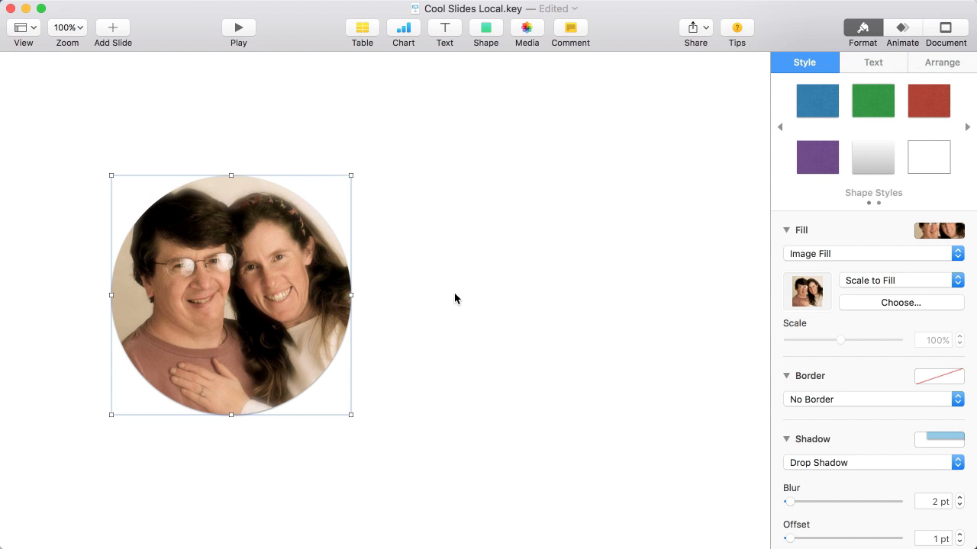
pyautogui.moveTo(362, 299)
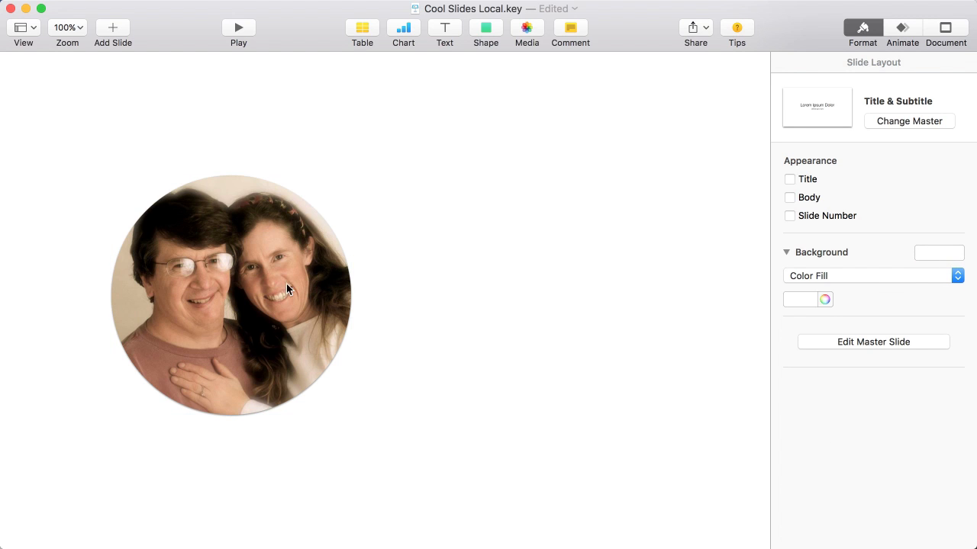
pyautogui.moveTo(206, 385)
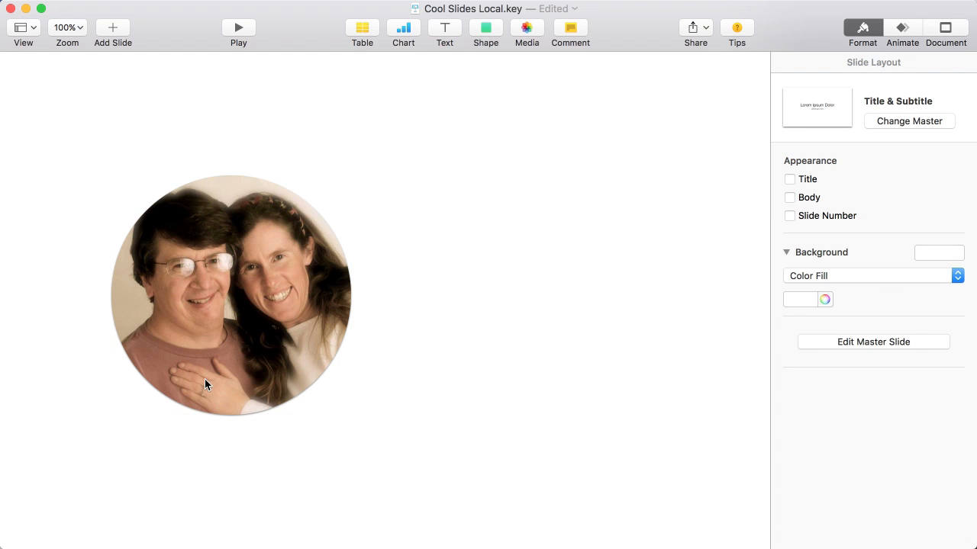
# Show the navigator, preview the banner on slide 2, then select slide 1's photo
pyautogui.click(22, 28)
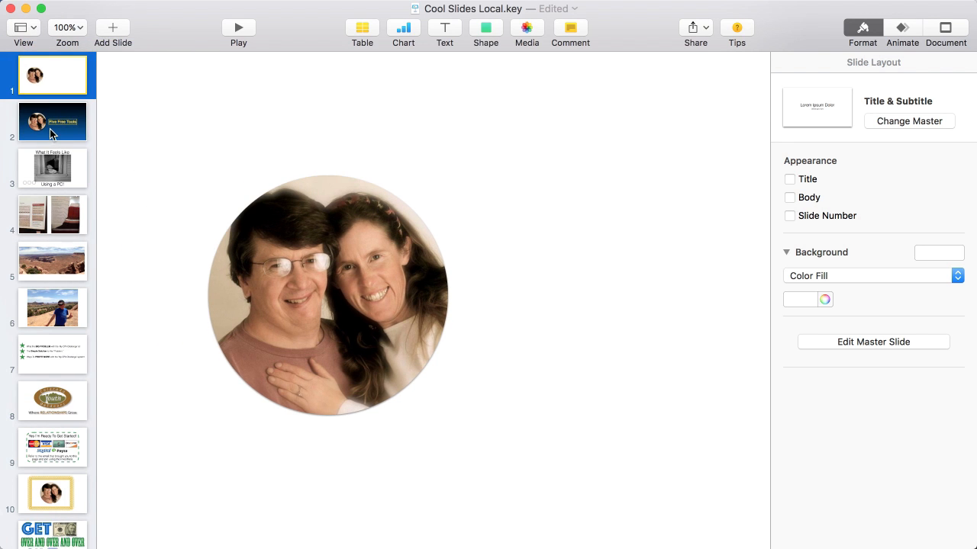
pyautogui.click(52, 121)
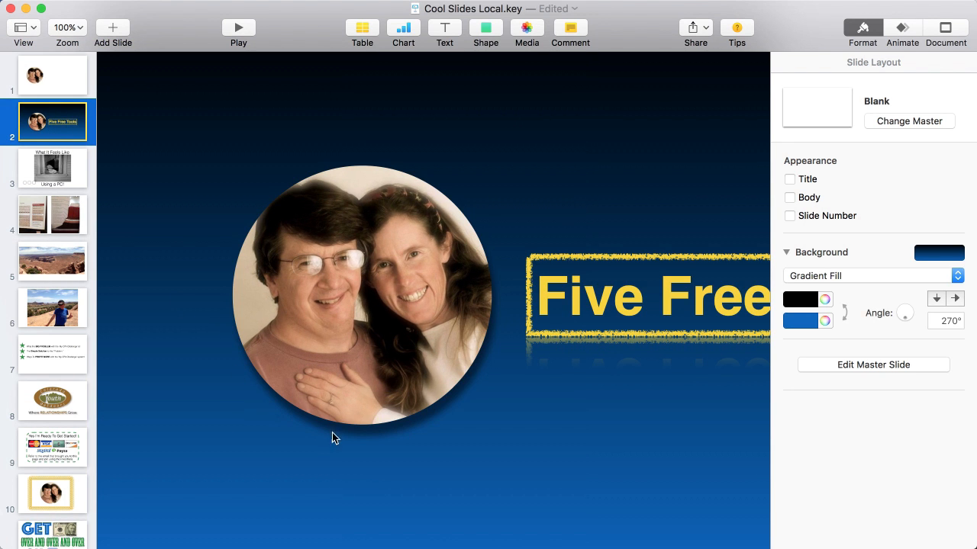
pyautogui.moveTo(383, 217)
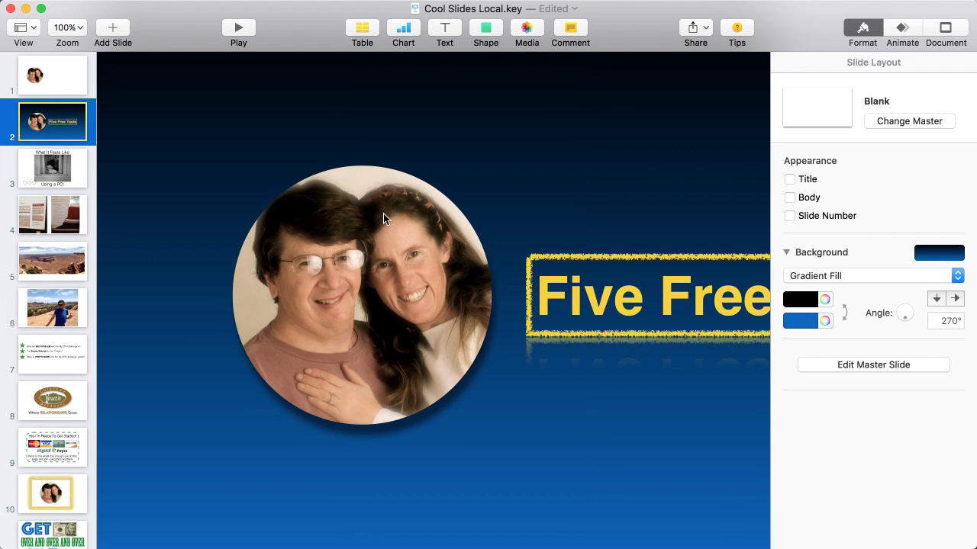
pyautogui.moveTo(195, 200)
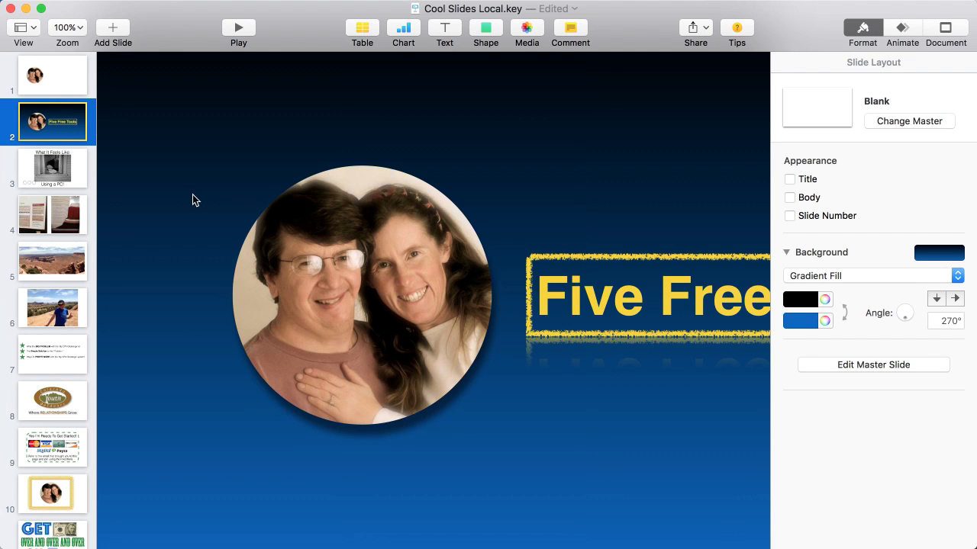
pyautogui.click(51, 75)
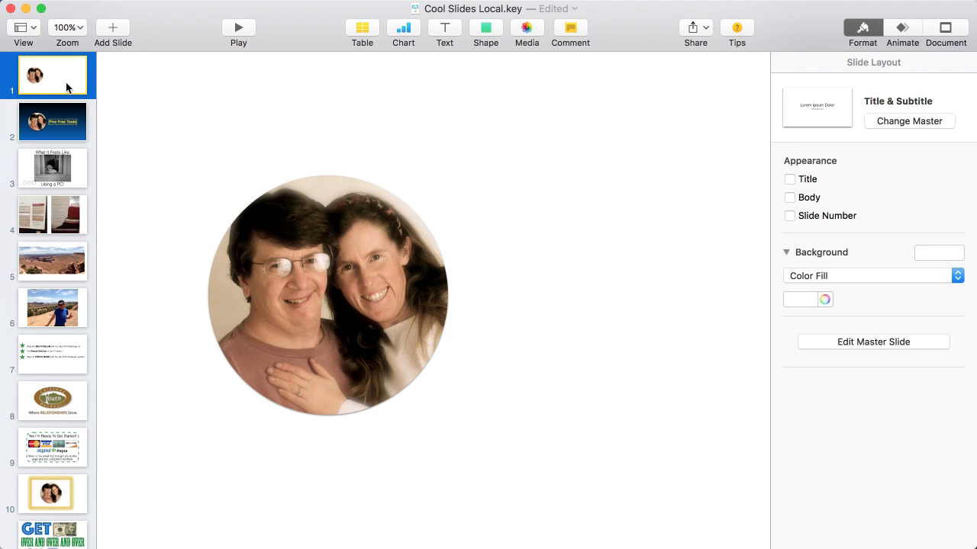
pyautogui.click(328, 295)
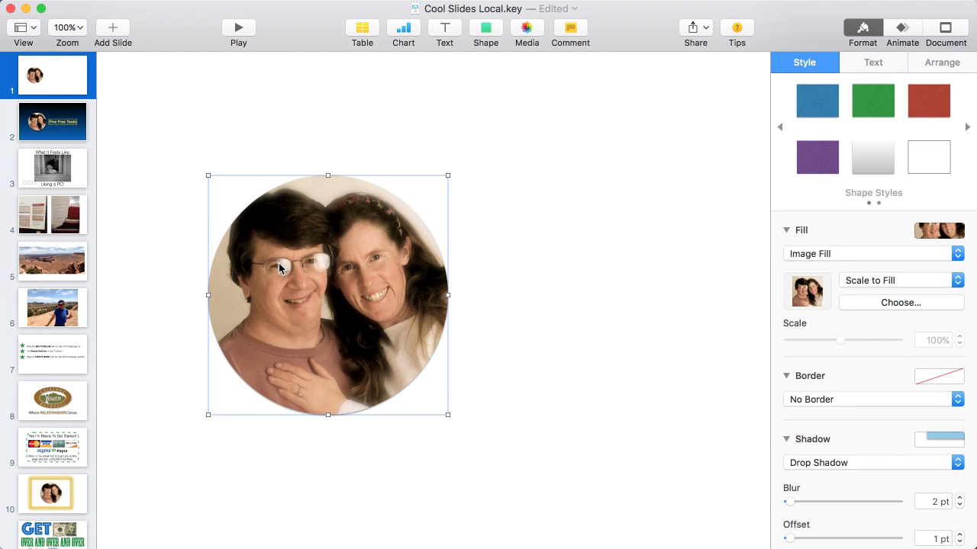
pyautogui.moveTo(308, 281)
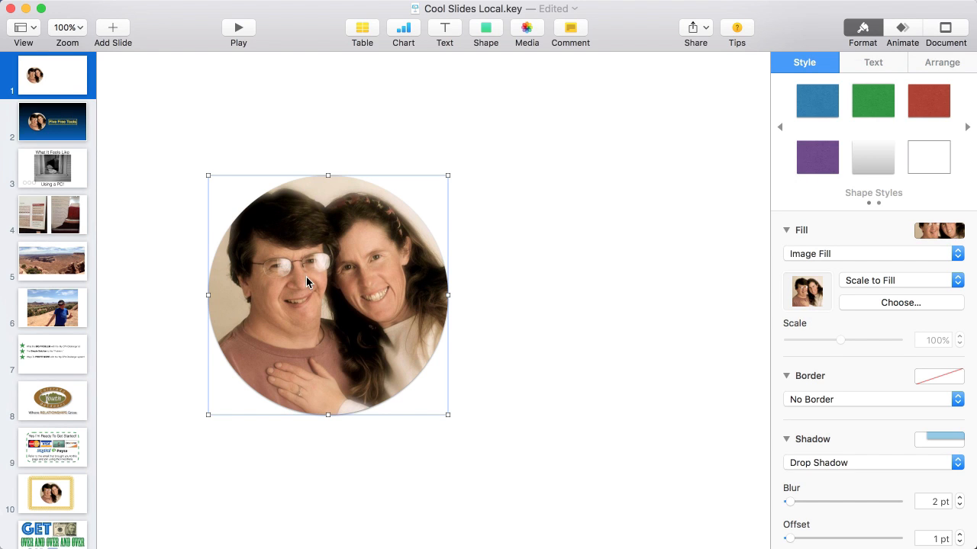
# Drag the photo's shadow Offset slider back and forth to lengthen the shadow
pyautogui.scroll(-3)
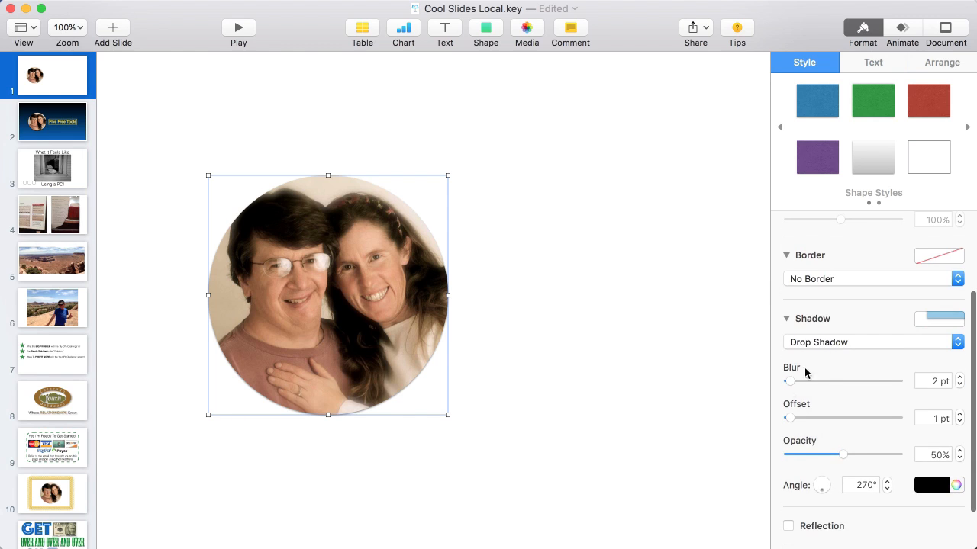
pyautogui.moveTo(799, 356)
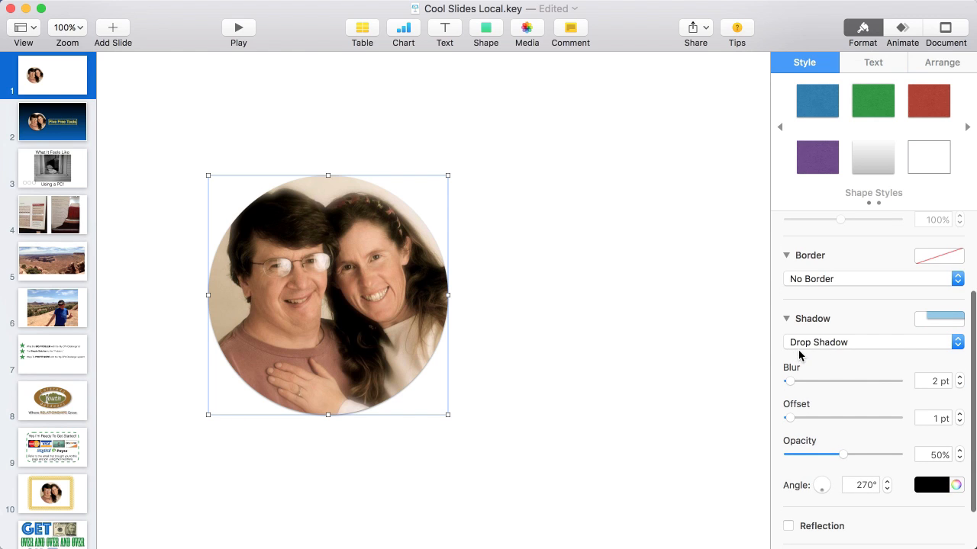
pyautogui.moveTo(744, 401)
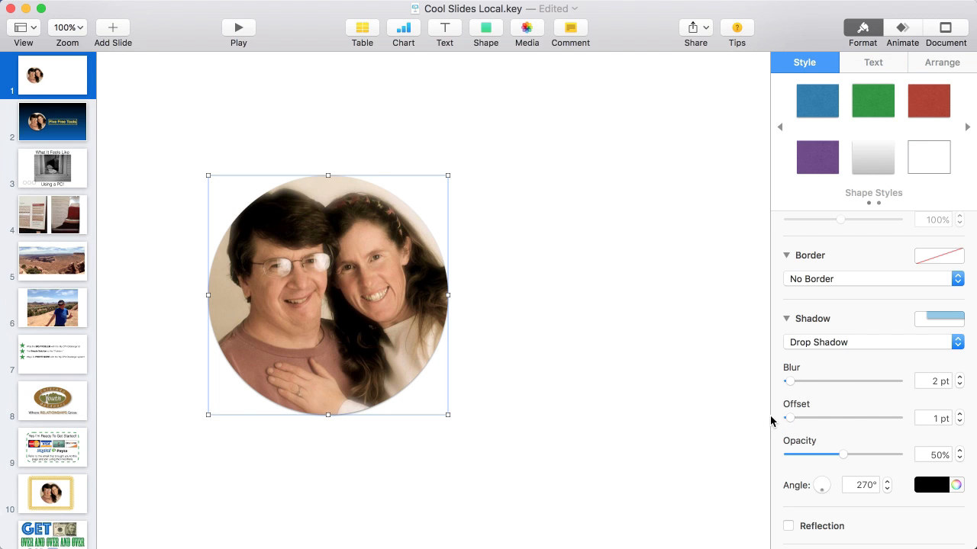
pyautogui.moveTo(790, 418); pyautogui.dragTo(831, 418)
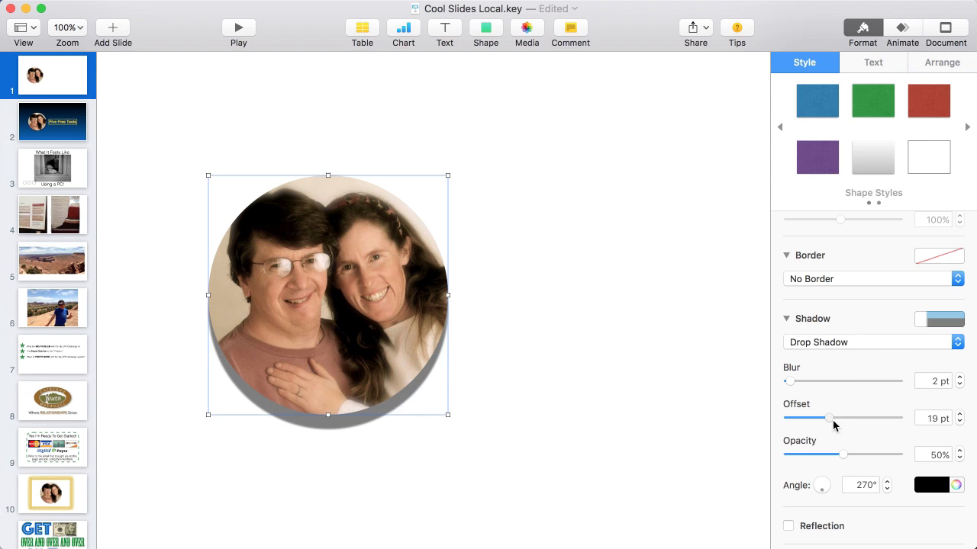
pyautogui.moveTo(830, 418); pyautogui.dragTo(878, 418)
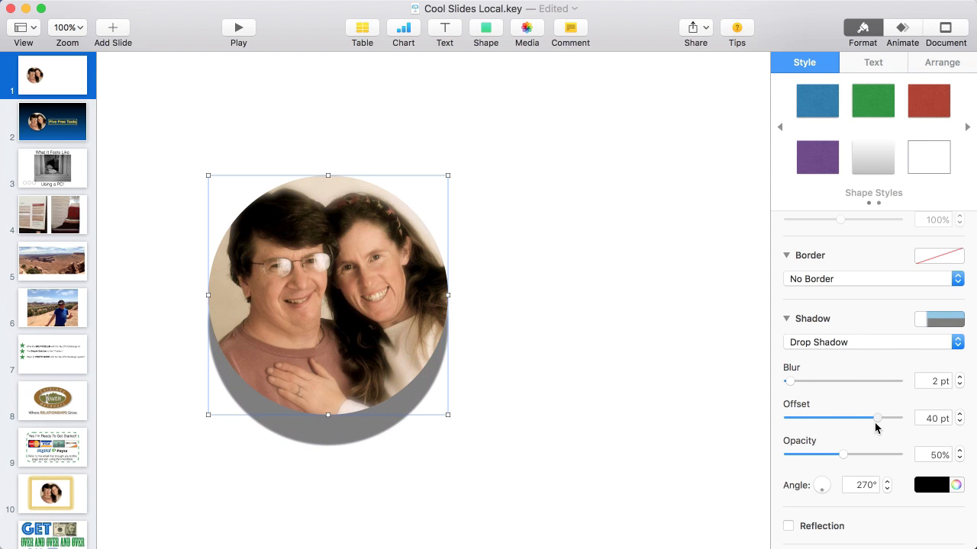
pyautogui.moveTo(877, 419); pyautogui.dragTo(852, 418)
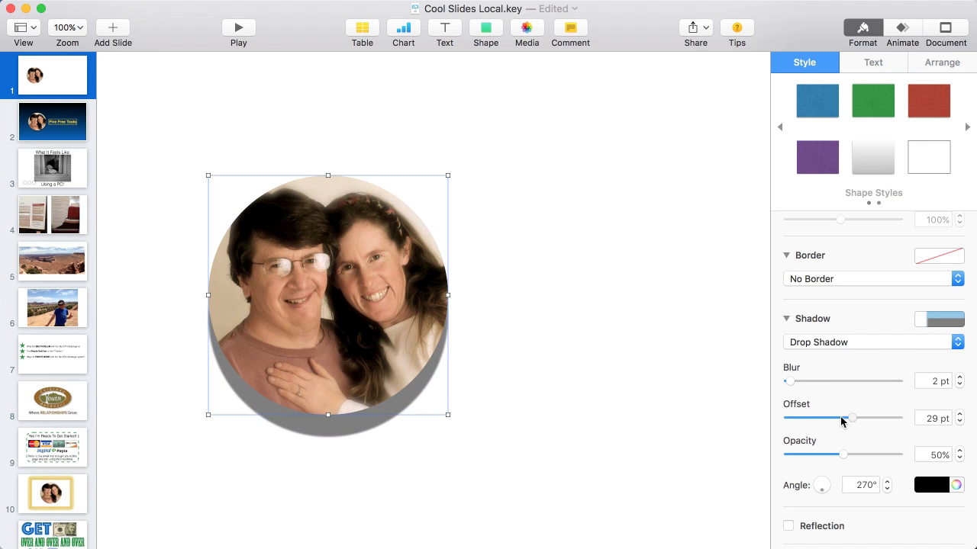
pyautogui.moveTo(851, 417); pyautogui.dragTo(828, 417)
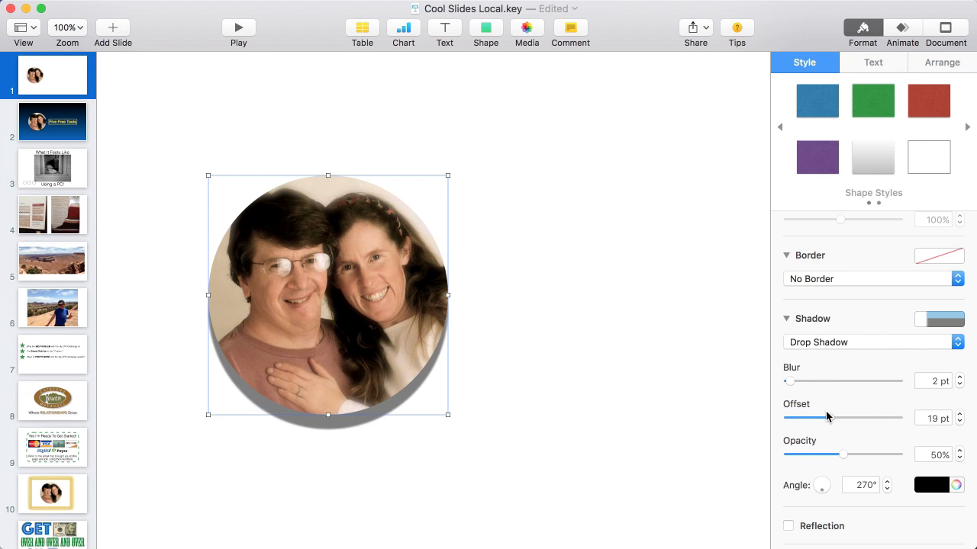
pyautogui.moveTo(828, 418); pyautogui.dragTo(870, 418)
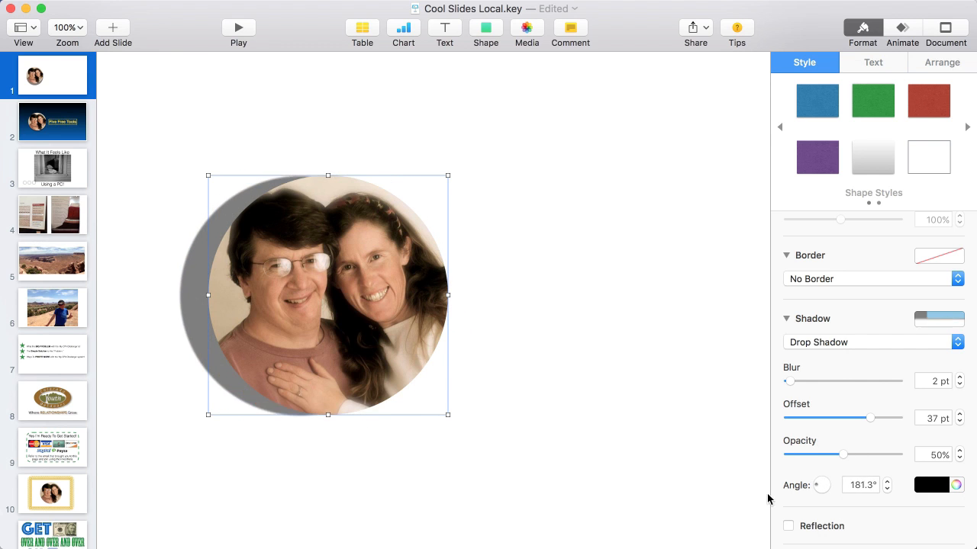
# Turn the shadow angle to 284.8° and fine-tune the offset to 22 pt
pyautogui.moveTo(821, 486); pyautogui.dragTo(822, 482)
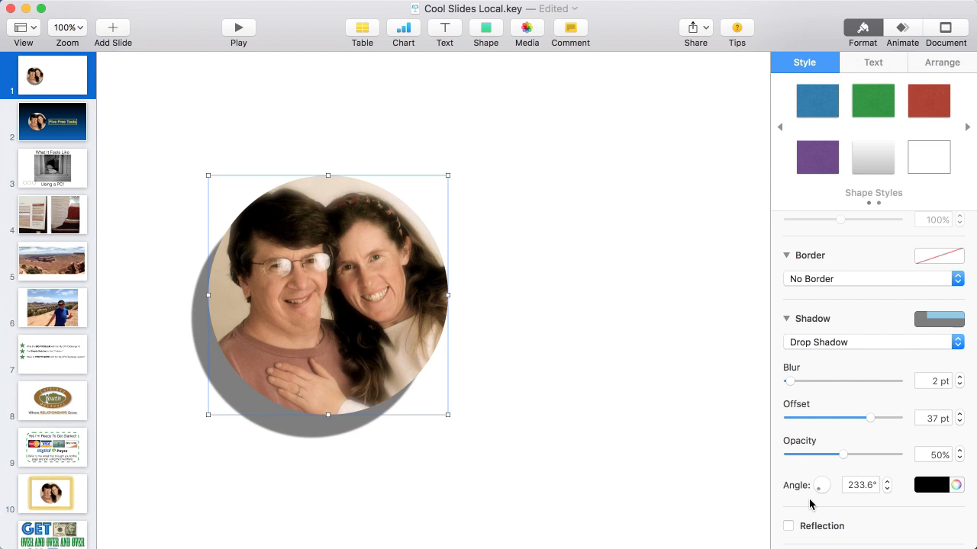
pyautogui.moveTo(821, 486); pyautogui.dragTo(825, 481)
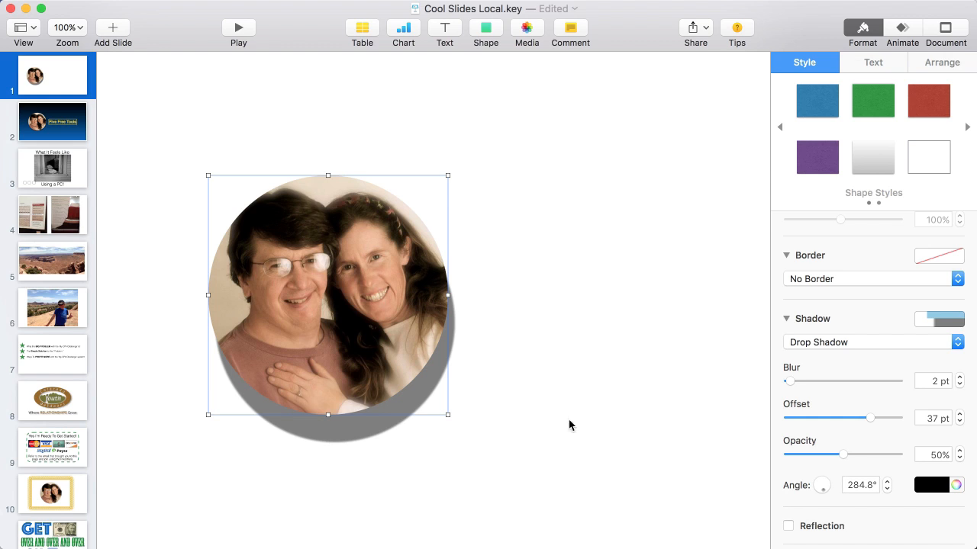
pyautogui.moveTo(870, 417); pyautogui.dragTo(862, 418)
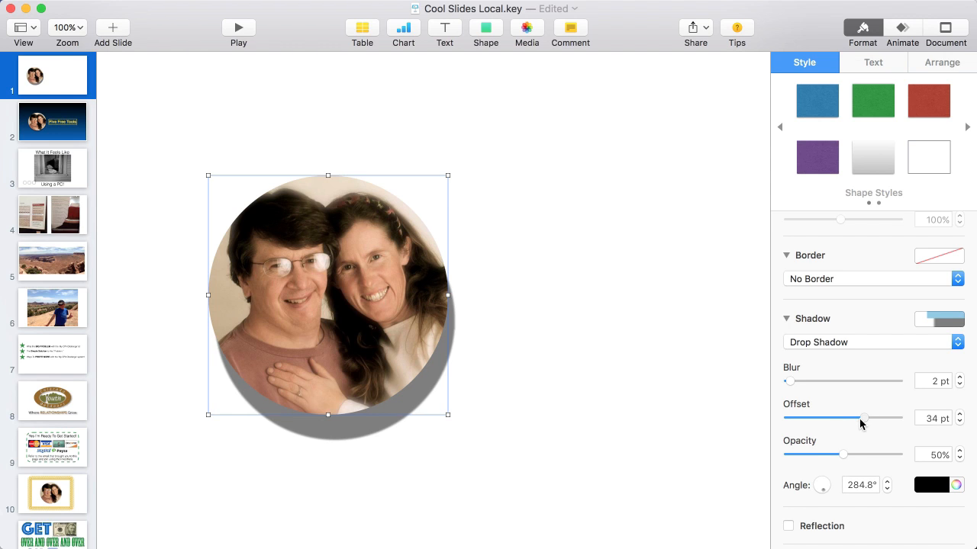
pyautogui.moveTo(865, 418); pyautogui.dragTo(837, 418)
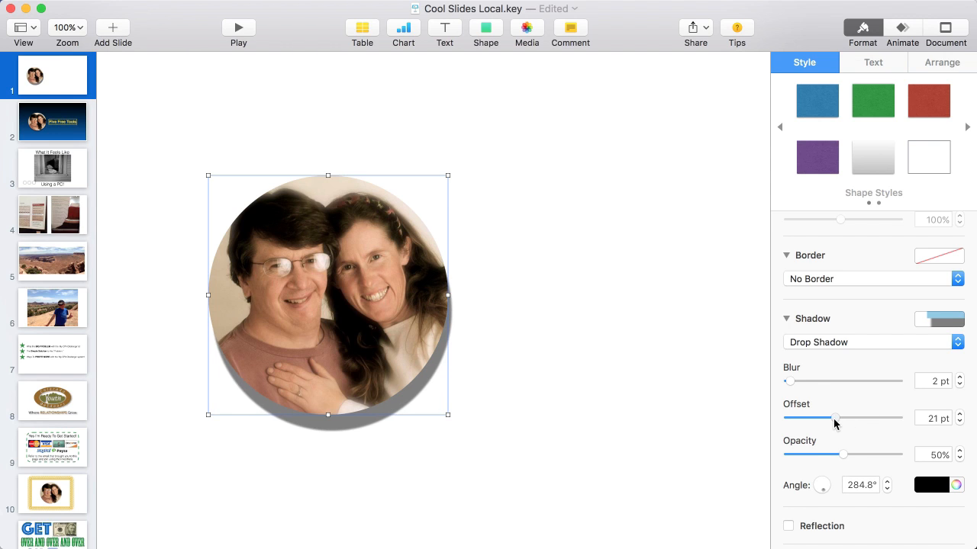
pyautogui.moveTo(835, 418); pyautogui.dragTo(836, 417)
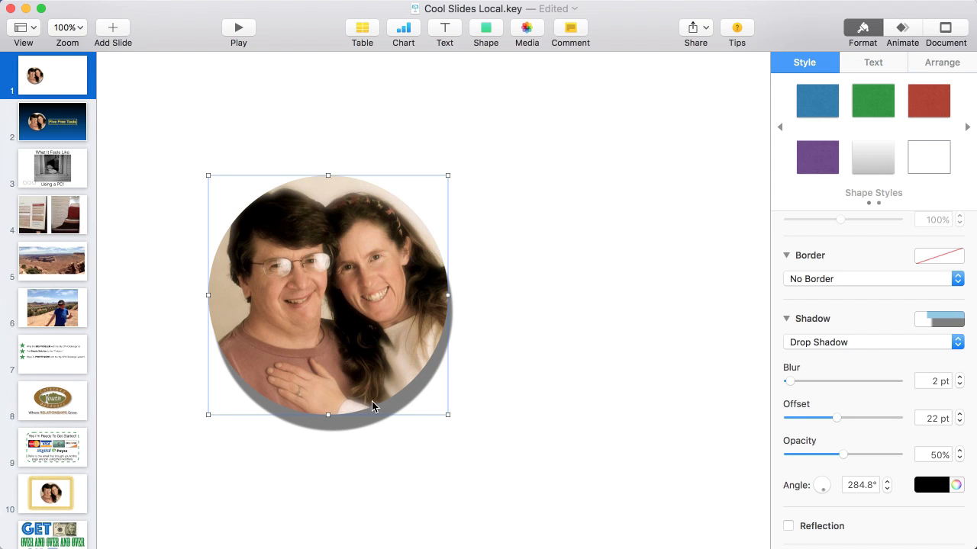
pyautogui.moveTo(788, 384)
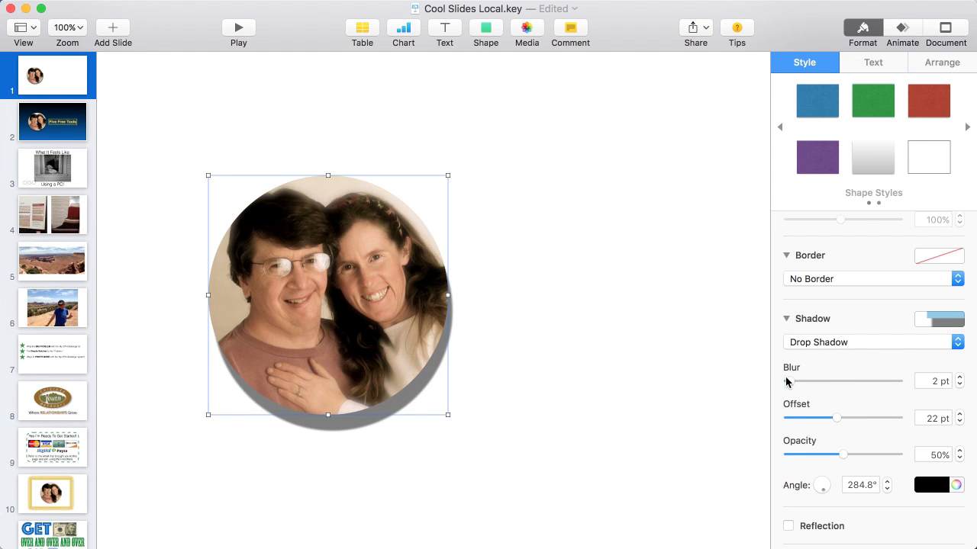
# Drag the photo shadow's Blur slider back and forth, settling at 11 pt
pyautogui.moveTo(788, 380); pyautogui.dragTo(803, 381)
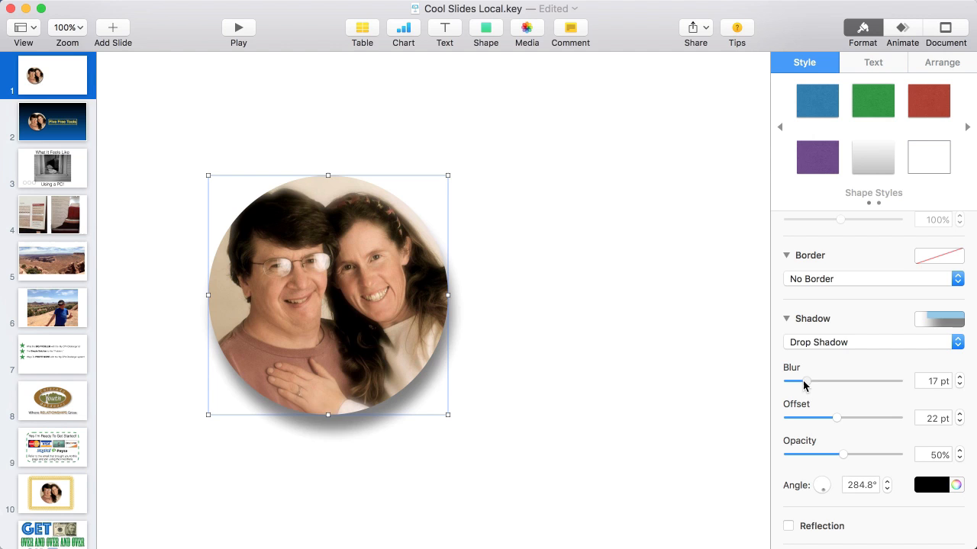
pyautogui.moveTo(805, 382); pyautogui.dragTo(820, 382)
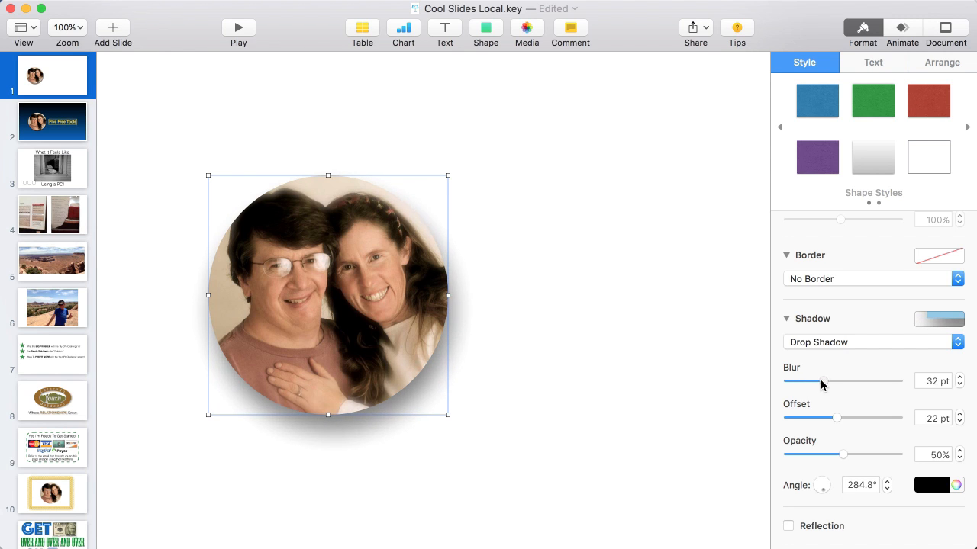
pyautogui.moveTo(820, 381); pyautogui.dragTo(799, 381)
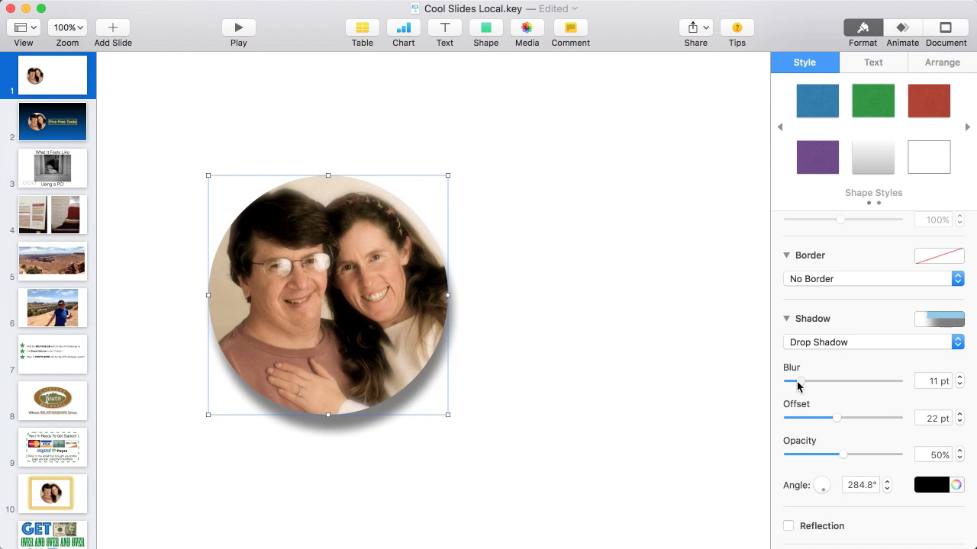
pyautogui.moveTo(790, 381); pyautogui.dragTo(802, 381)
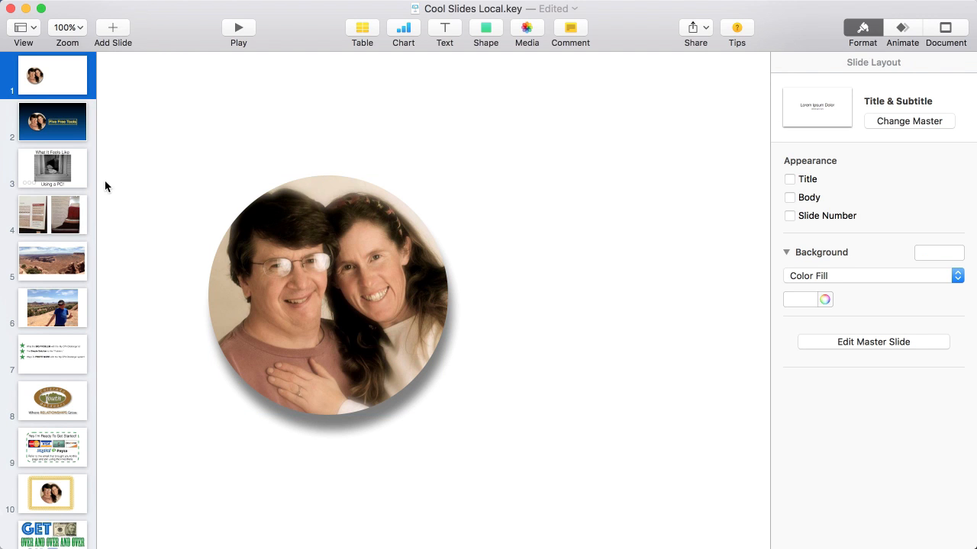
pyautogui.click(52, 121)
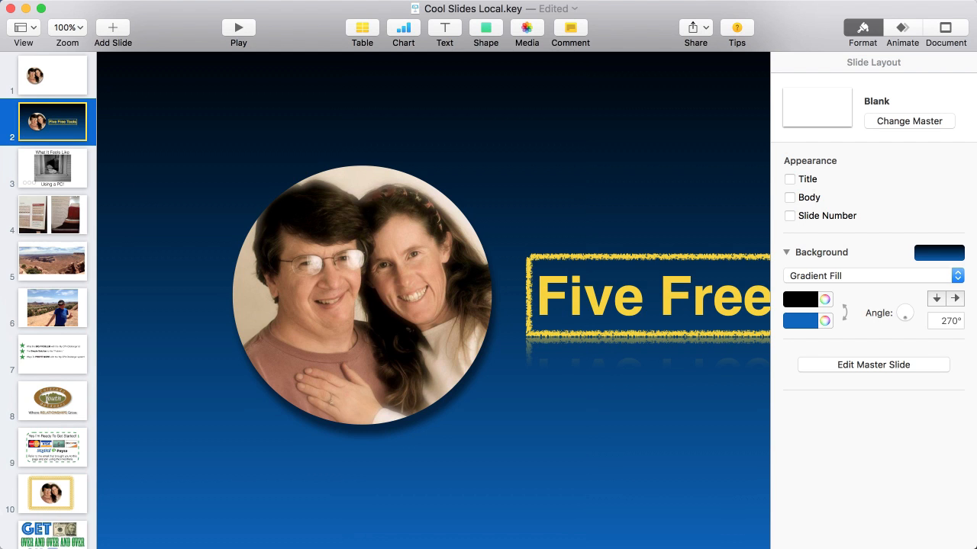
pyautogui.click(52, 76)
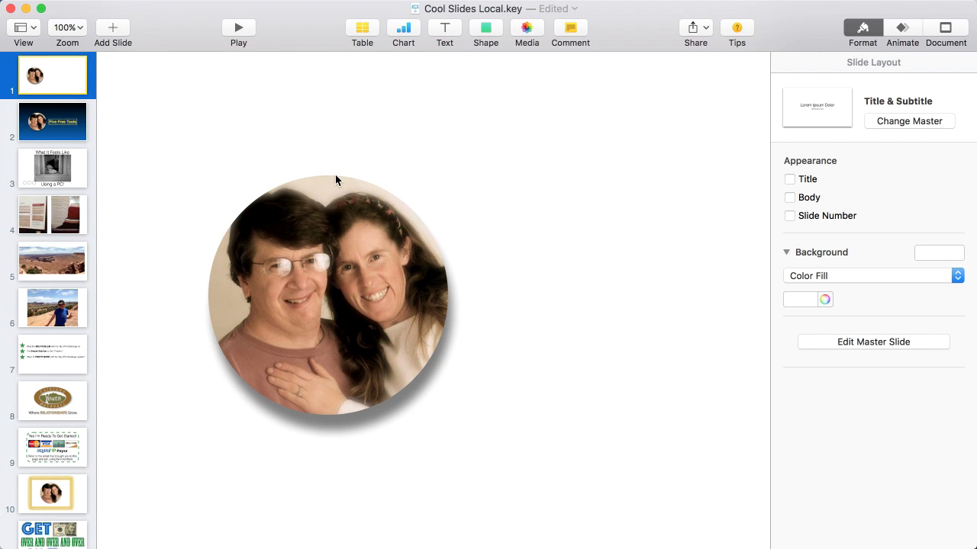
pyautogui.click(52, 121)
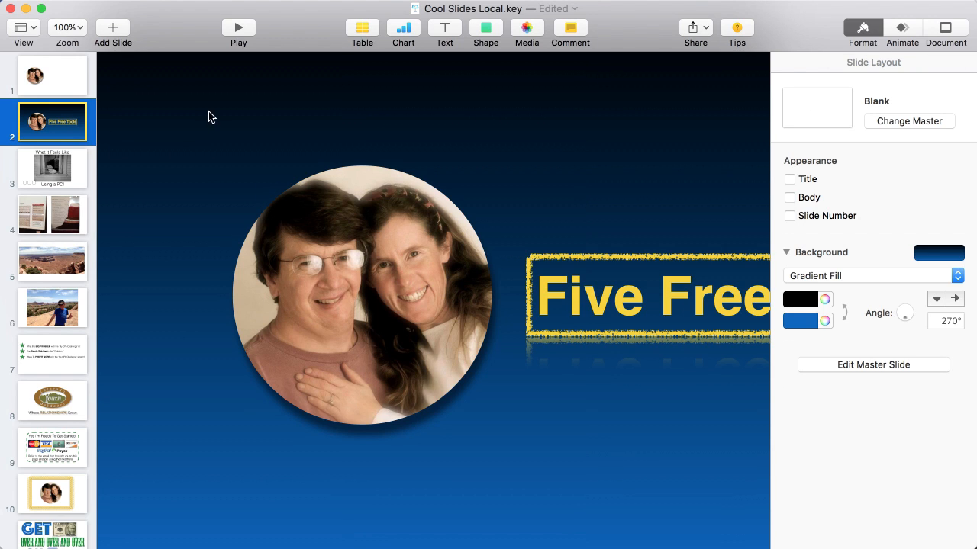
pyautogui.click(801, 321)
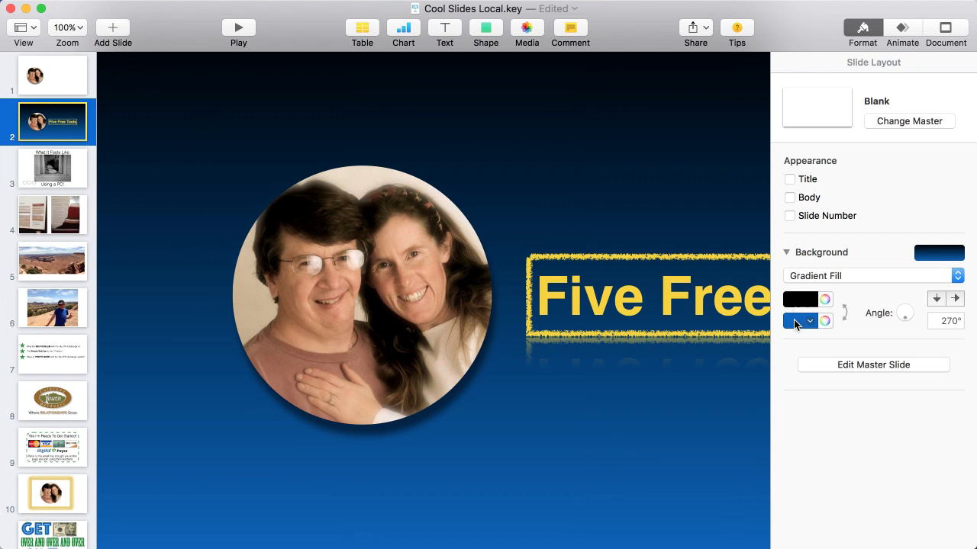
pyautogui.click(798, 320)
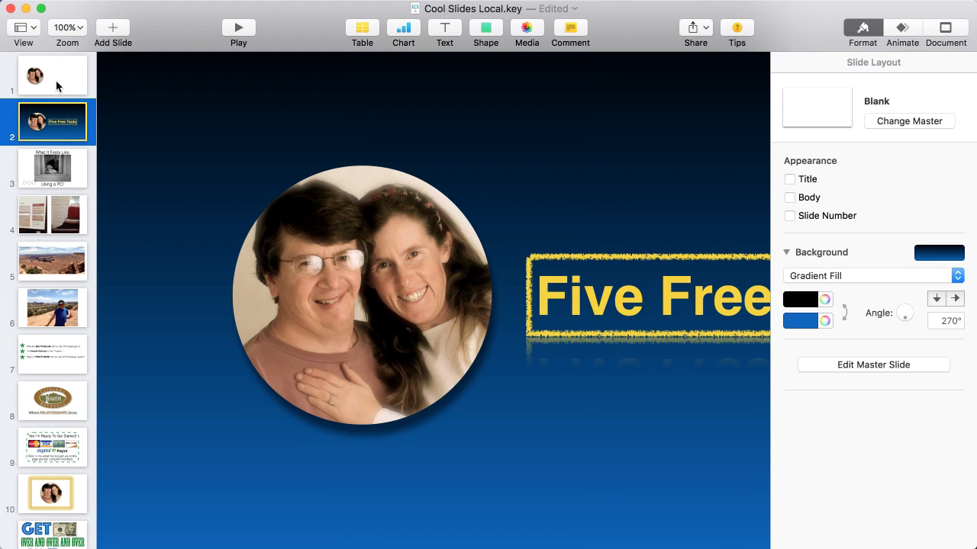
pyautogui.click(52, 74)
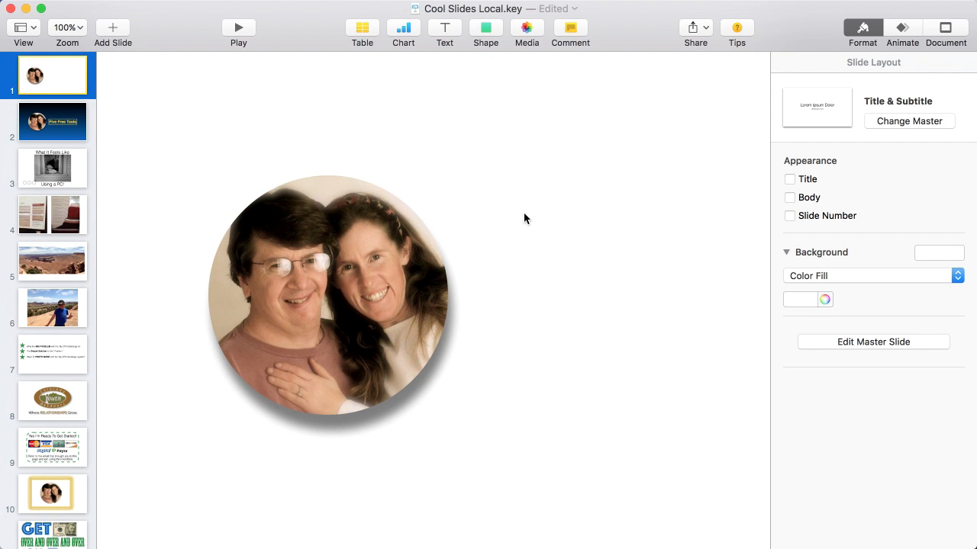
pyautogui.moveTo(866, 50)
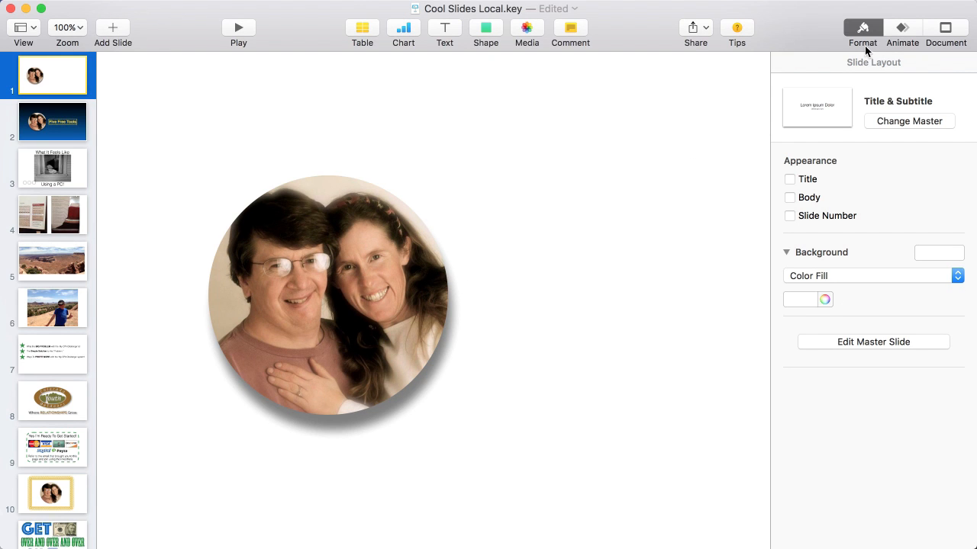
pyautogui.moveTo(492, 239)
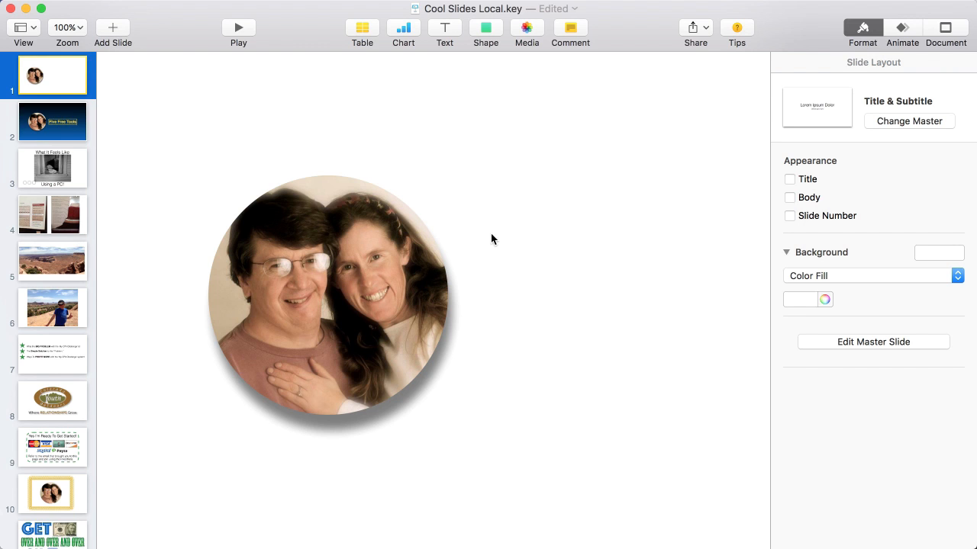
pyautogui.click(328, 296)
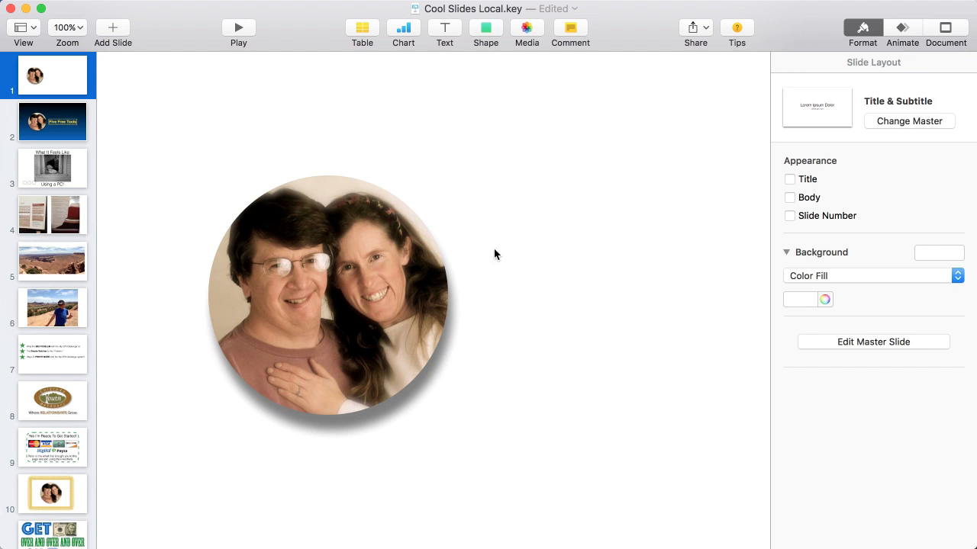
pyautogui.moveTo(839, 118)
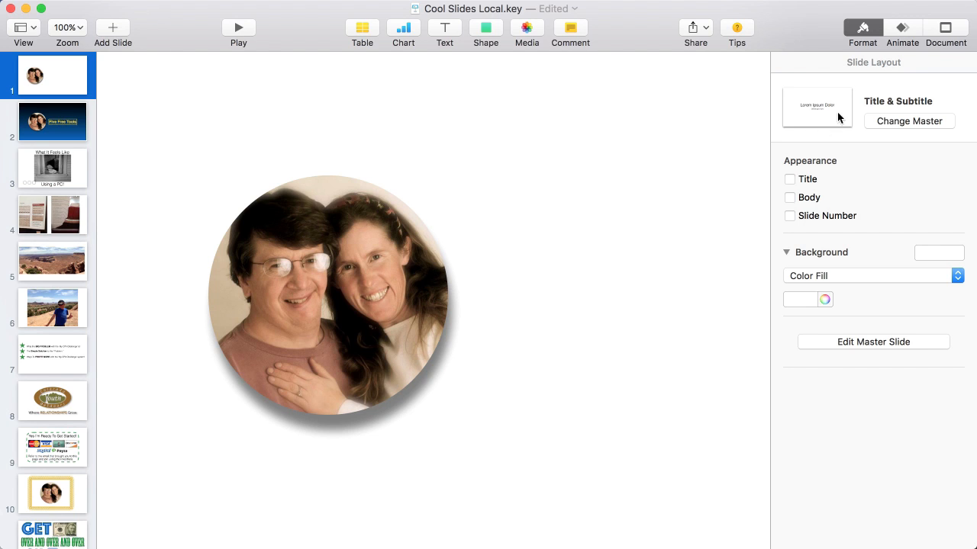
pyautogui.moveTo(787, 270)
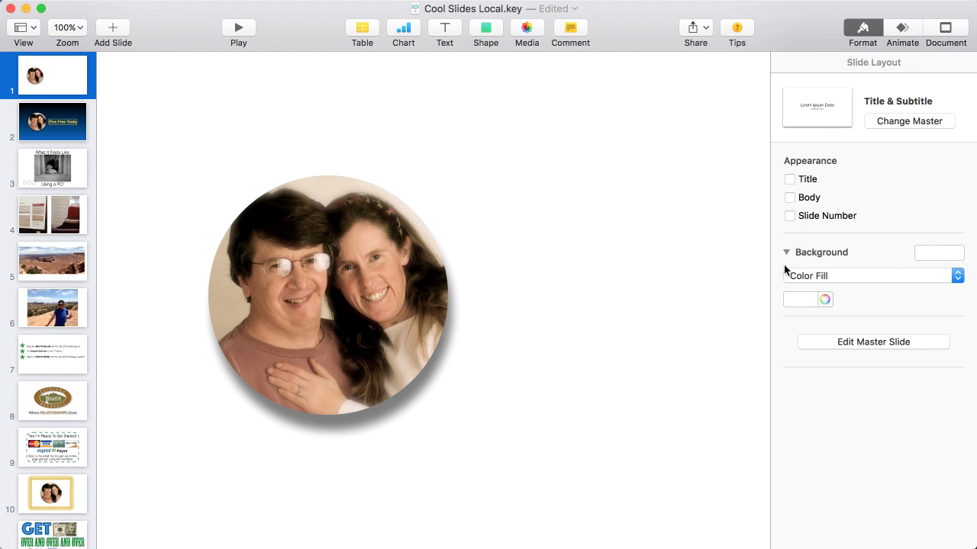
pyautogui.moveTo(812, 276)
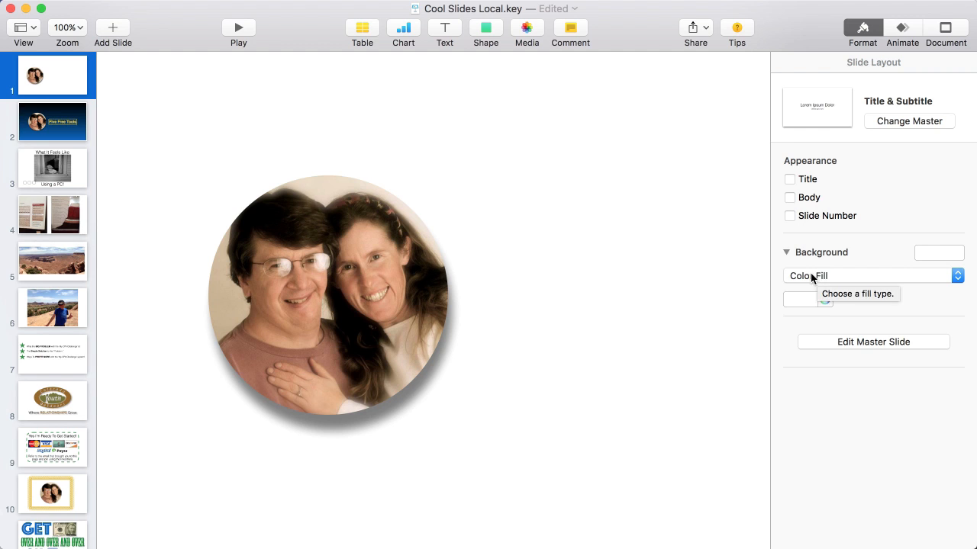
# Set the slide background to an orange-to-black gradient and tilt its angle toward 277°
pyautogui.click(872, 275)
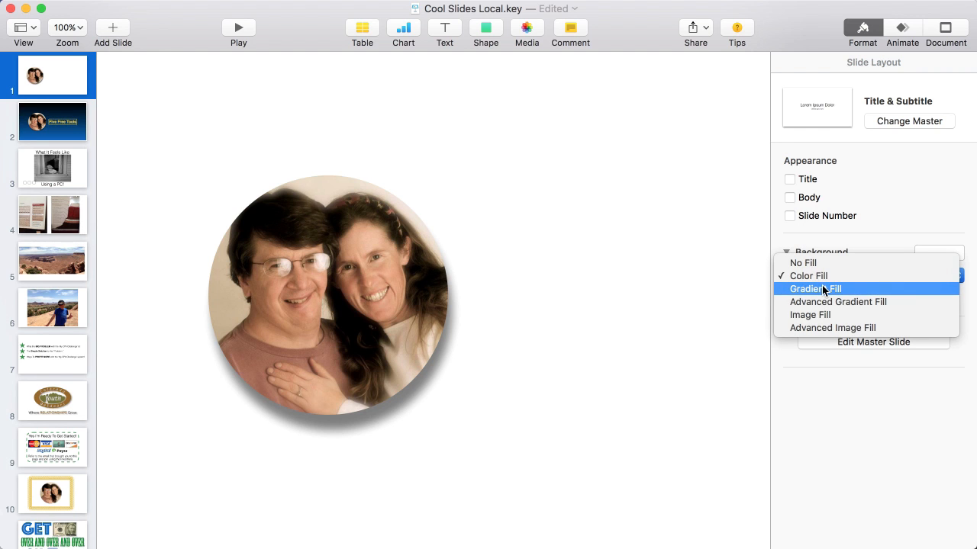
pyautogui.click(815, 288)
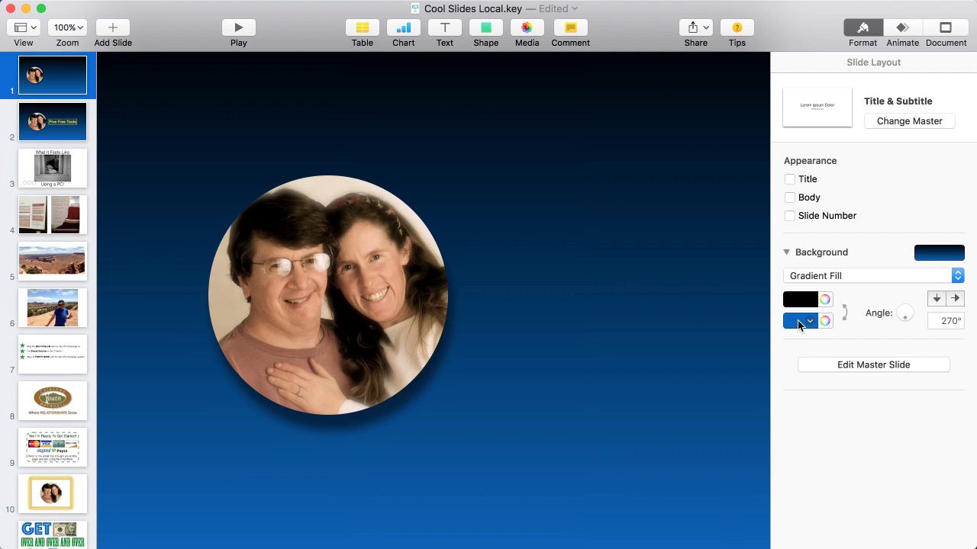
pyautogui.click(810, 321)
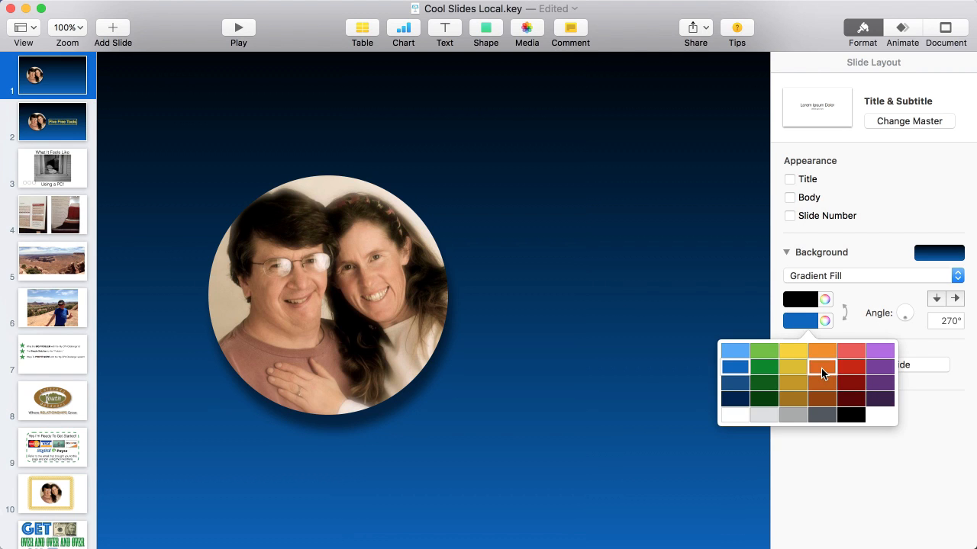
pyautogui.click(822, 367)
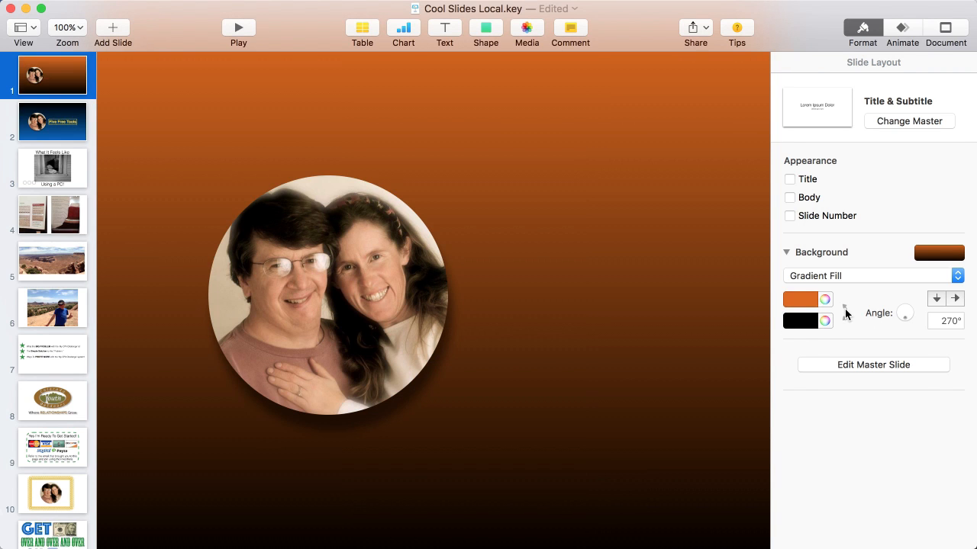
pyautogui.click(845, 313)
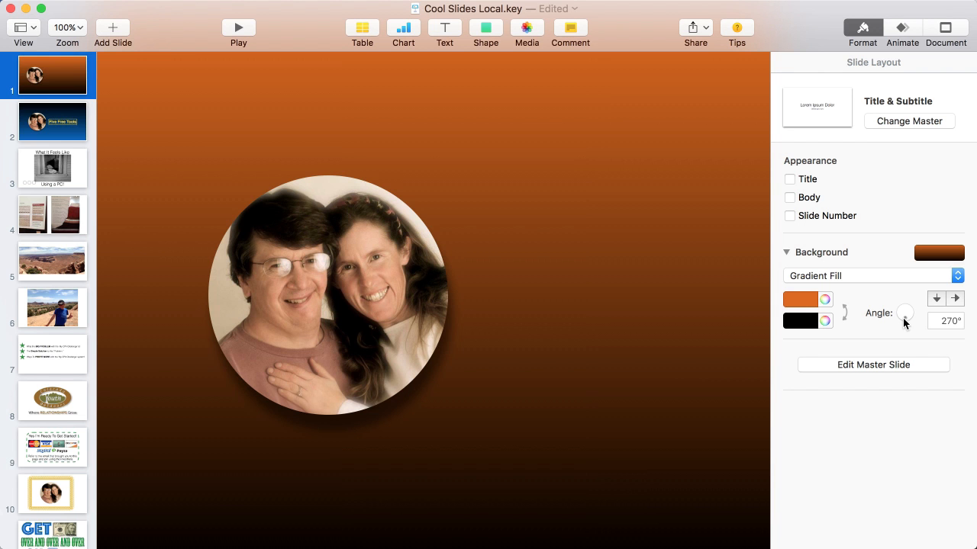
pyautogui.moveTo(905, 313); pyautogui.dragTo(908, 309)
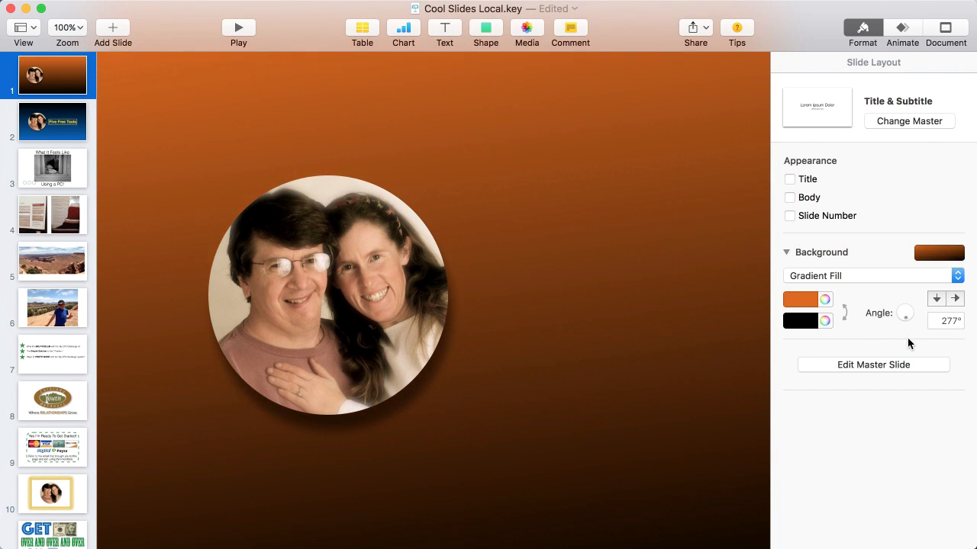
pyautogui.click(945, 321)
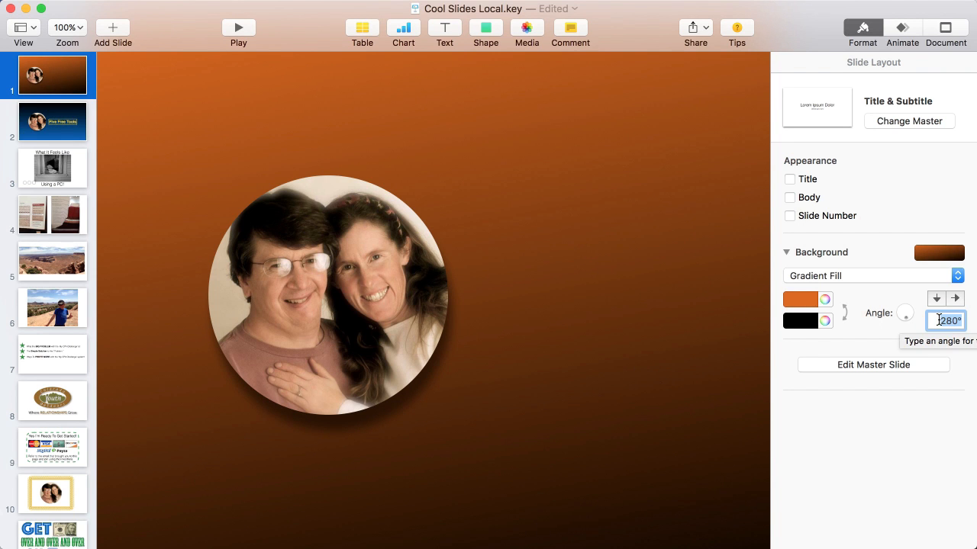
# Set the gradient angle to 90°, change orange to blue, and compare with slide 2
pyautogui.write('90')
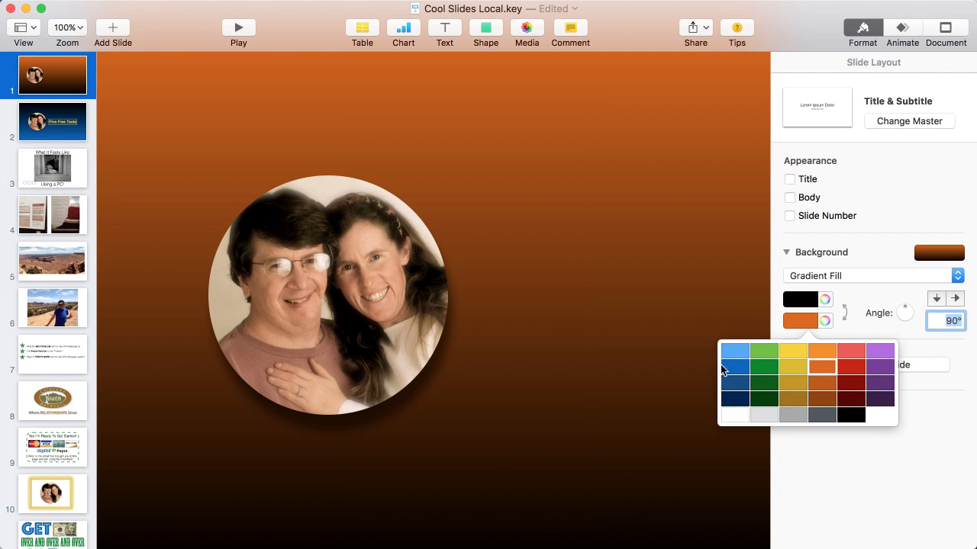
pyautogui.click(735, 351)
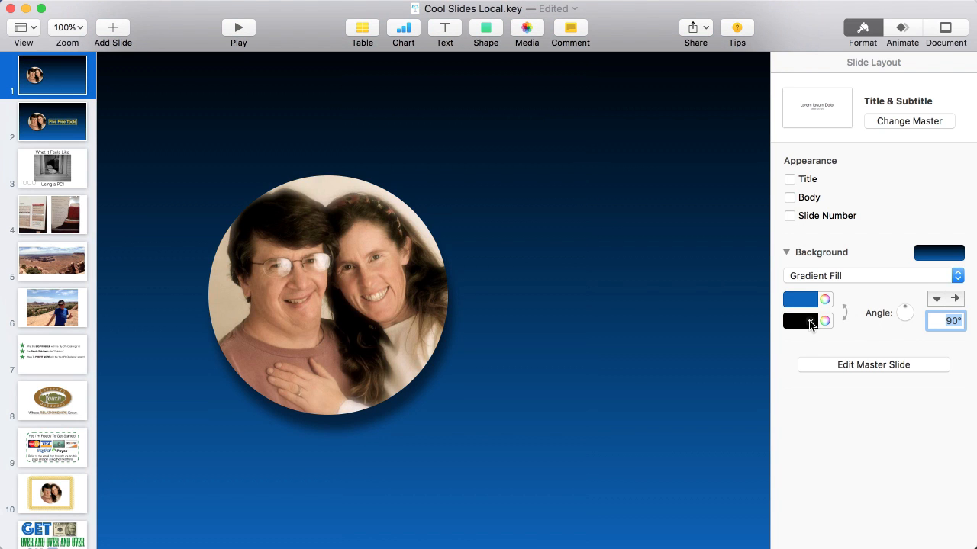
pyautogui.moveTo(321, 328)
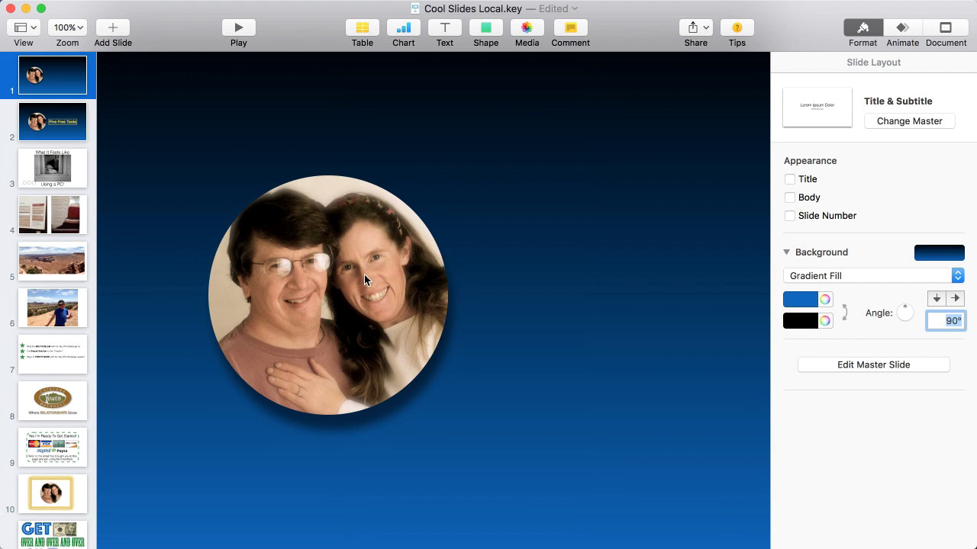
pyautogui.moveTo(425, 278)
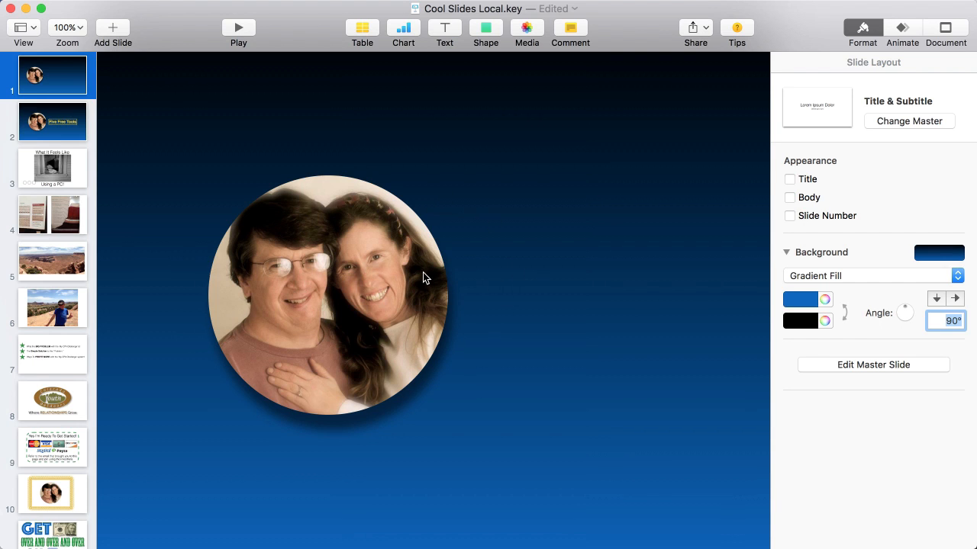
pyautogui.moveTo(429, 316)
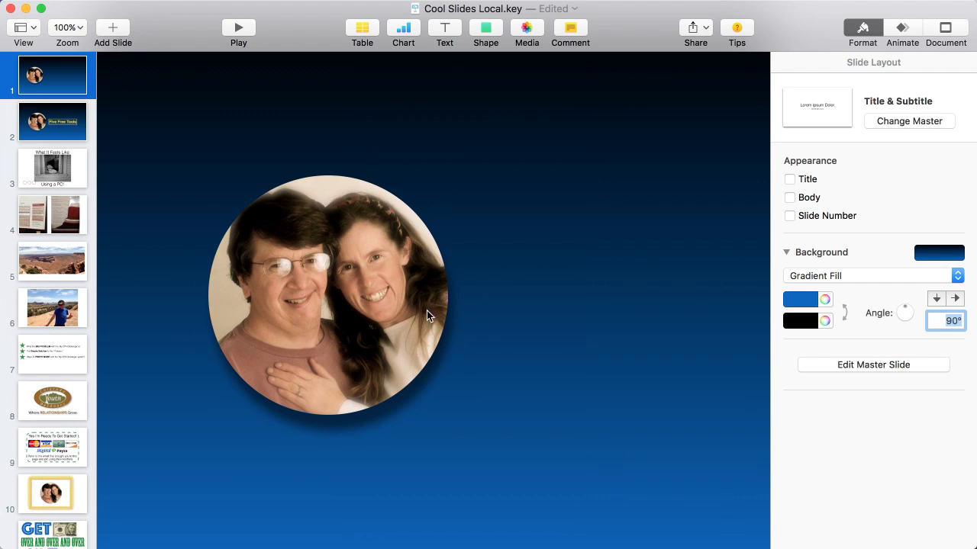
pyautogui.moveTo(584, 294)
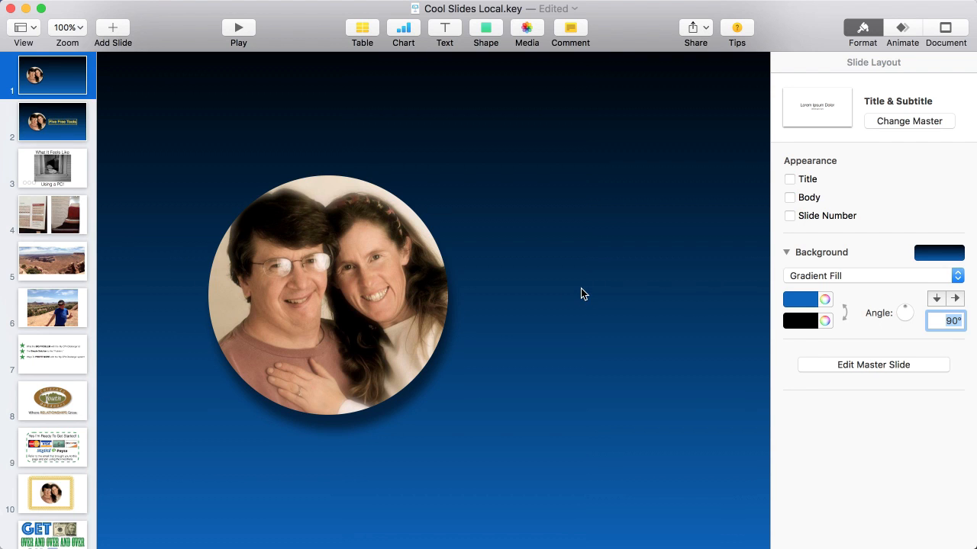
pyautogui.click(52, 121)
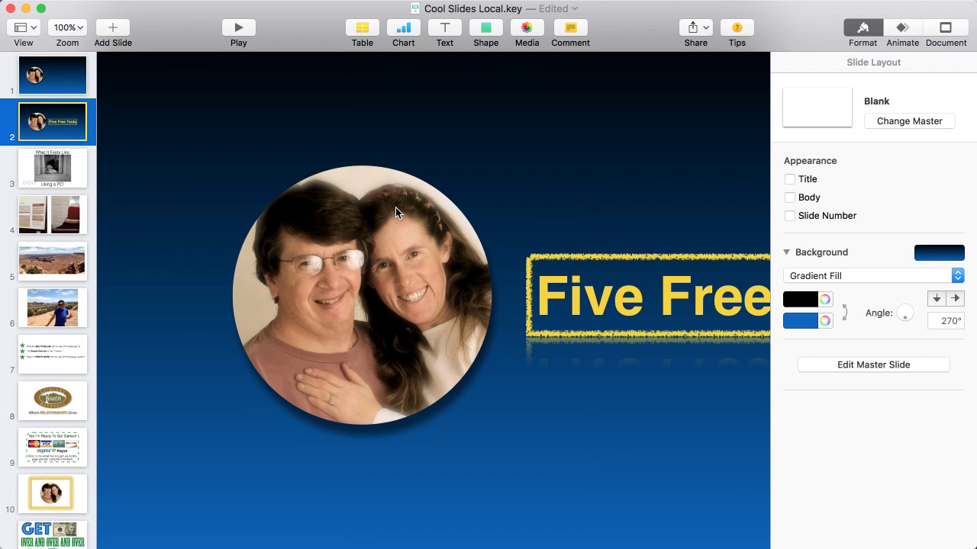
# Return to slide 1, switch to Slide Only view, and hide the Format sidebar
pyautogui.click(52, 75)
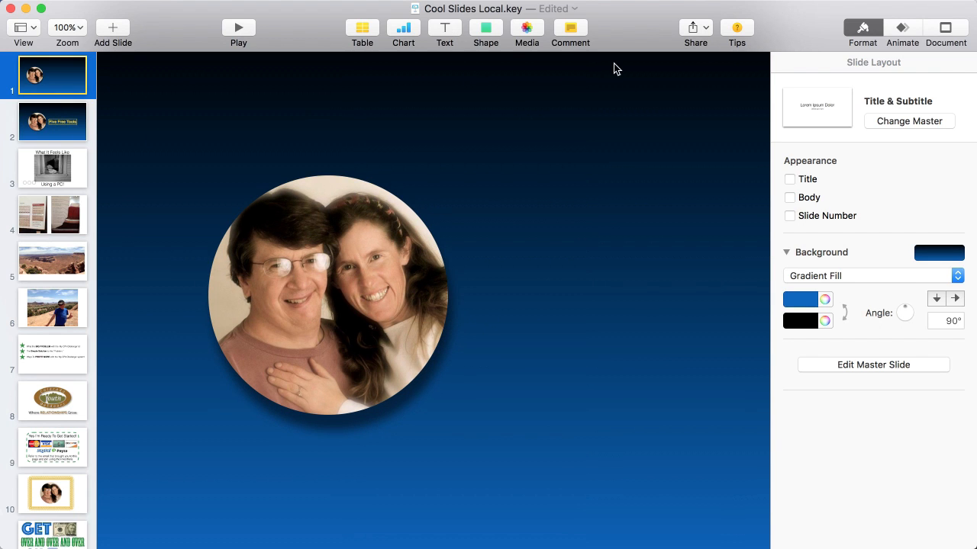
pyautogui.click(23, 29)
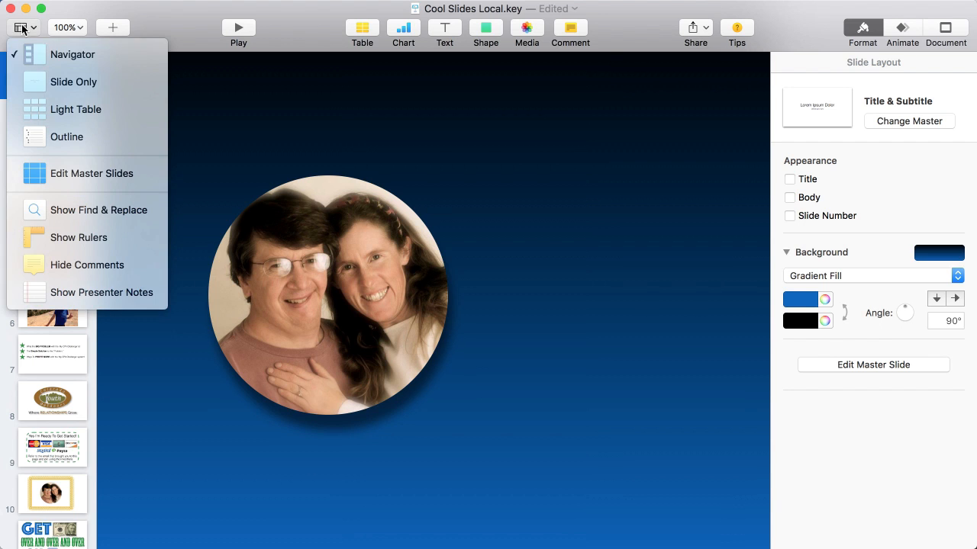
pyautogui.click(73, 82)
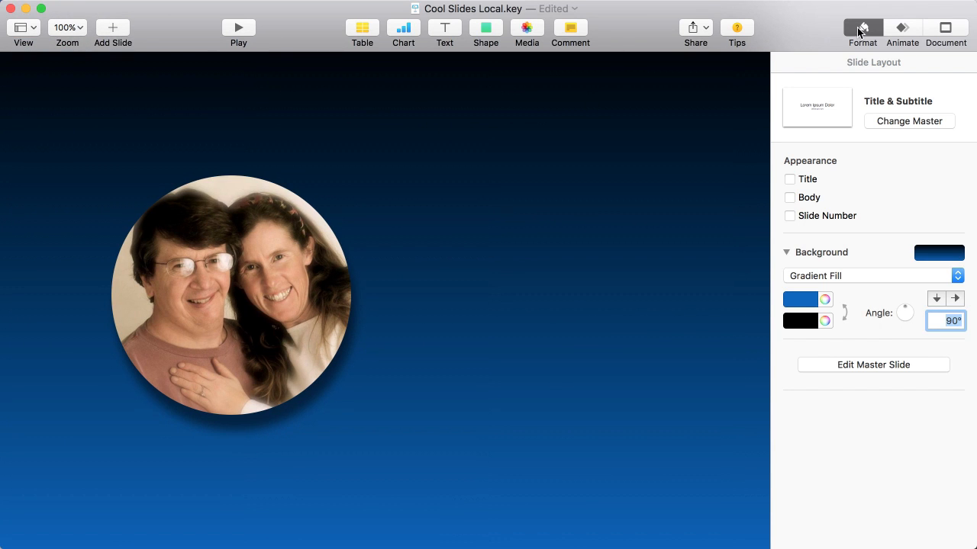
pyautogui.click(862, 28)
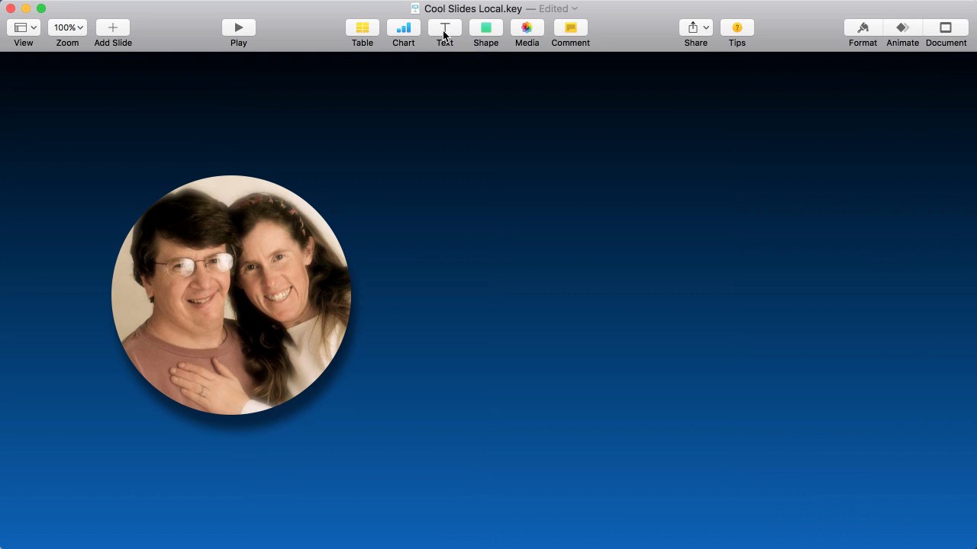
pyautogui.moveTo(444, 30)
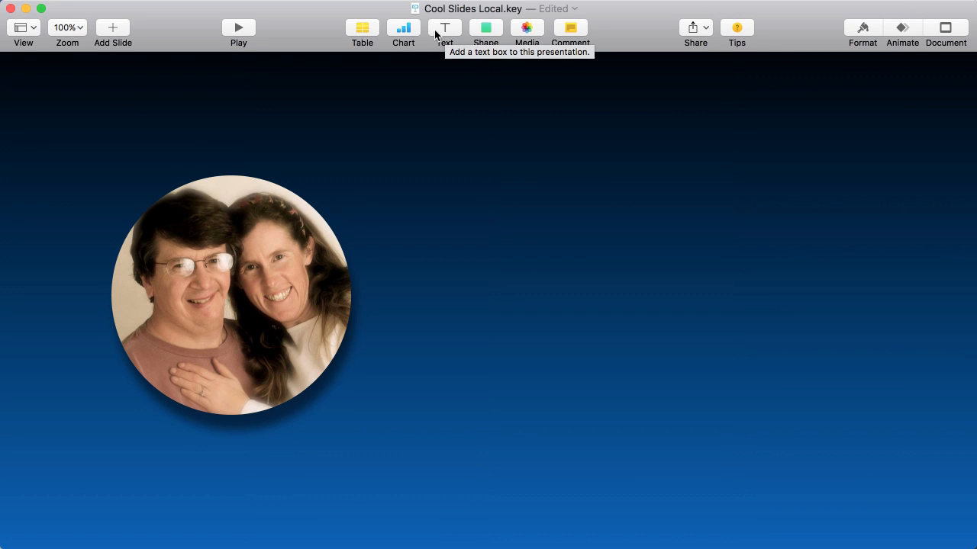
# Add a text box beside the photo and colour its placeholder text yellow
pyautogui.click(444, 29)
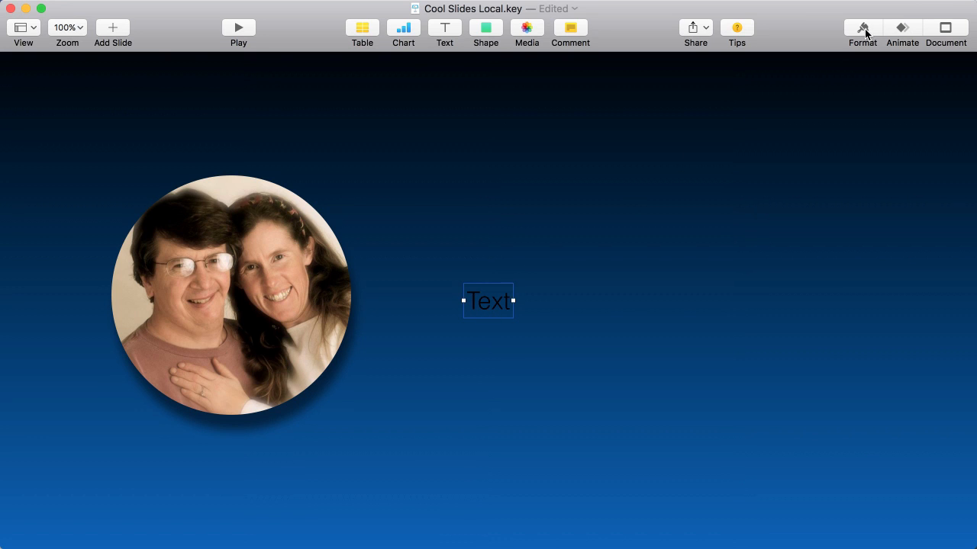
pyautogui.click(863, 27)
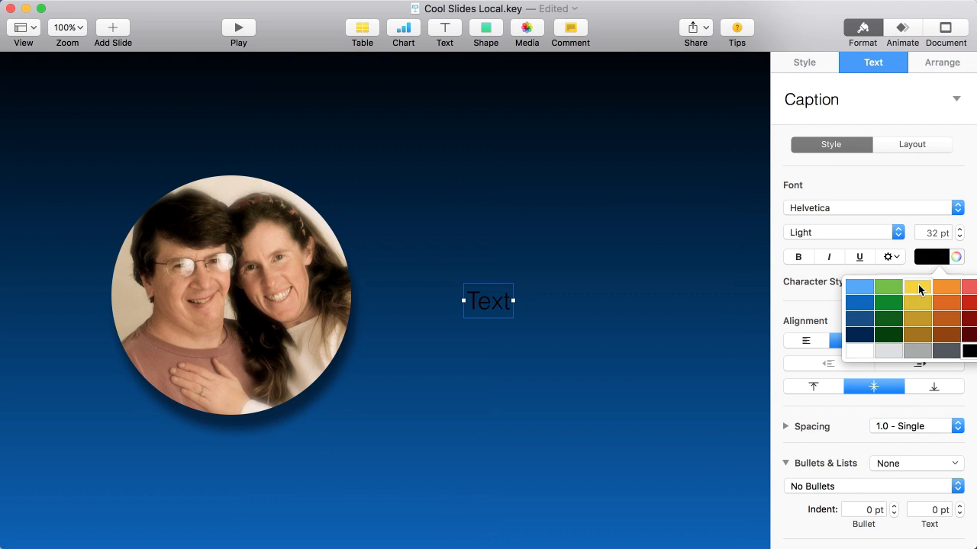
pyautogui.click(918, 288)
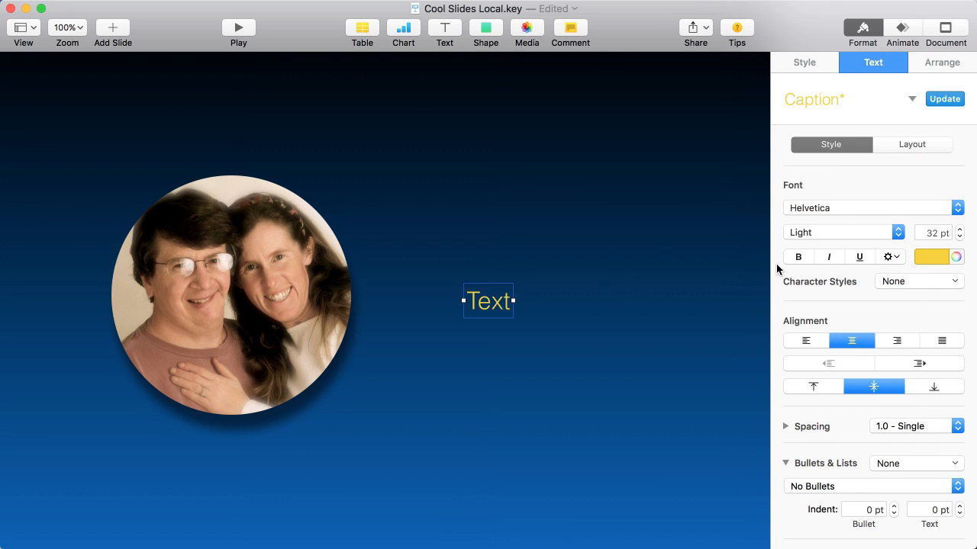
# Make the yellow 'Text' placeholder bold and set its size to 84 pt
pyautogui.click(798, 257)
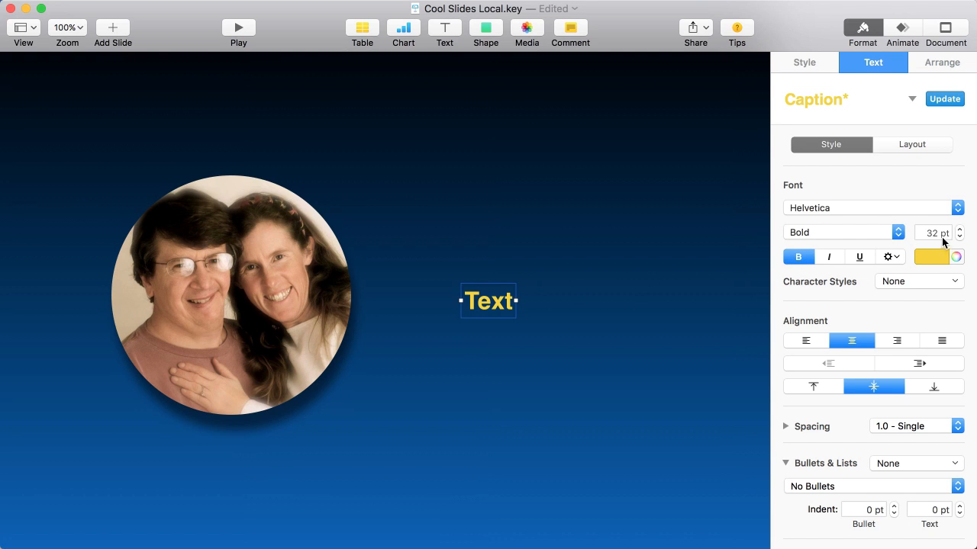
pyautogui.moveTo(948, 256)
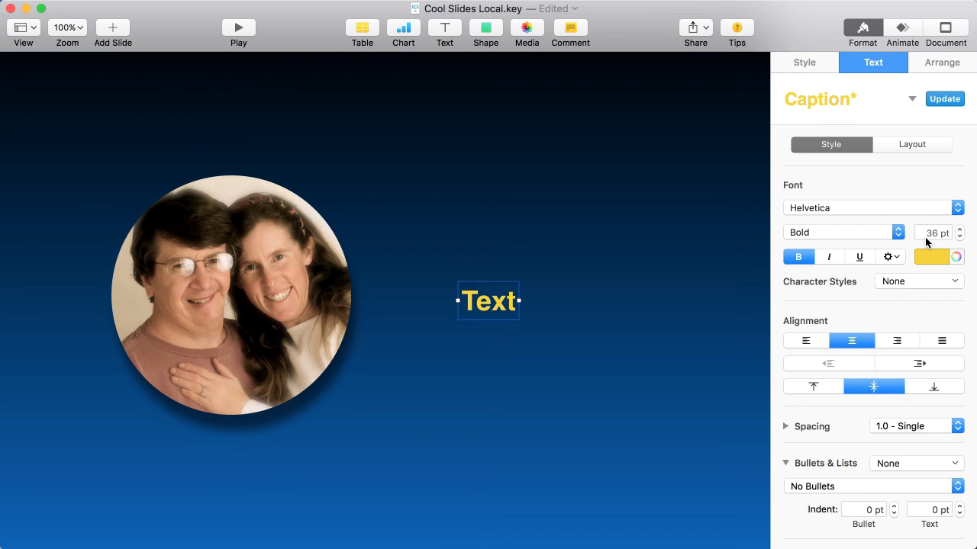
pyautogui.click(956, 229)
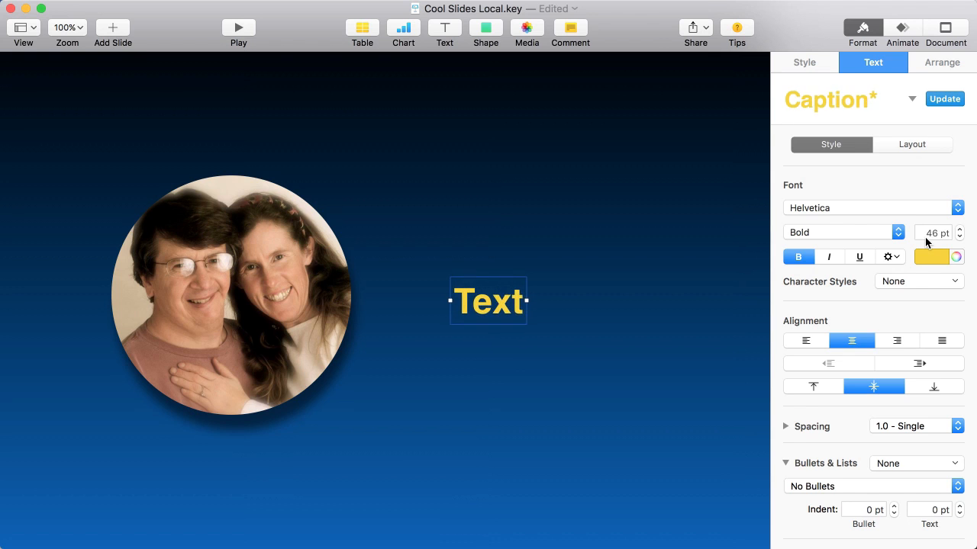
pyautogui.click(960, 229)
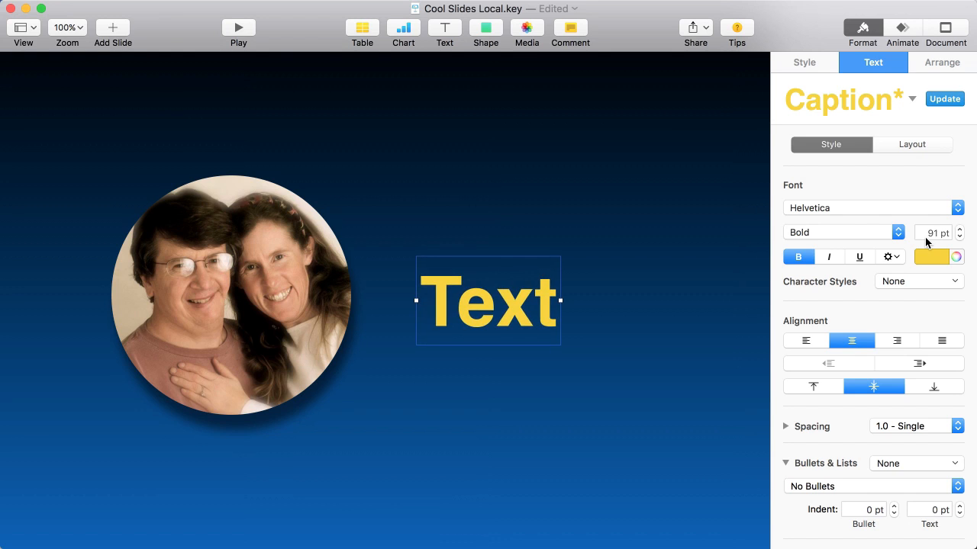
pyautogui.click(960, 237)
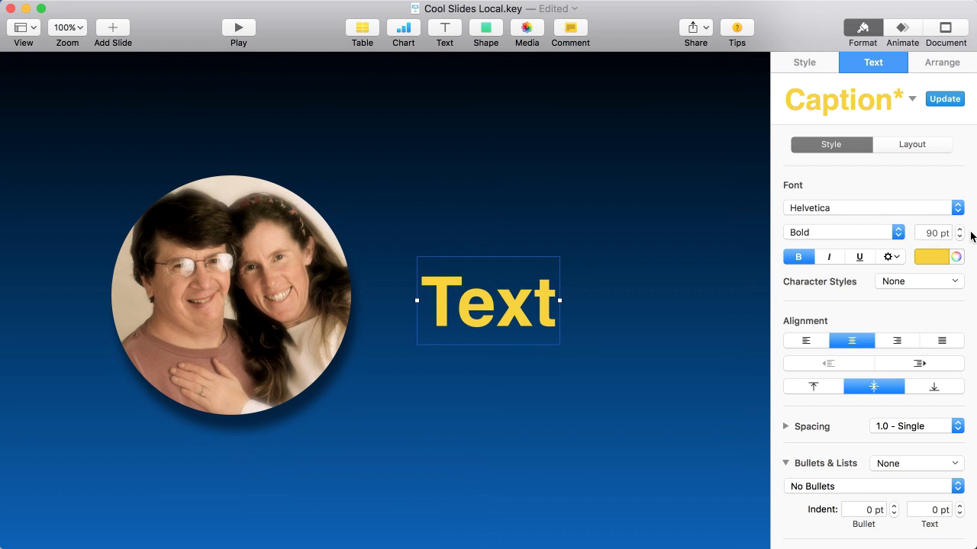
pyautogui.click(959, 237)
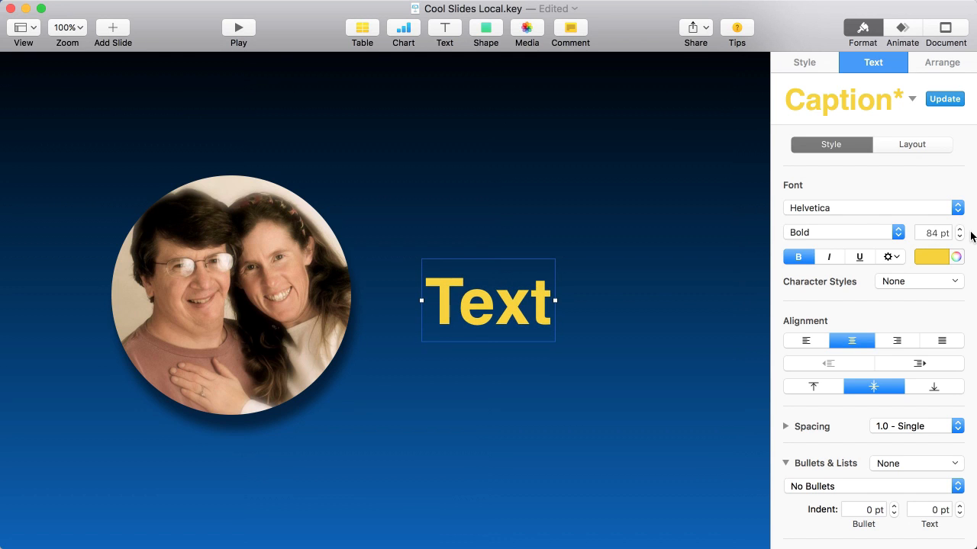
pyautogui.moveTo(749, 335)
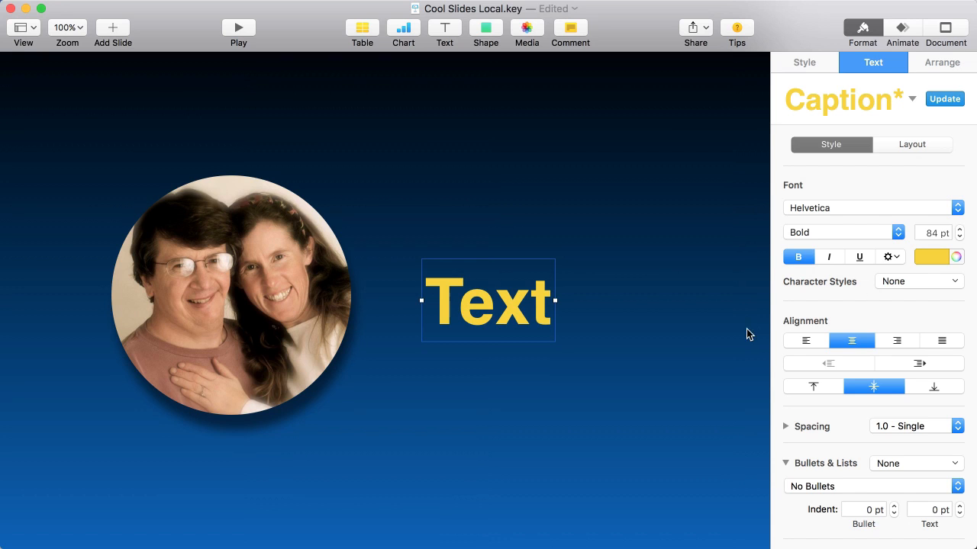
pyautogui.moveTo(566, 303)
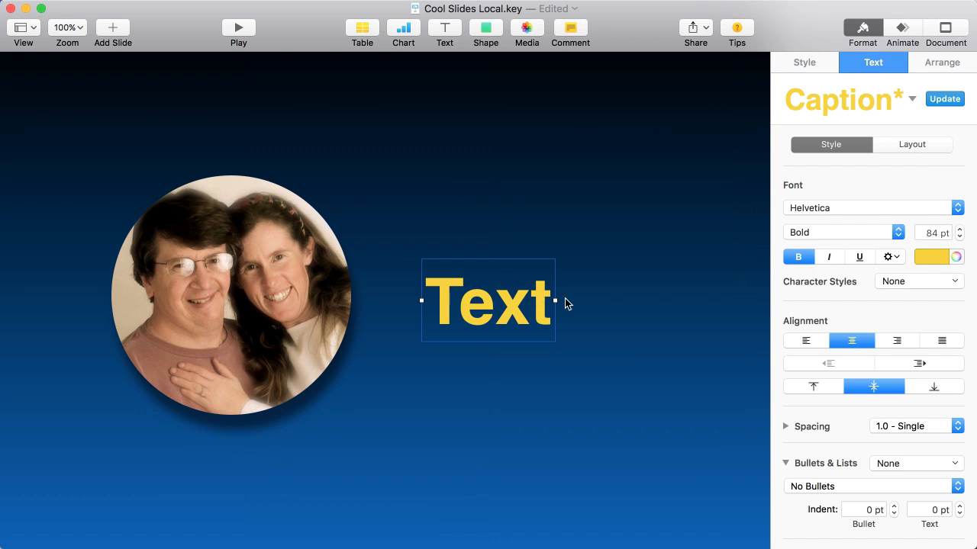
pyautogui.moveTo(810, 70)
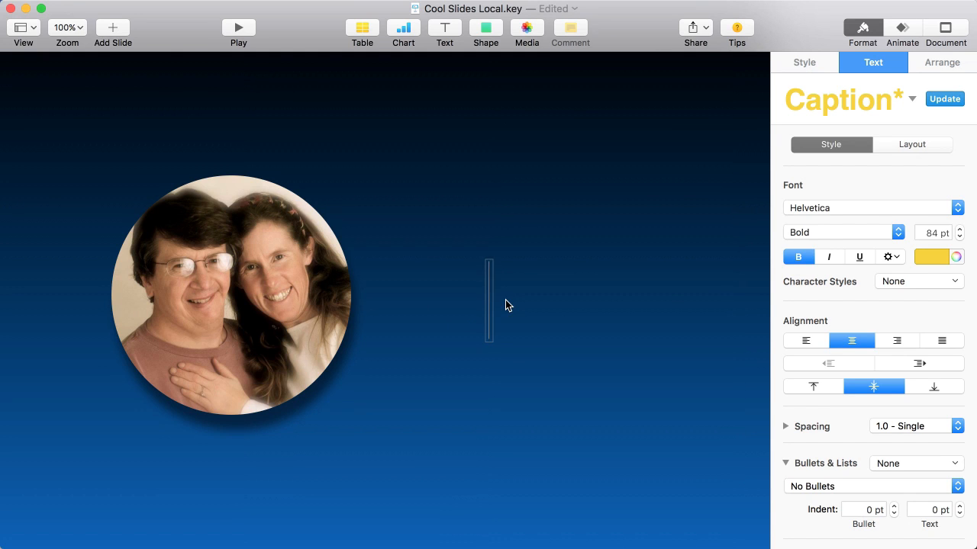
# Type 'Five Free Tool' into the box and drag it alongside the photo
pyautogui.write('Five')
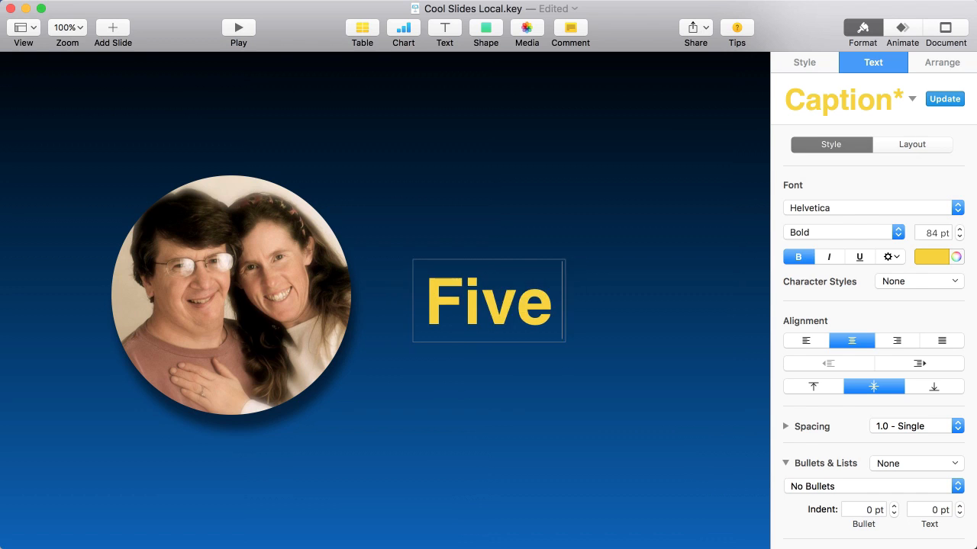
pyautogui.write('Free Tool')
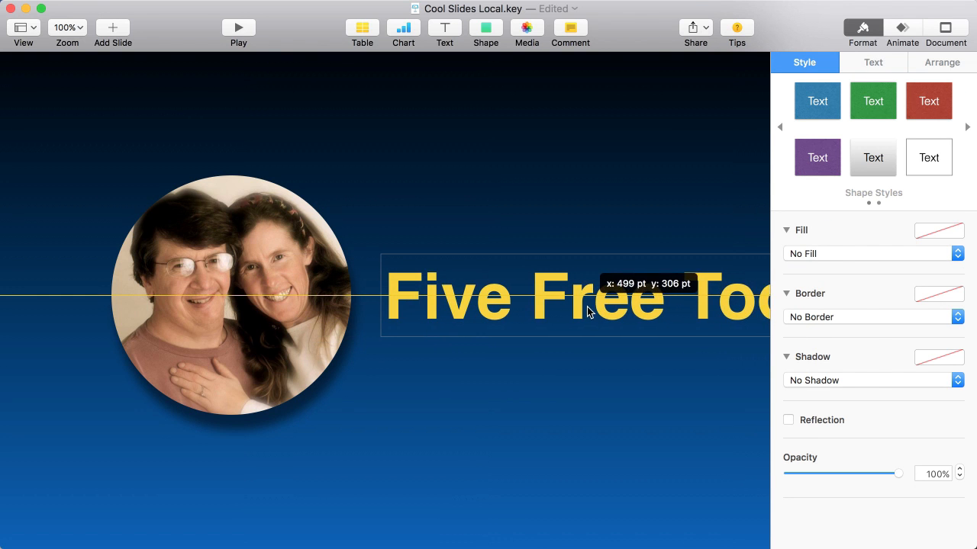
pyautogui.moveTo(588, 312); pyautogui.dragTo(610, 316)
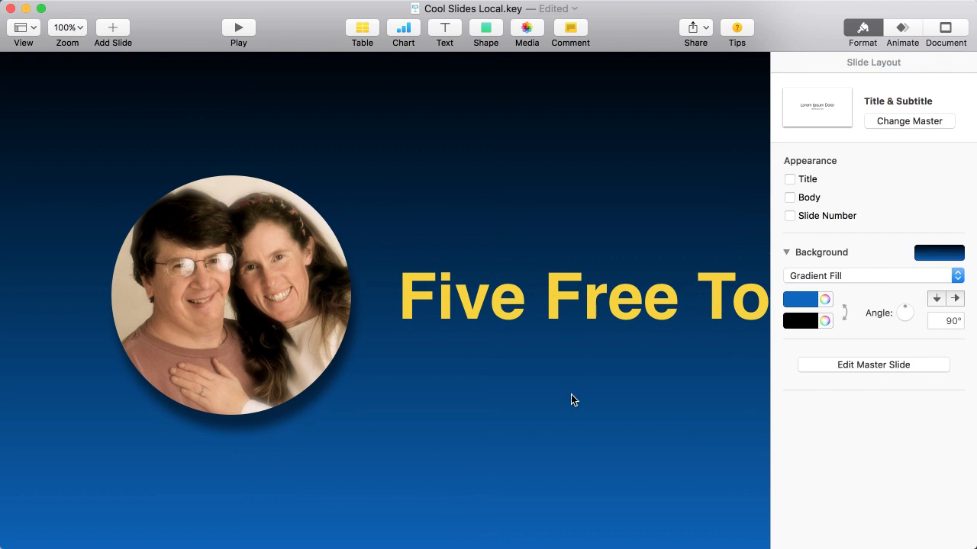
pyautogui.moveTo(607, 301)
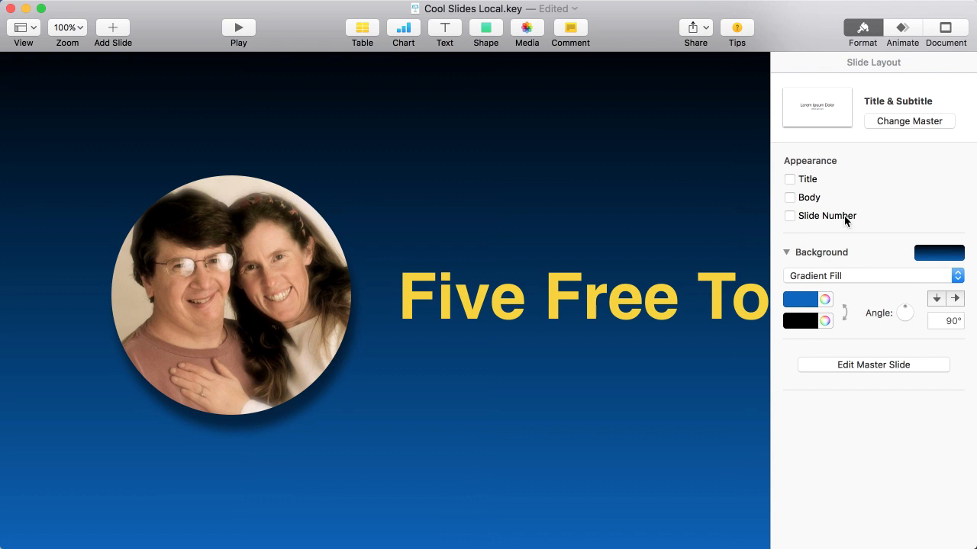
pyautogui.moveTo(661, 281)
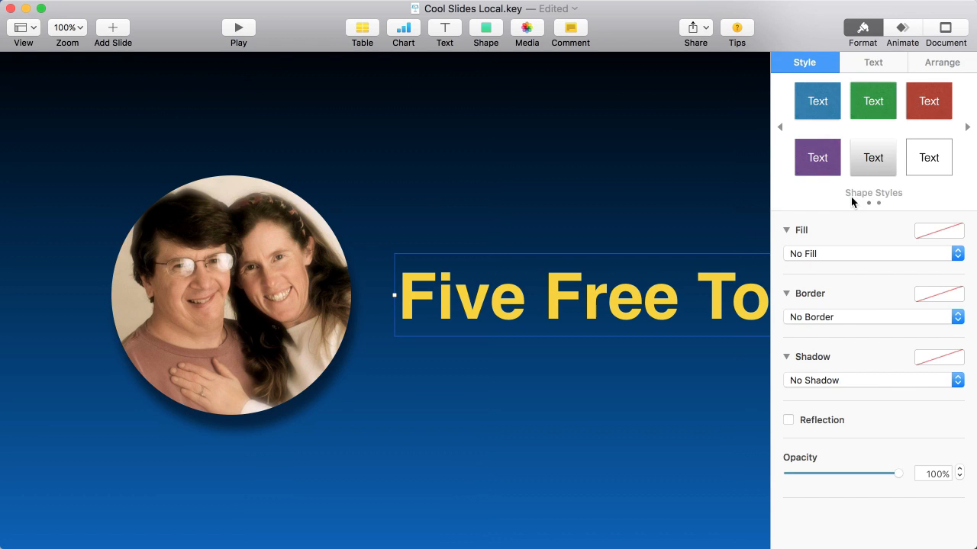
pyautogui.moveTo(854, 369)
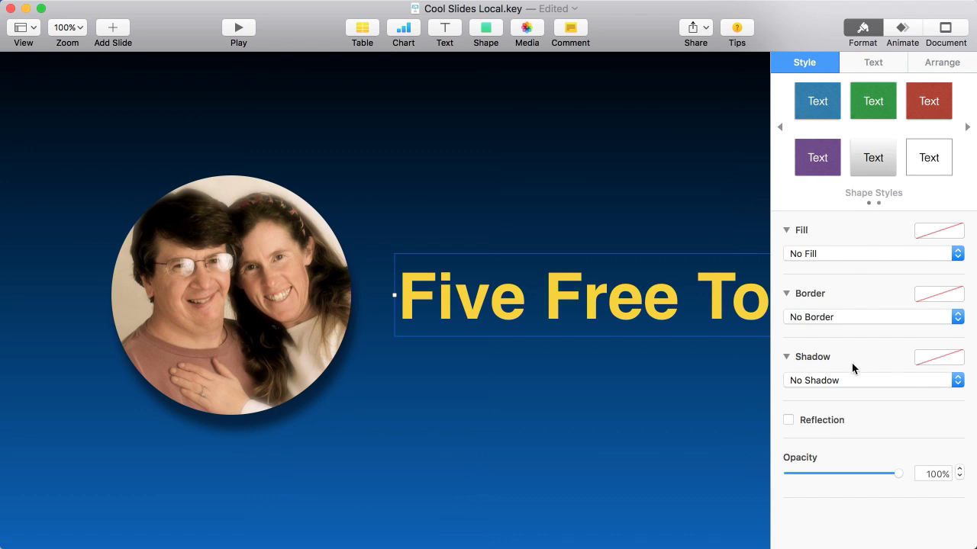
pyautogui.moveTo(819, 379)
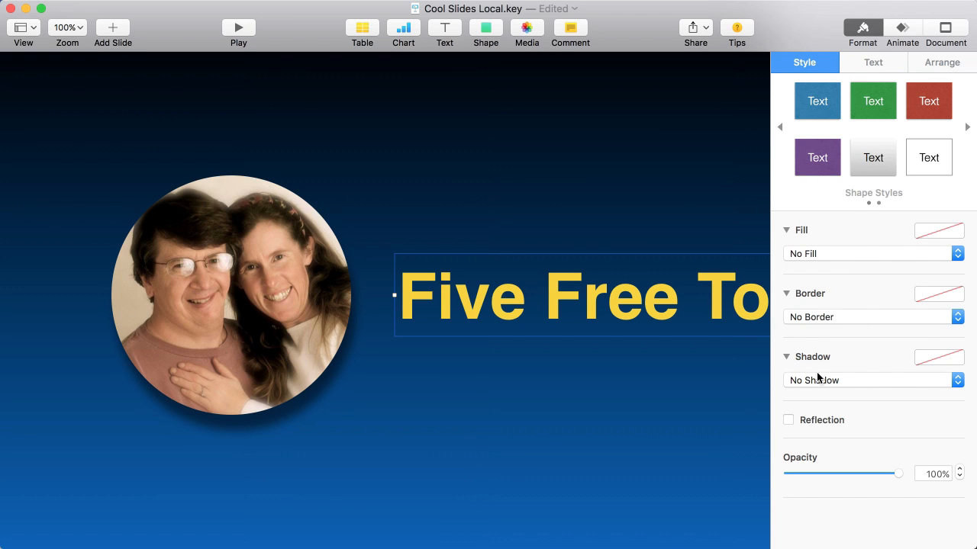
# Give the title an 8 pt yellow Line border using the chalk brush stroke
pyautogui.click(872, 317)
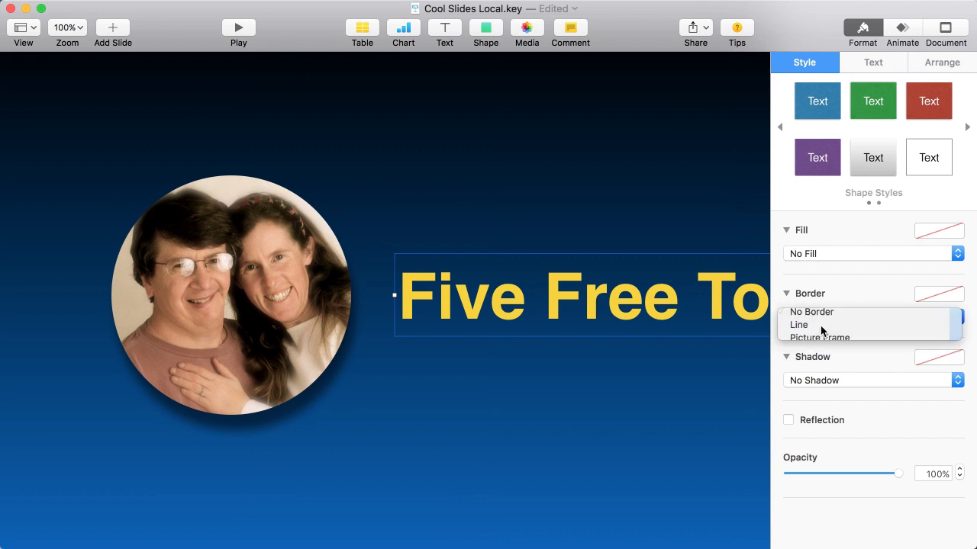
pyautogui.click(798, 324)
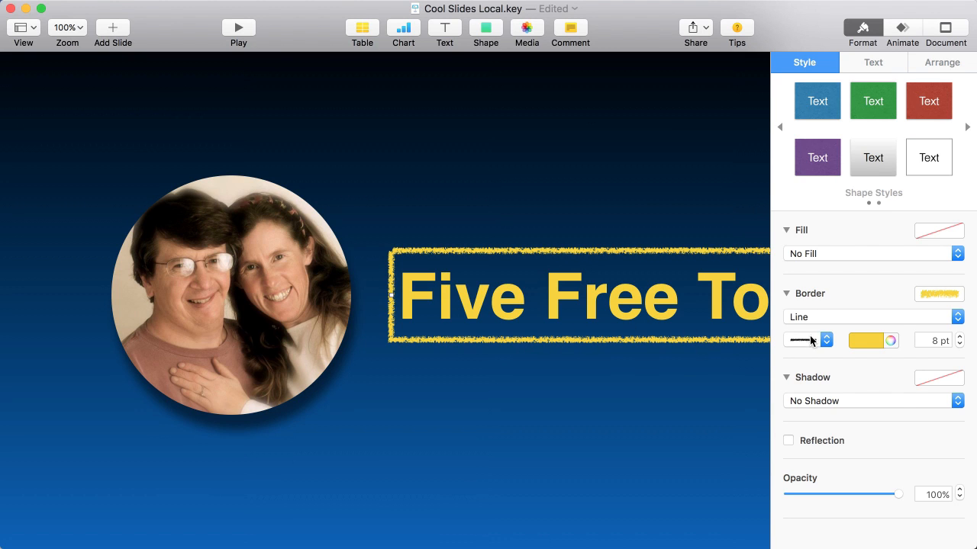
pyautogui.click(801, 340)
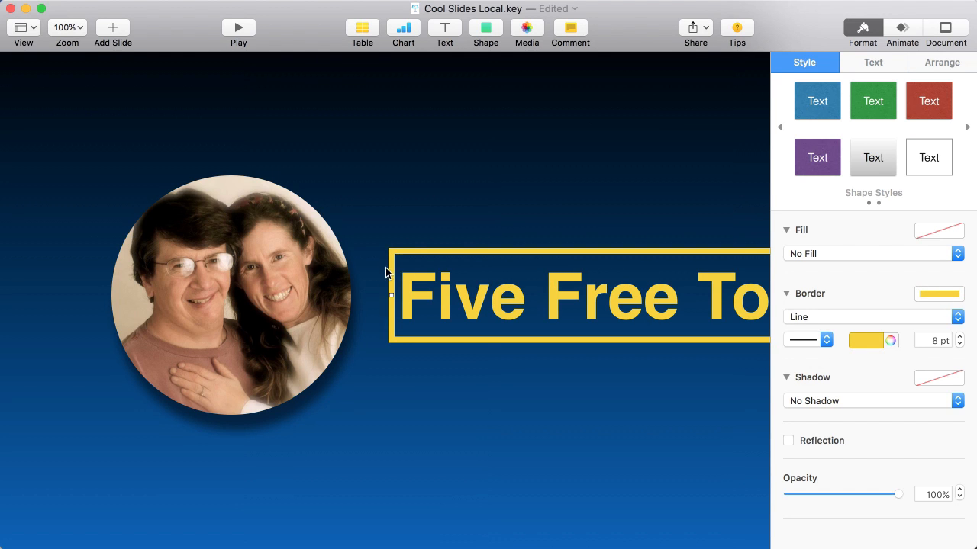
pyautogui.moveTo(412, 317)
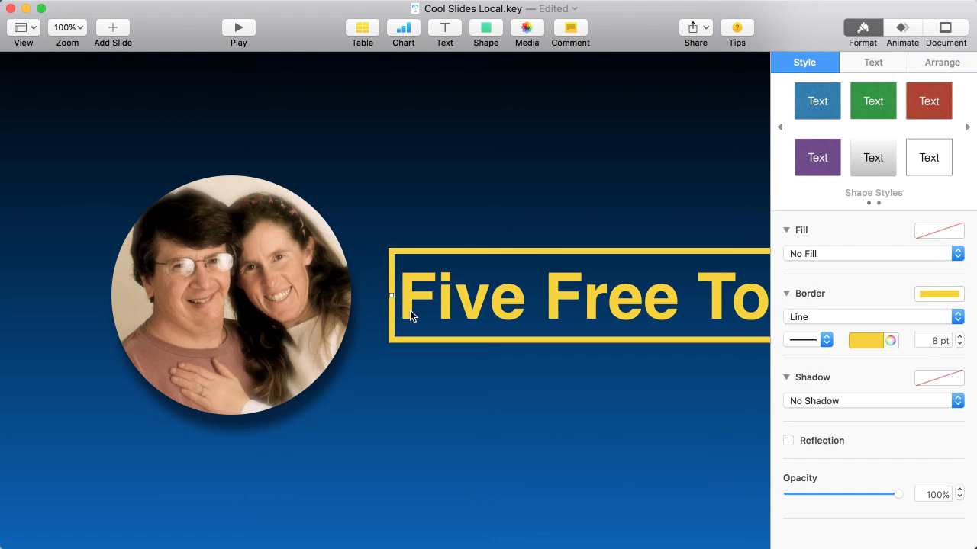
pyautogui.moveTo(812, 323)
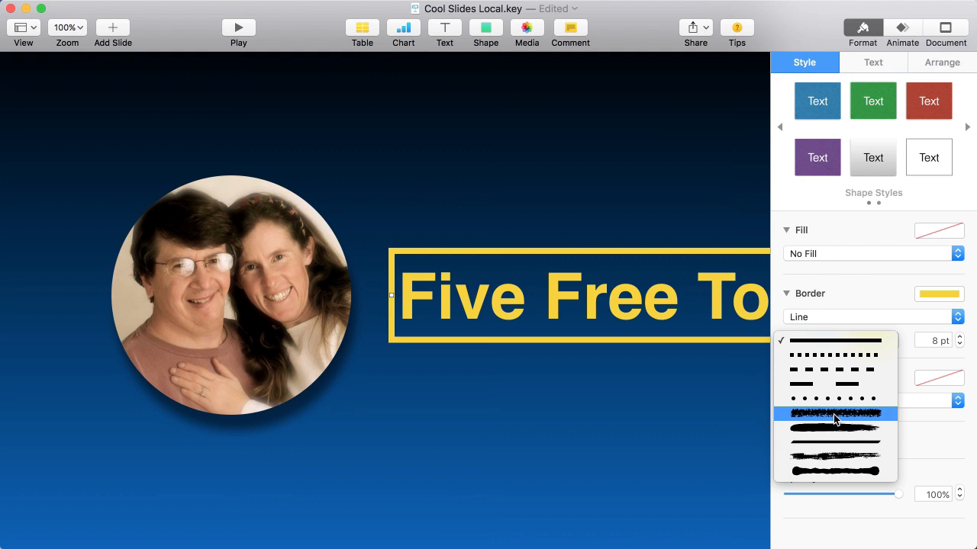
pyautogui.click(833, 413)
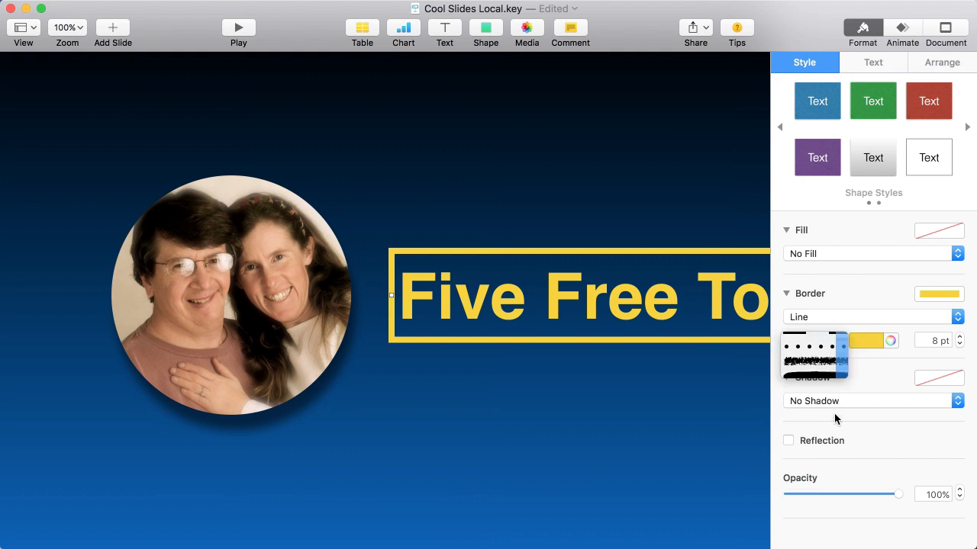
pyautogui.click(795, 353)
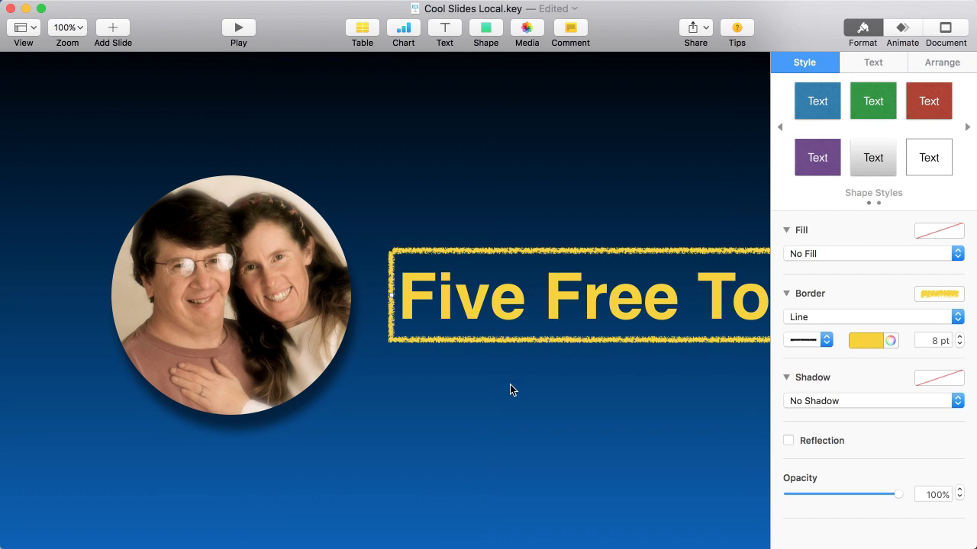
pyautogui.moveTo(750, 402)
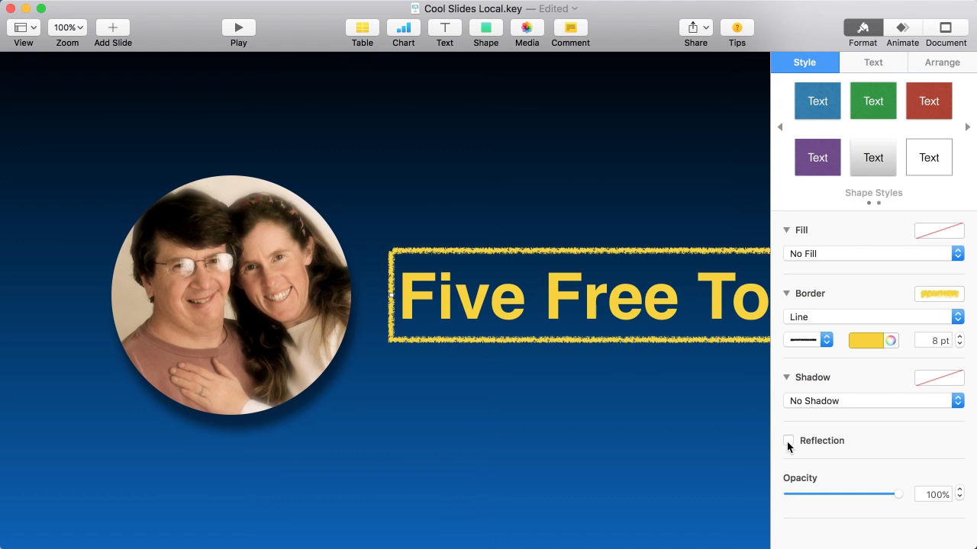
# Add a 79% reflection beneath the title, leaving its opacity at 100%
pyautogui.click(788, 440)
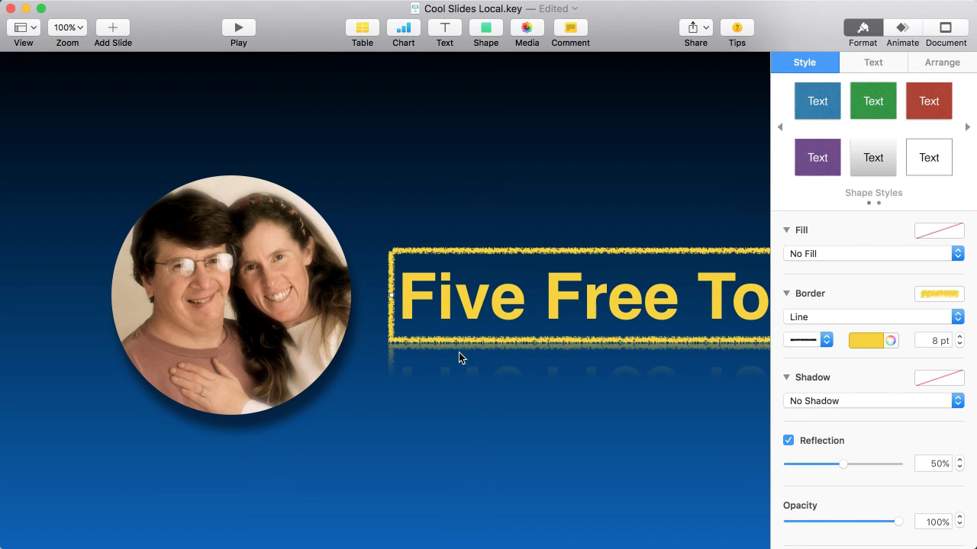
pyautogui.moveTo(623, 351)
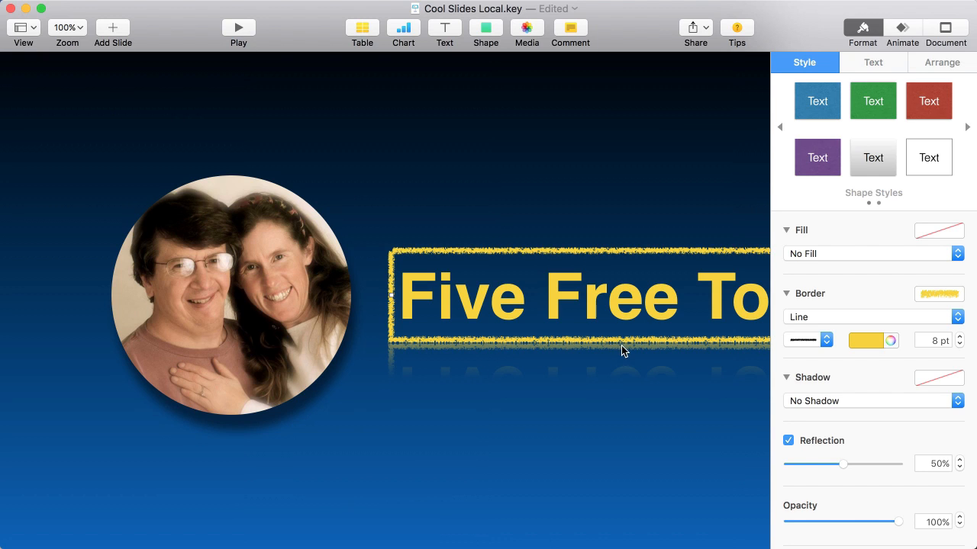
pyautogui.moveTo(643, 418)
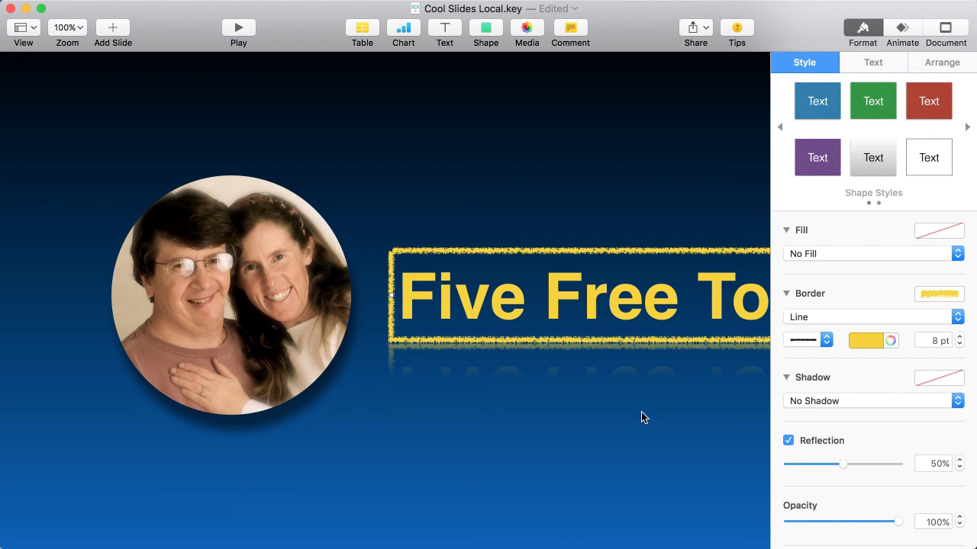
pyautogui.moveTo(844, 470)
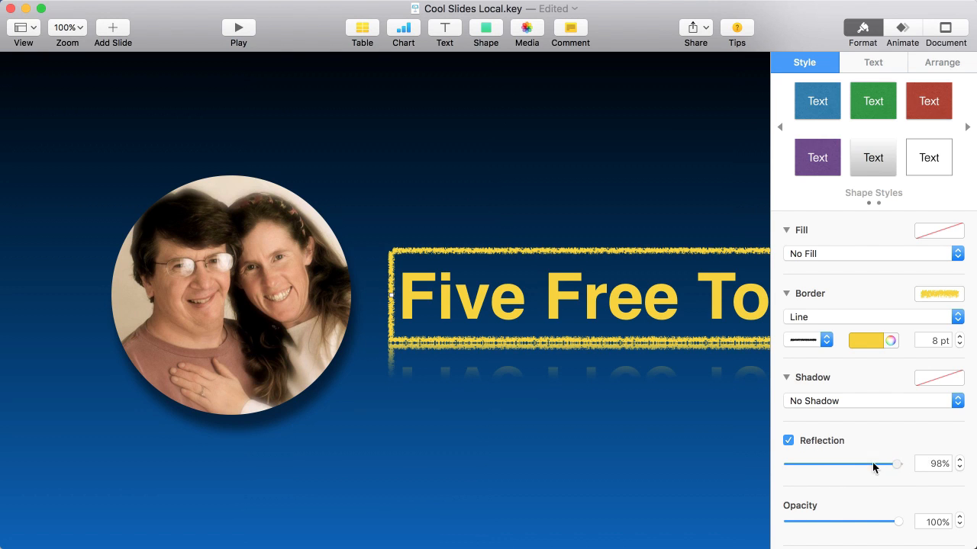
pyautogui.moveTo(897, 464); pyautogui.dragTo(810, 464)
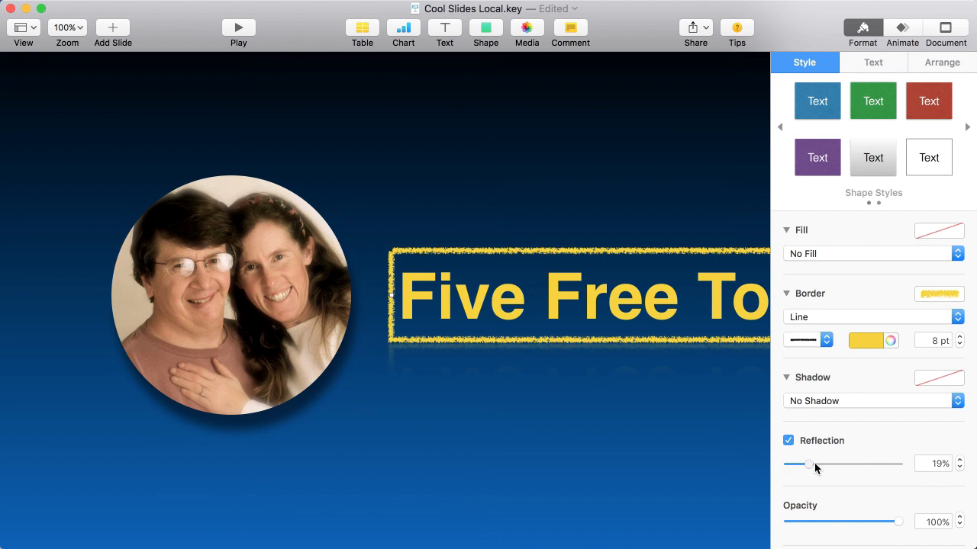
pyautogui.moveTo(810, 464); pyautogui.dragTo(876, 464)
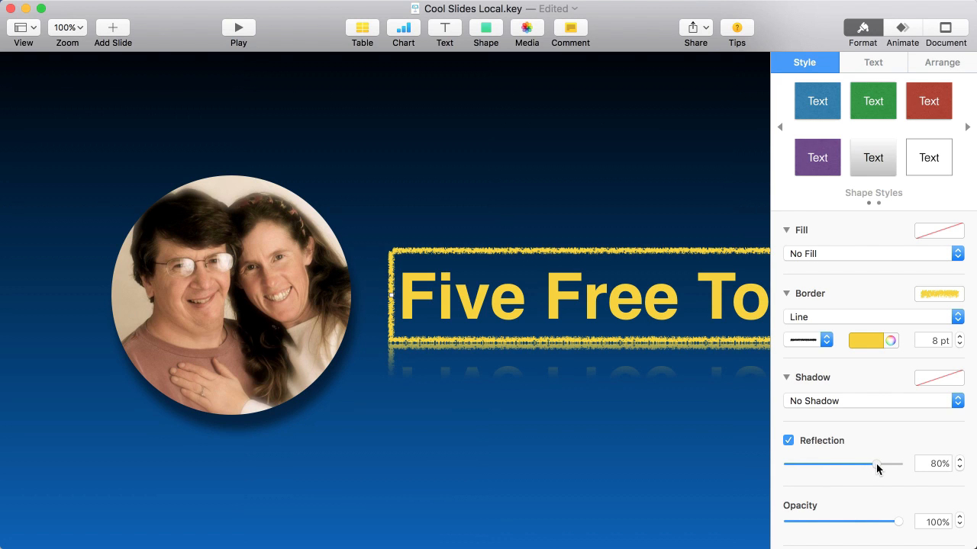
pyautogui.moveTo(878, 464); pyautogui.dragTo(874, 464)
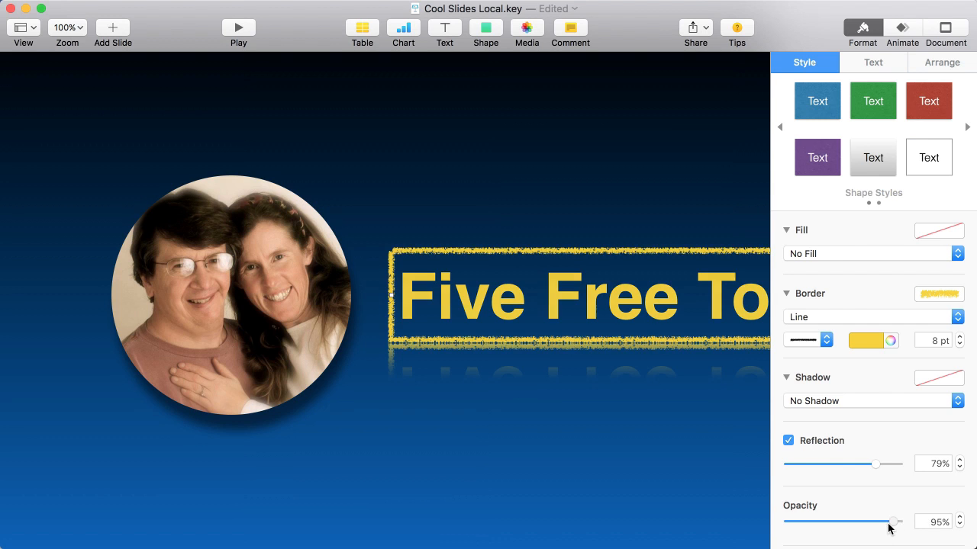
pyautogui.moveTo(897, 521); pyautogui.dragTo(793, 521)
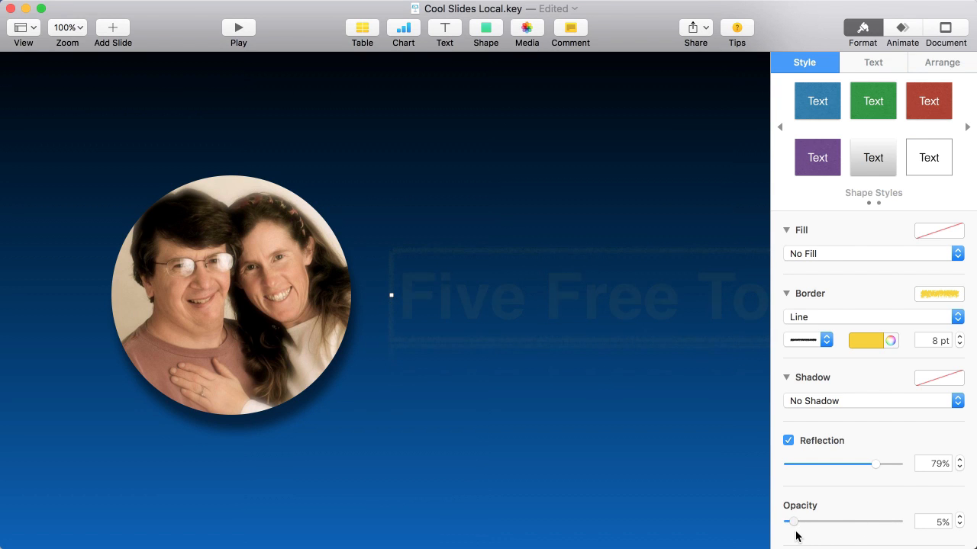
pyautogui.moveTo(794, 521); pyautogui.dragTo(899, 521)
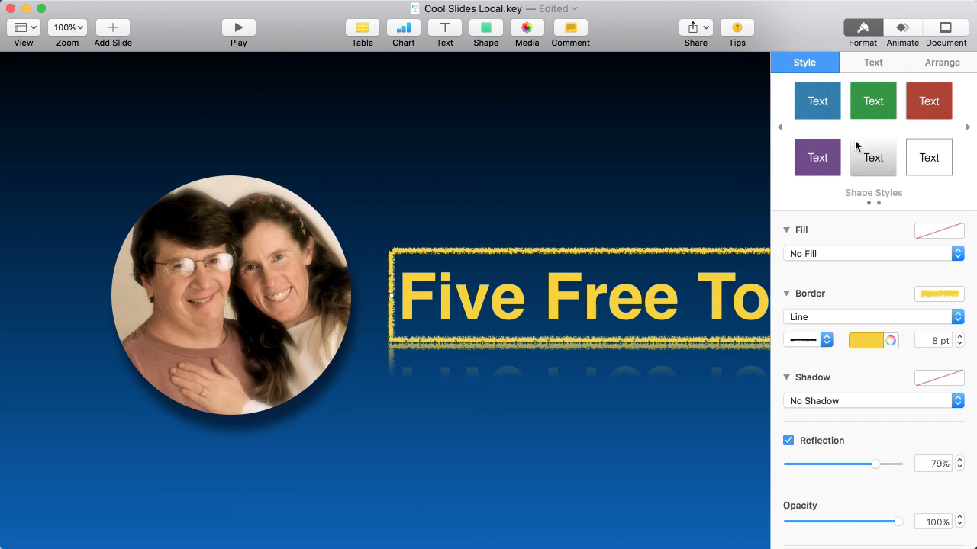
pyautogui.moveTo(859, 35)
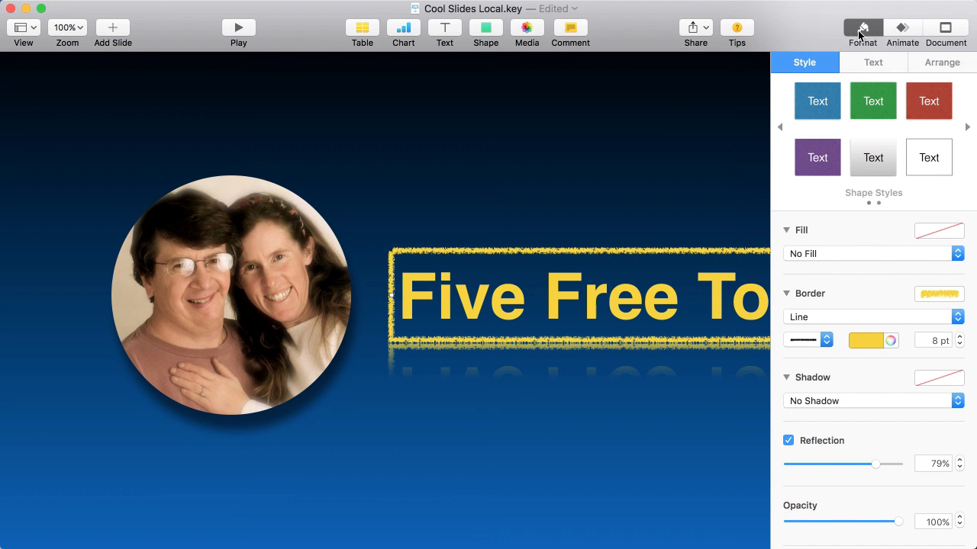
# Hide the Format sidebar and snap the title and photo to the slide's centre line
pyautogui.click(861, 28)
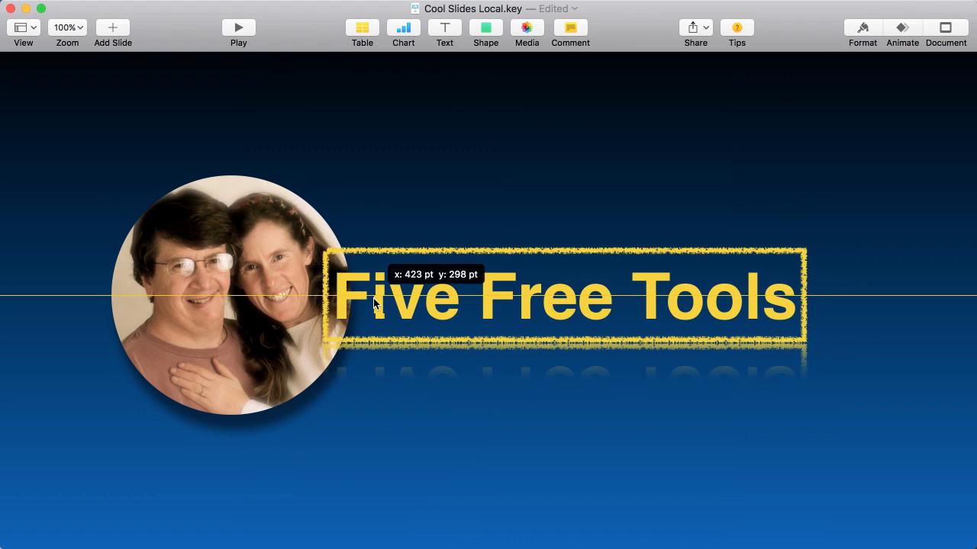
pyautogui.moveTo(374, 297); pyautogui.dragTo(446, 297)
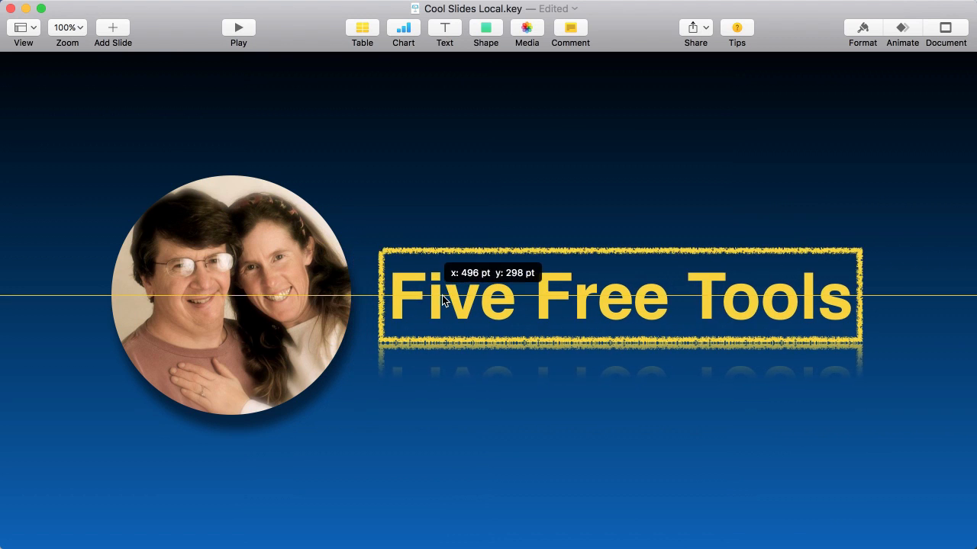
pyautogui.moveTo(447, 297); pyautogui.dragTo(463, 297)
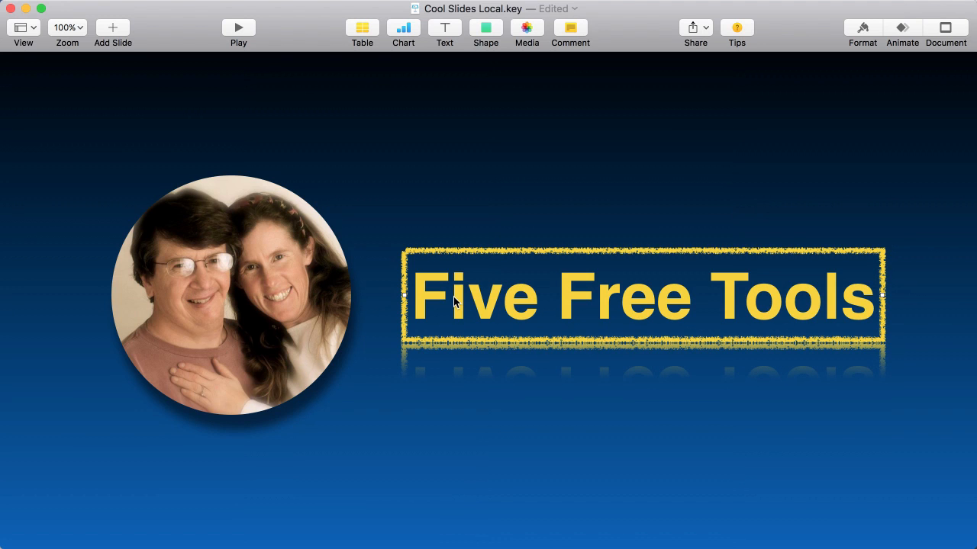
pyautogui.moveTo(374, 265)
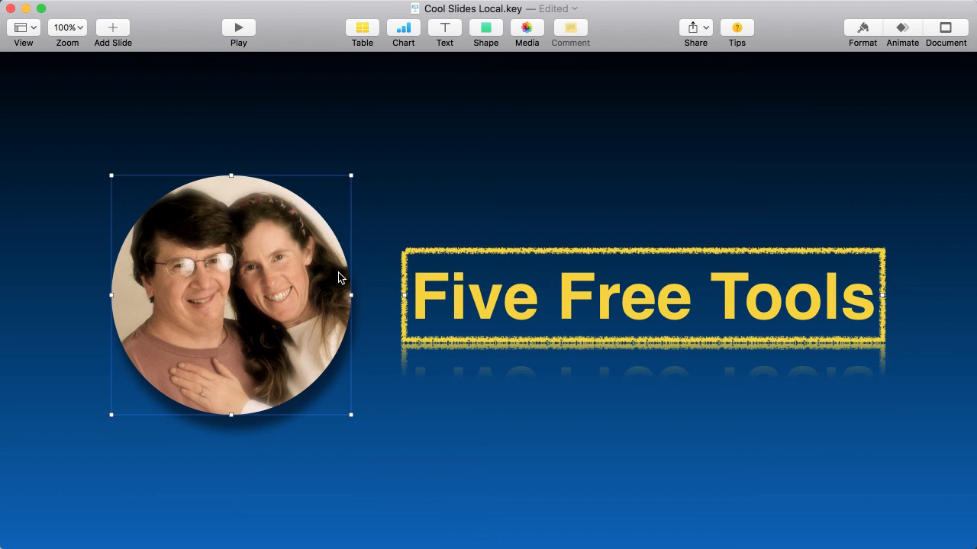
pyautogui.moveTo(418, 300)
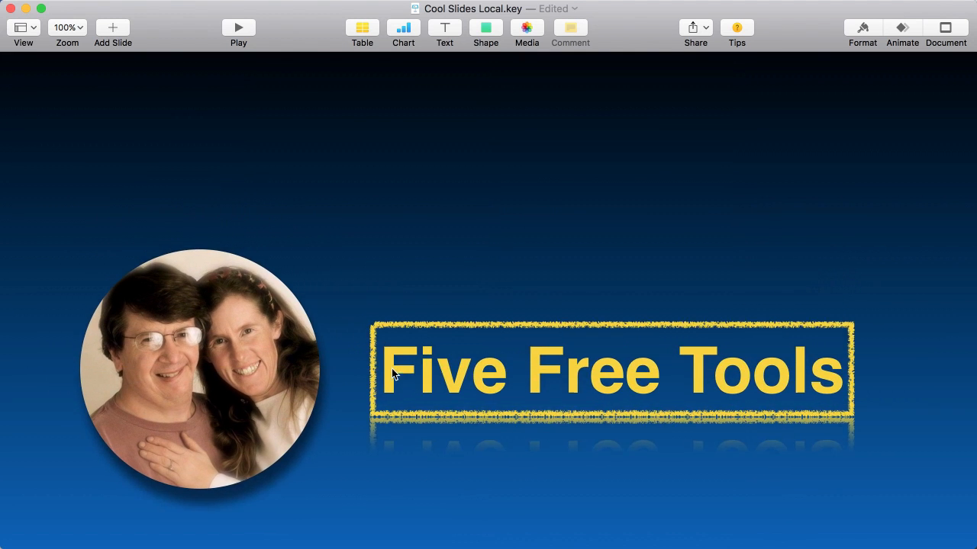
pyautogui.moveTo(610, 370); pyautogui.dragTo(634, 296)
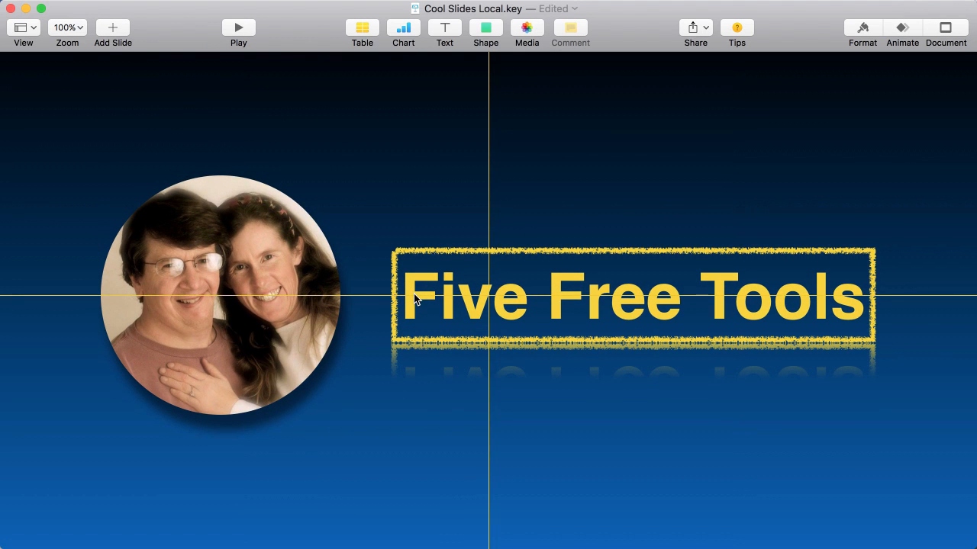
pyautogui.click(221, 296)
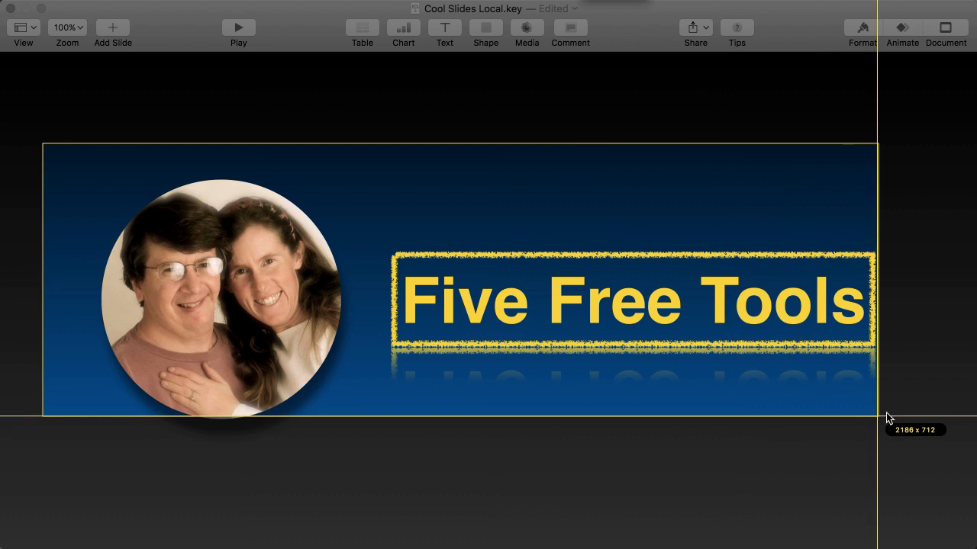
# Drag a Jing capture region around the banner and trim it to 2248 × 748
pyautogui.moveTo(878, 416); pyautogui.dragTo(941, 465)
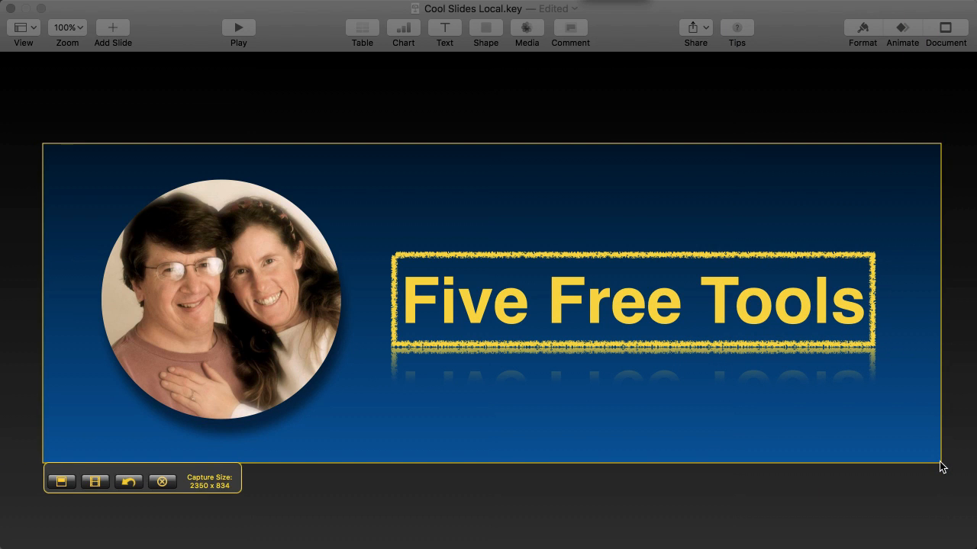
pyautogui.moveTo(161, 483)
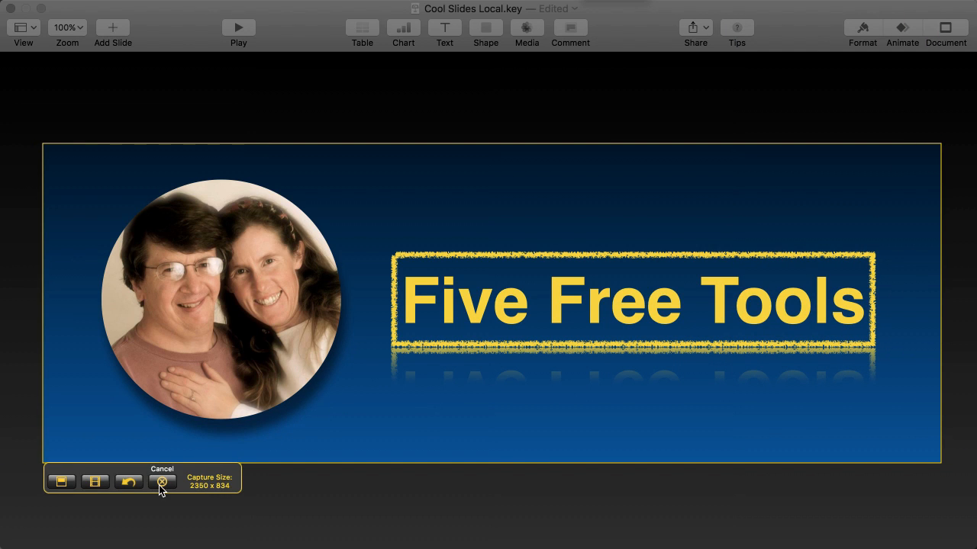
pyautogui.moveTo(199, 495)
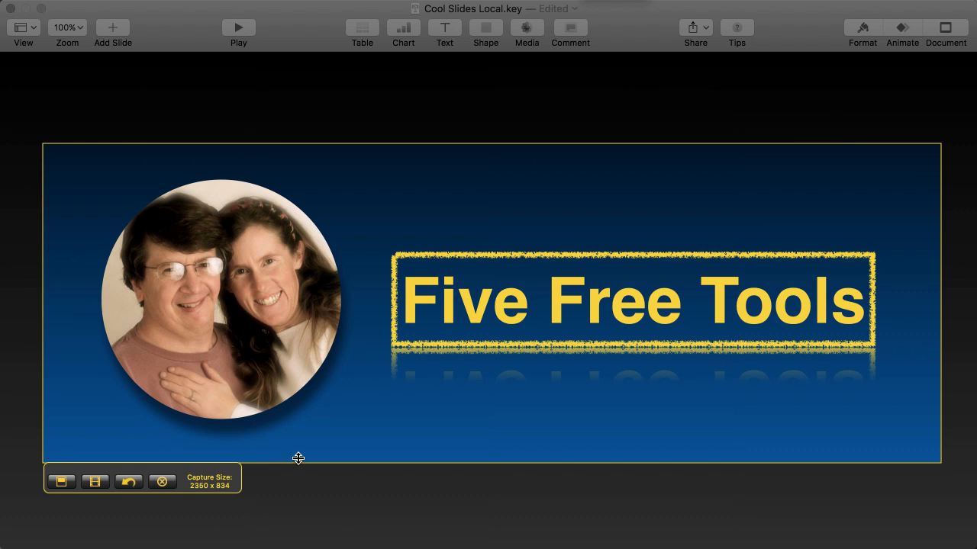
pyautogui.moveTo(298, 458); pyautogui.dragTo(304, 486)
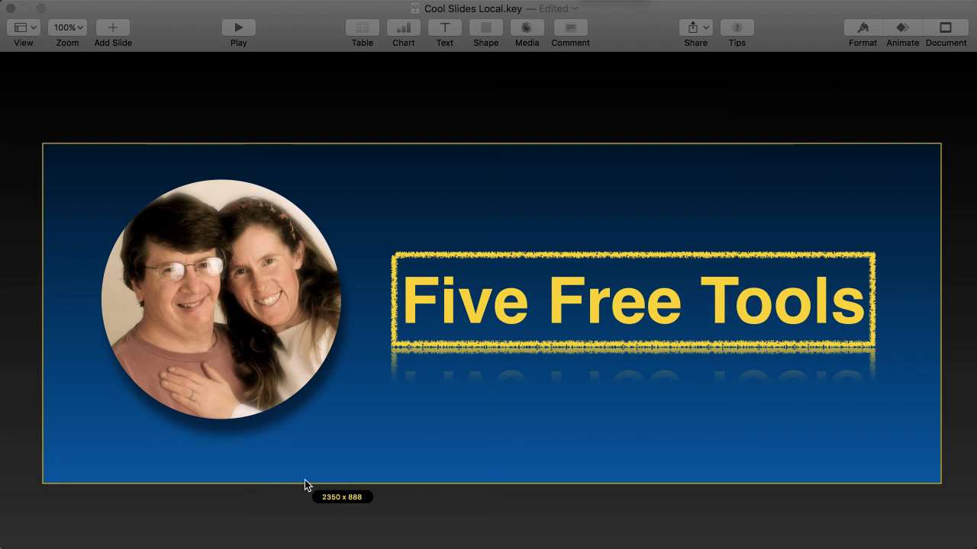
pyautogui.moveTo(308, 486); pyautogui.dragTo(301, 474)
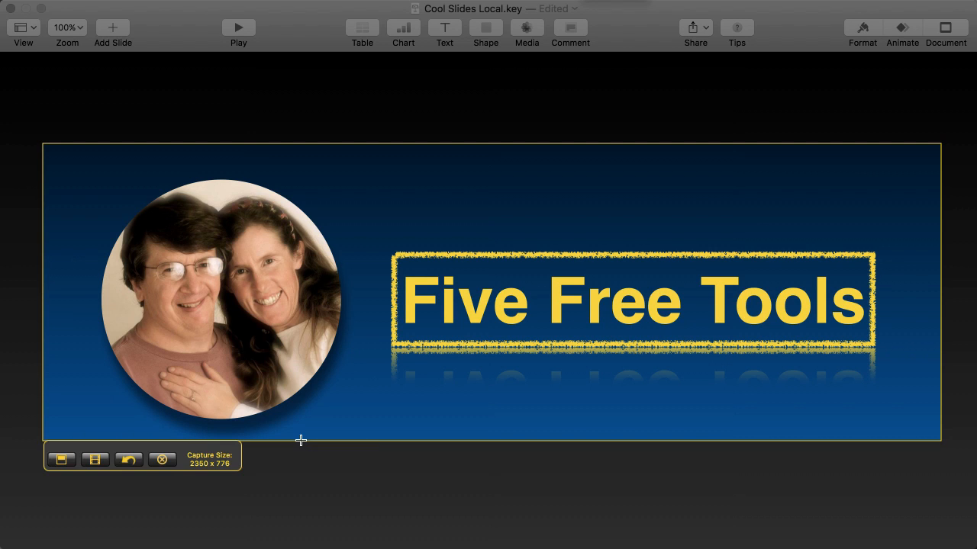
pyautogui.moveTo(427, 143)
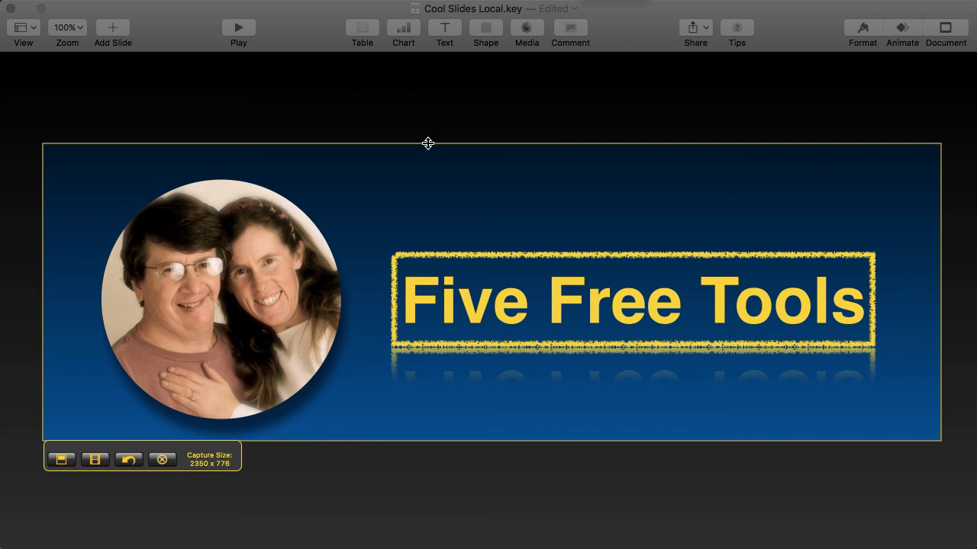
pyautogui.moveTo(428, 143); pyautogui.dragTo(427, 156)
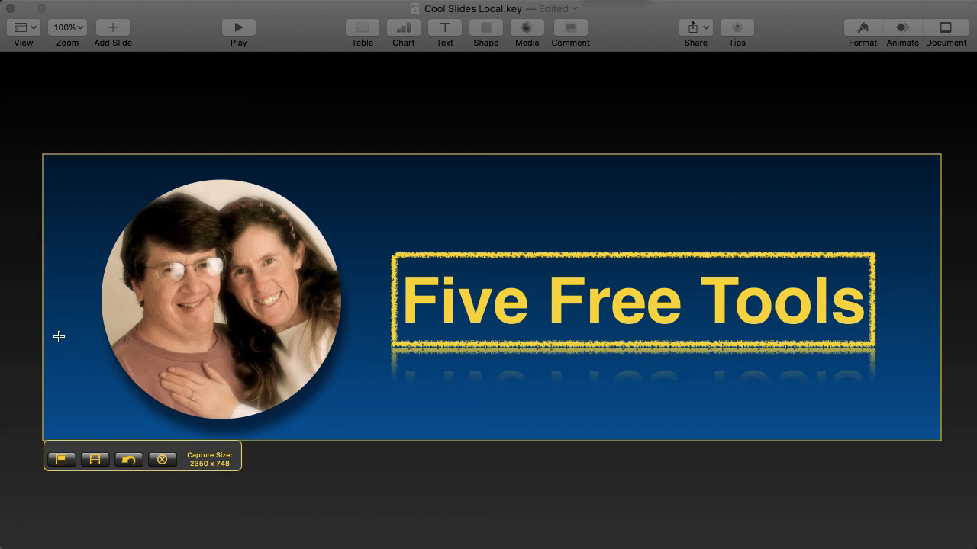
pyautogui.moveTo(43, 336); pyautogui.dragTo(93, 326)
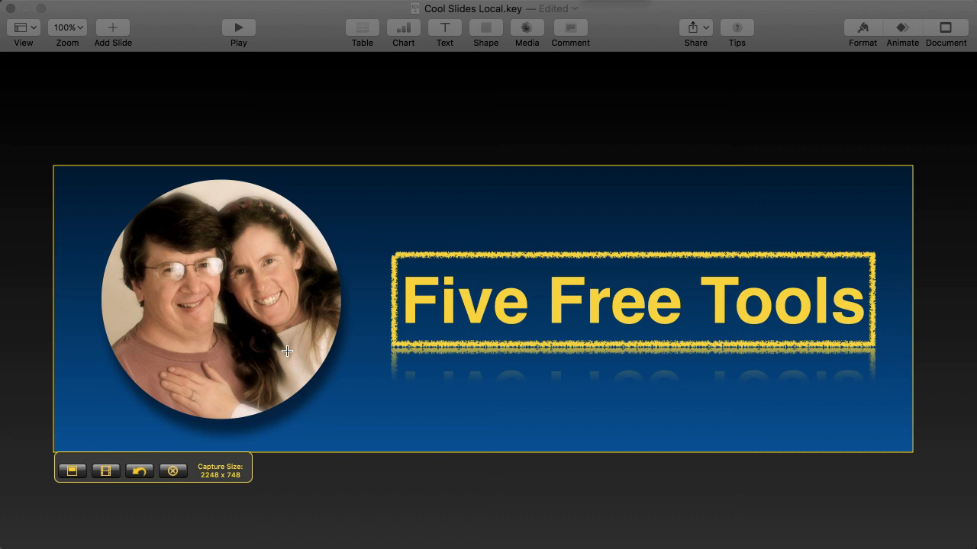
pyautogui.moveTo(71, 471)
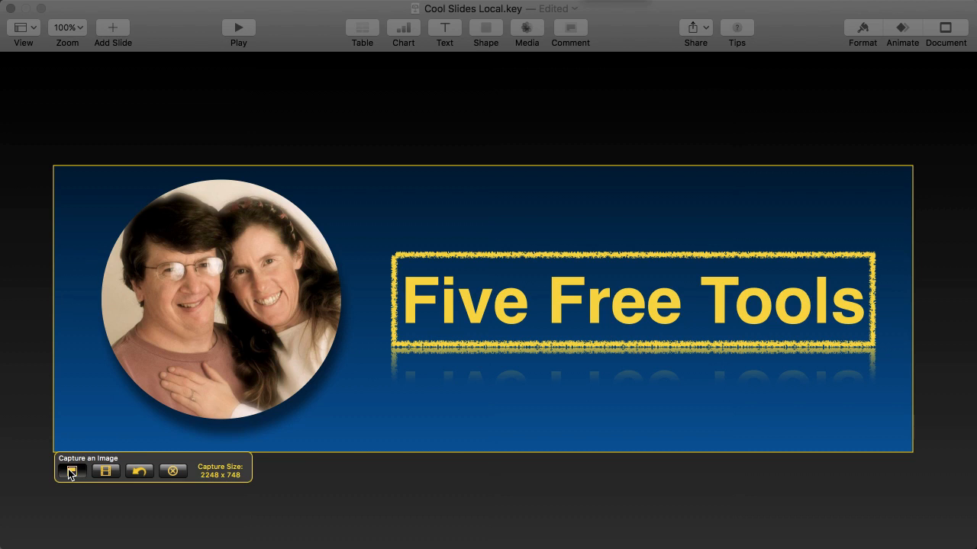
# Capture the framed banner region as a still image in Jing
pyautogui.click(71, 471)
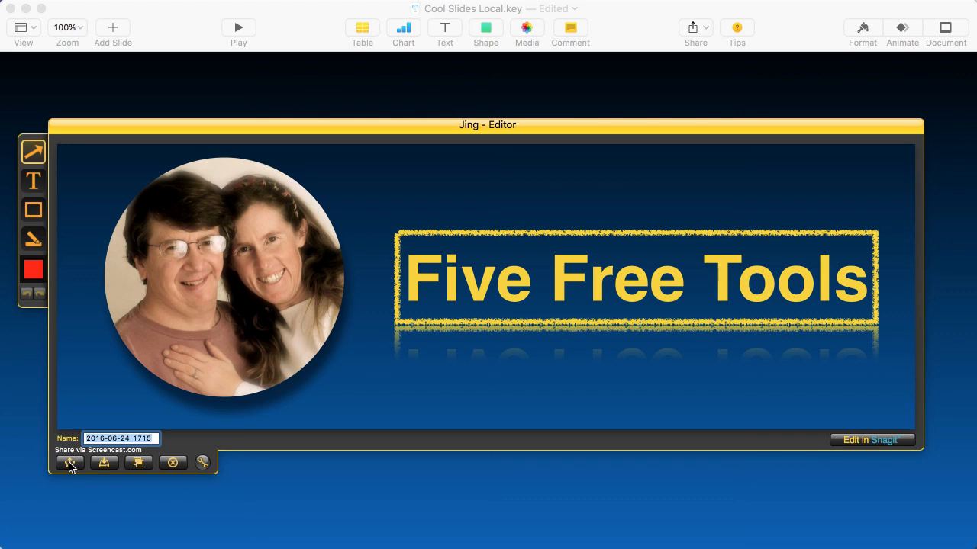
pyautogui.moveTo(104, 463)
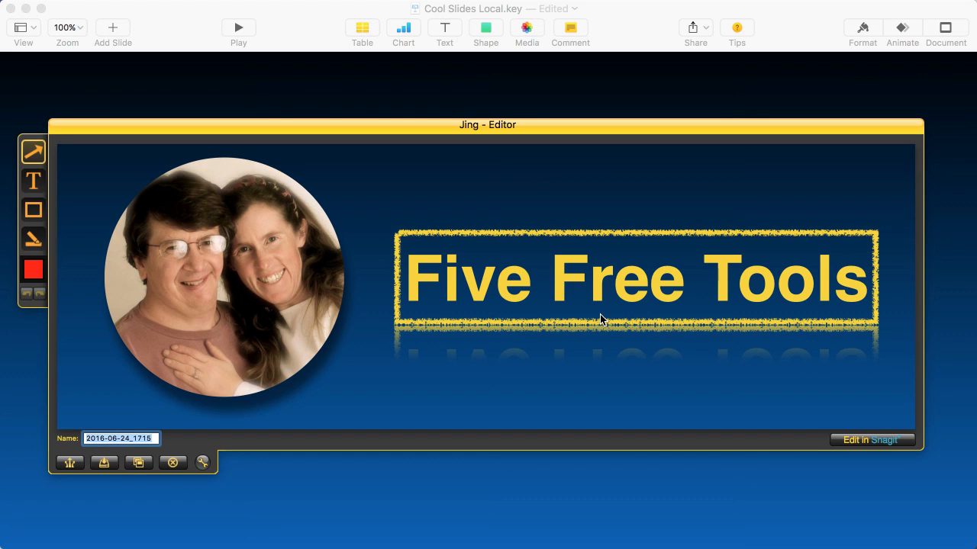
pyautogui.moveTo(381, 368)
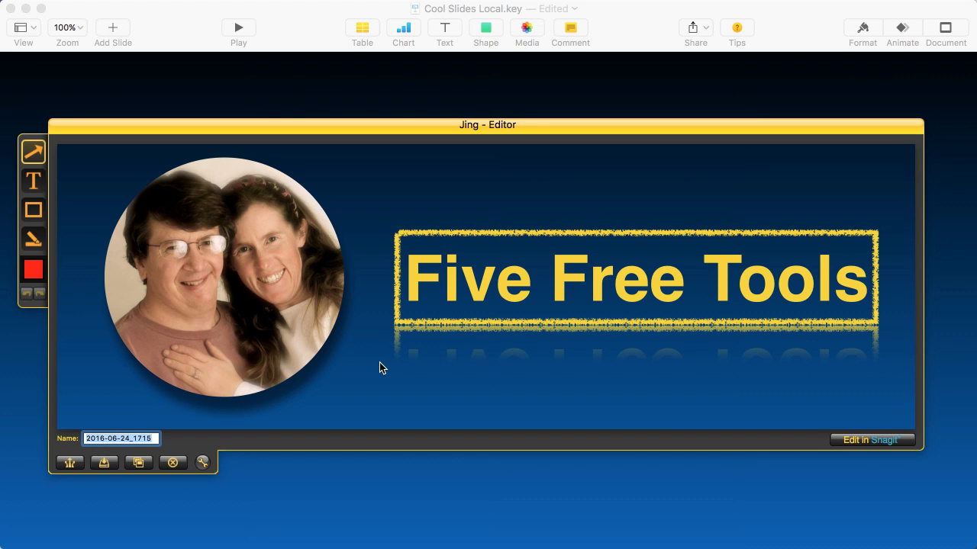
pyautogui.moveTo(104, 463)
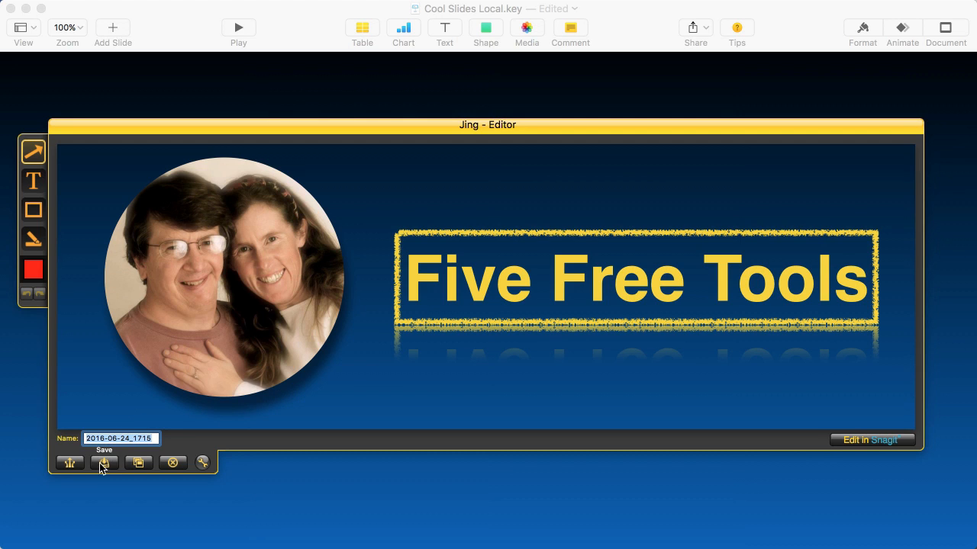